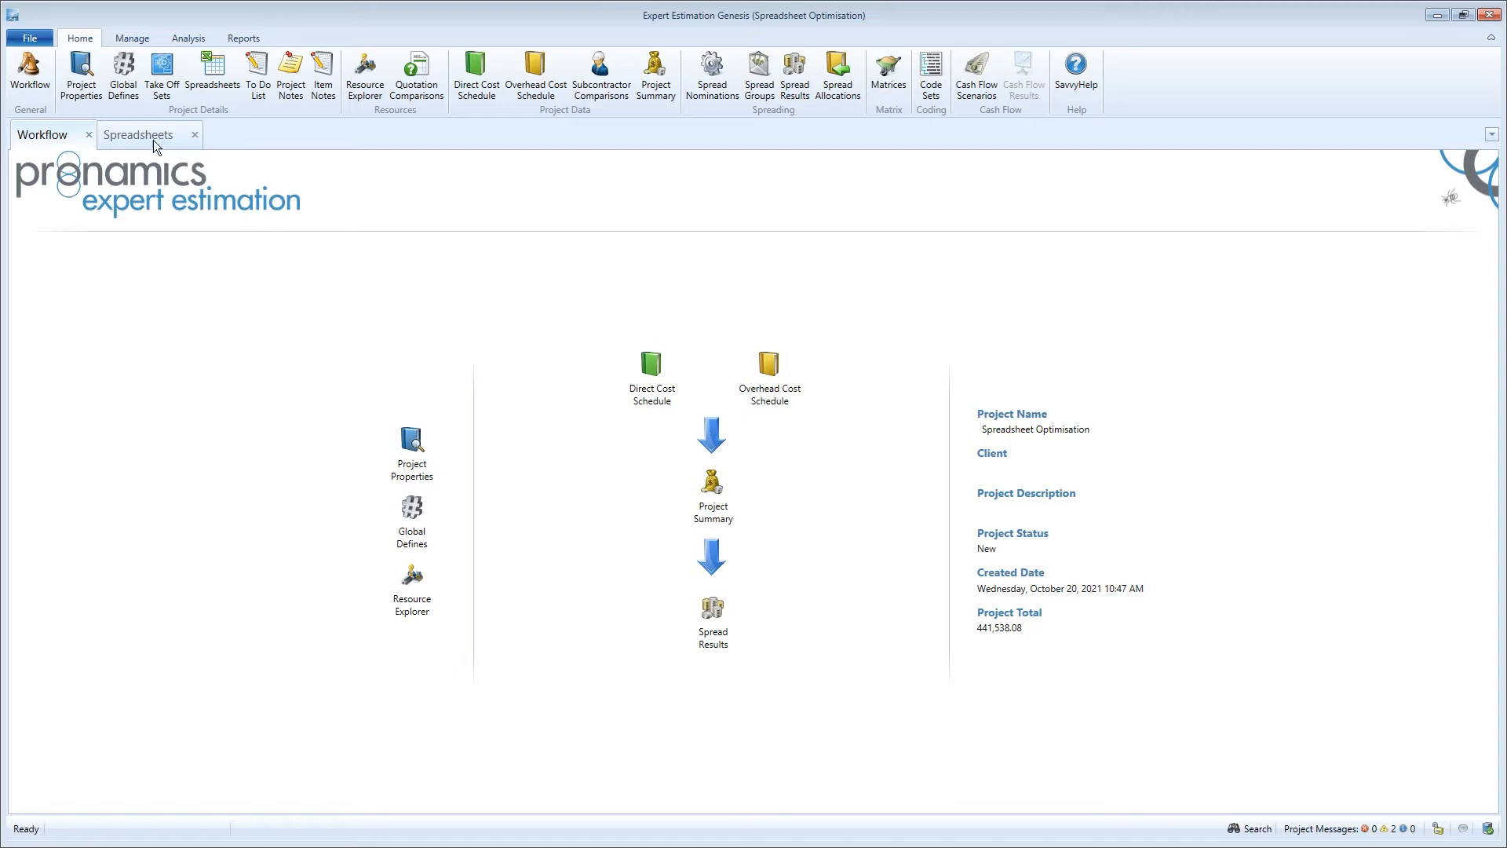
Show the workbook's named cells and view the links of ProjectStart.
{"action": "left_click", "coordinate": [138, 135]}
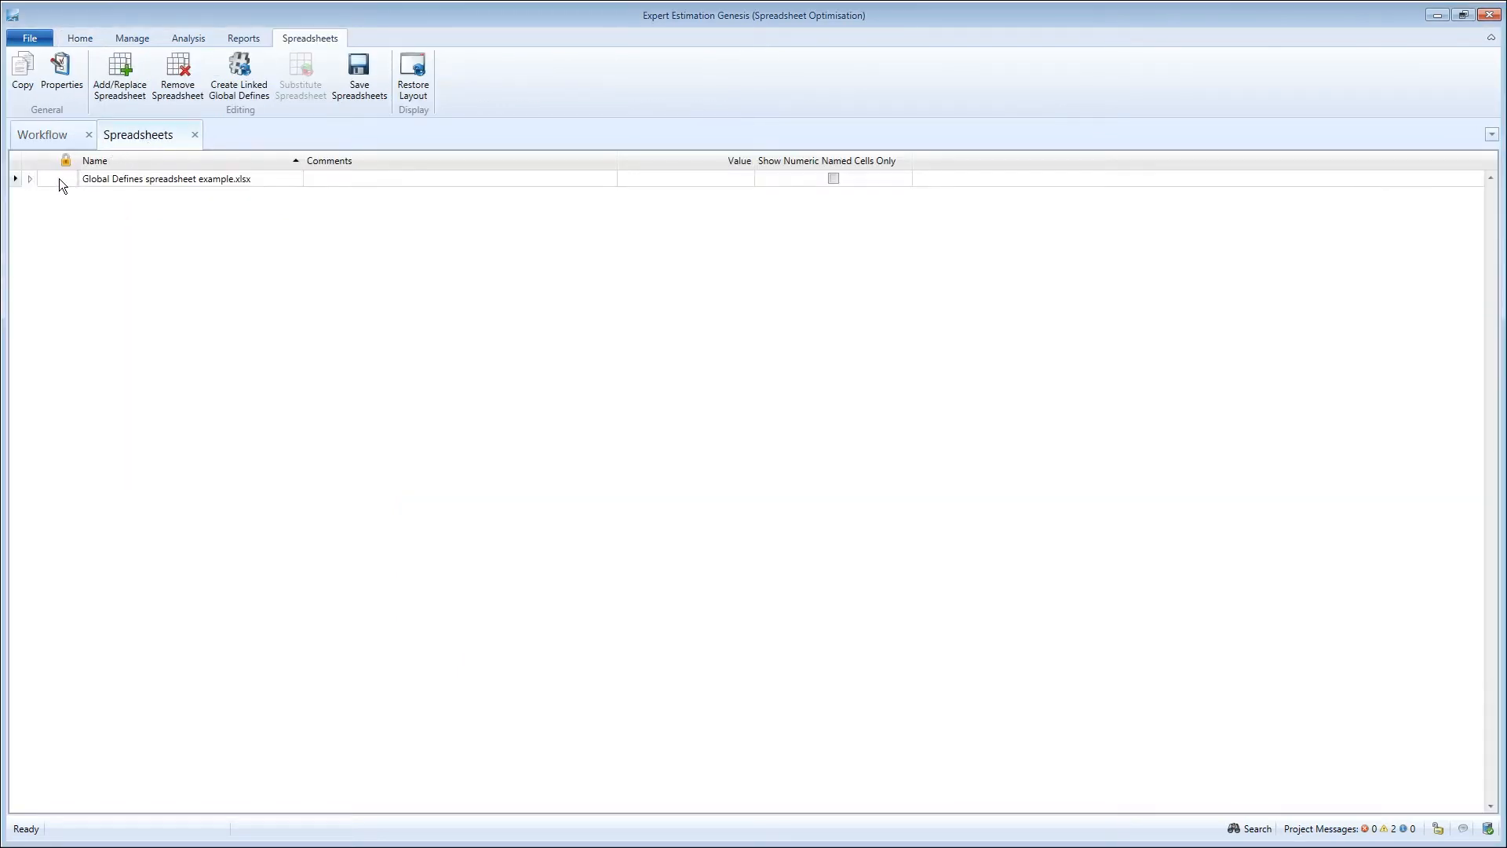
{"action": "left_click", "coordinate": [16, 179]}
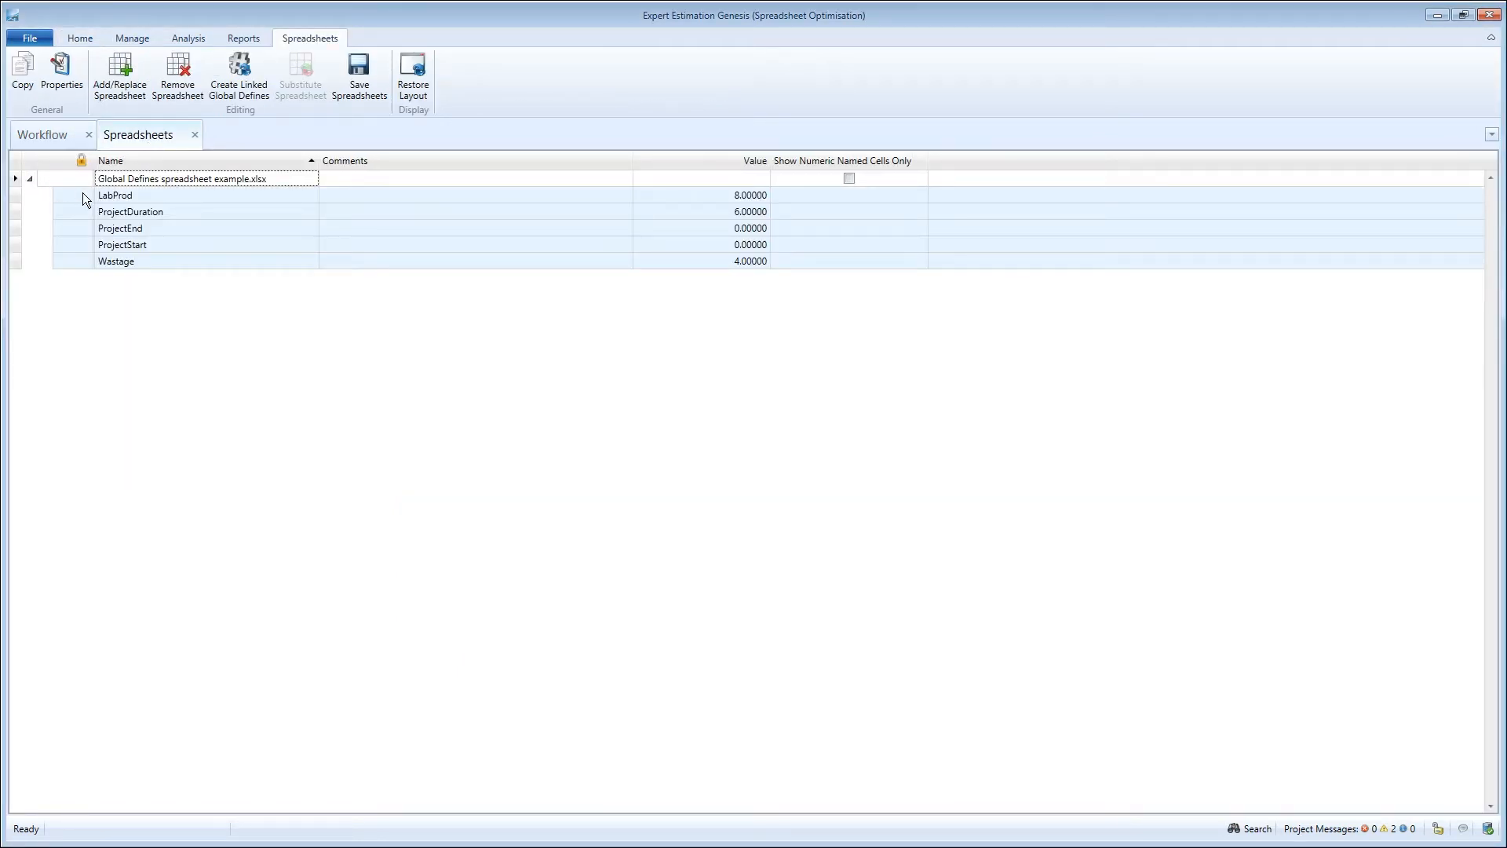
{"action": "left_click", "coordinate": [121, 227]}
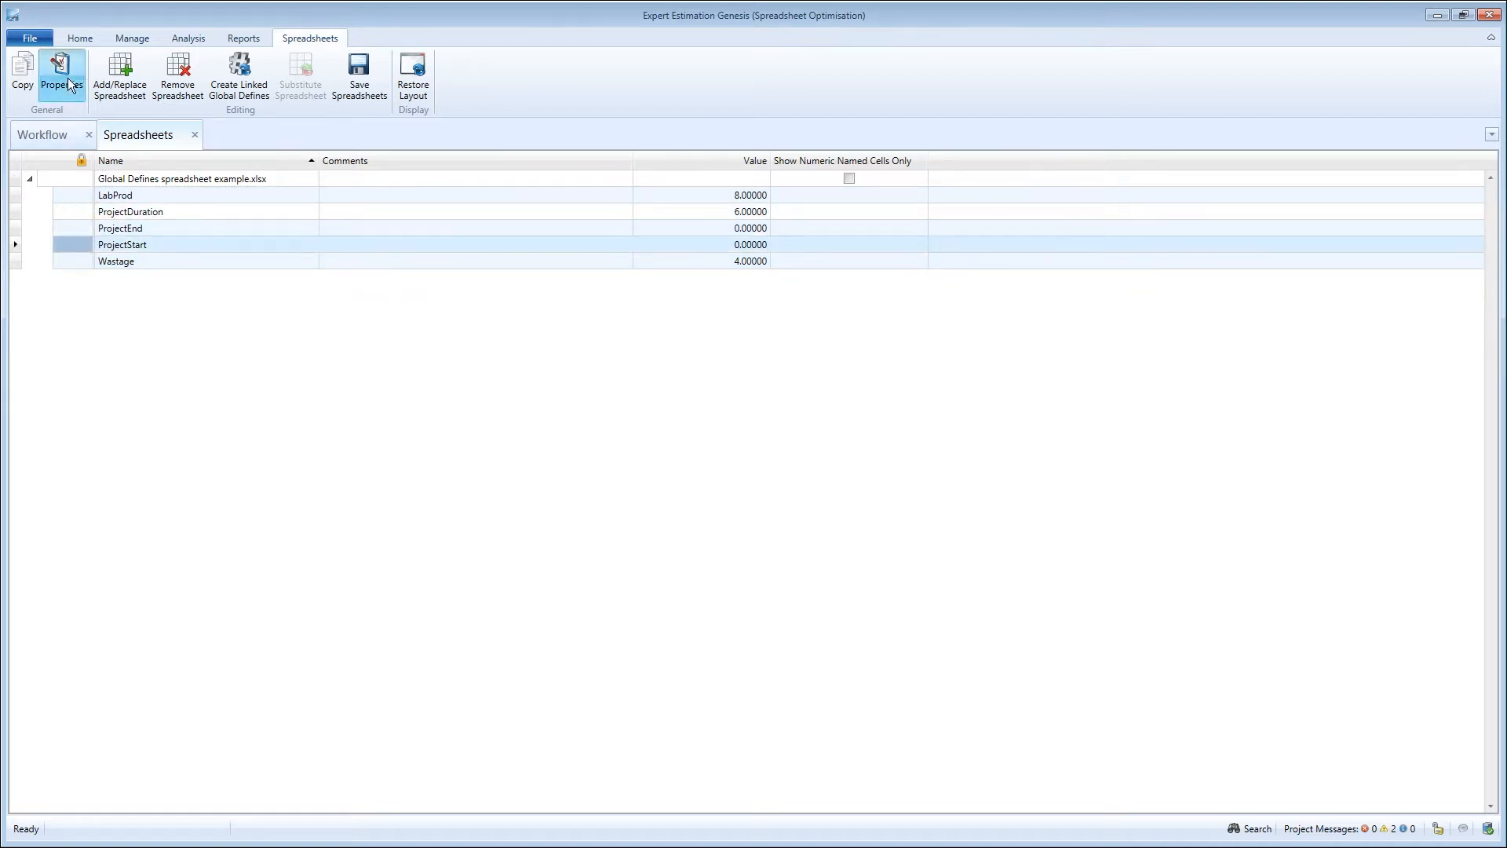
{"action": "left_click", "coordinate": [61, 77]}
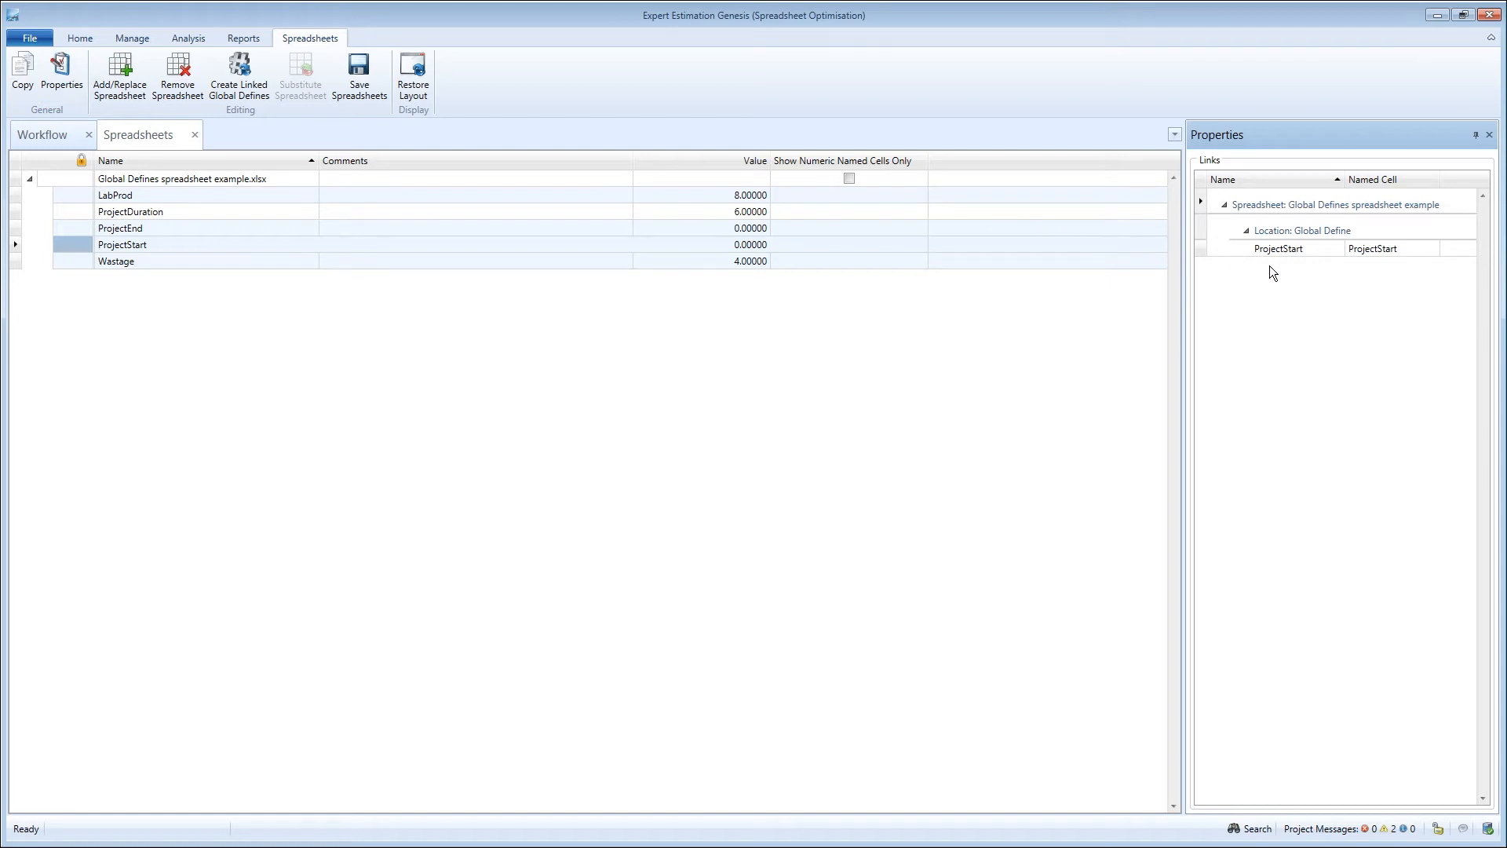
{"action": "mouse_move", "coordinate": [704, 278]}
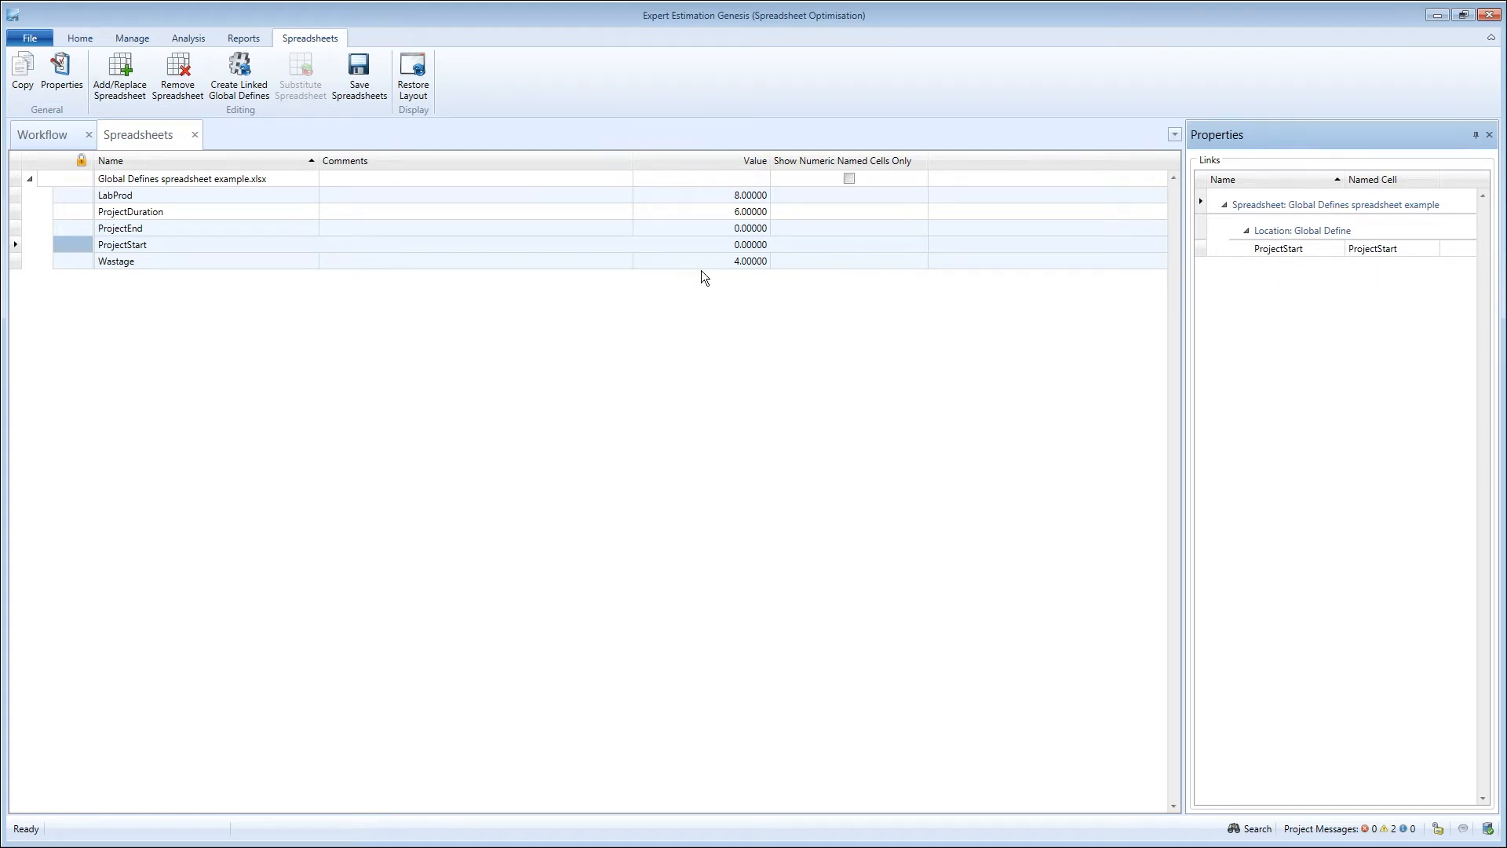
View the links for ProjectDuration, then close the spreadsheets list.
{"action": "left_click", "coordinate": [115, 195]}
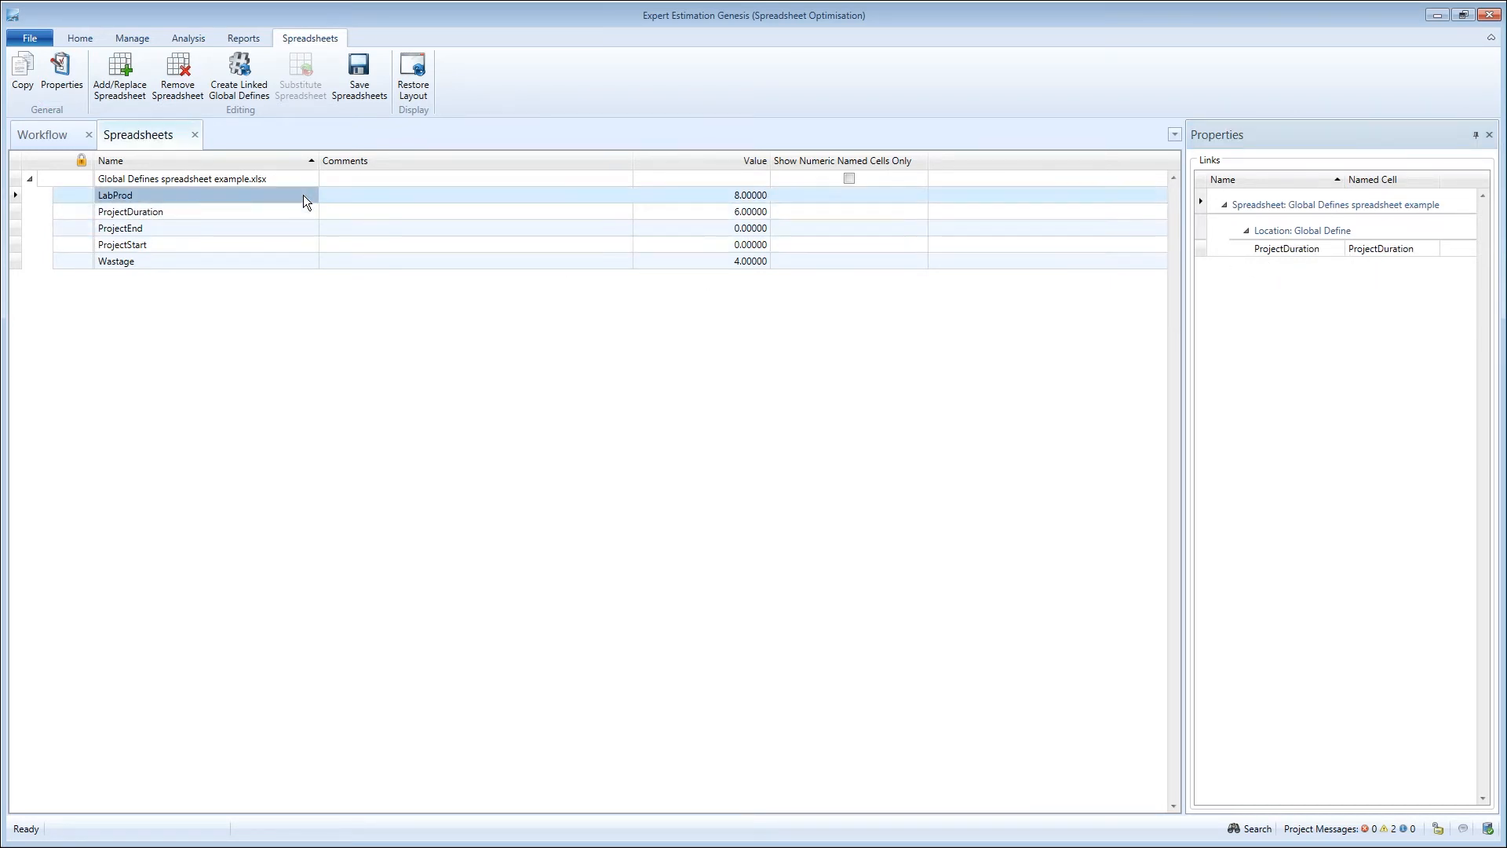
{"action": "left_click", "coordinate": [80, 38]}
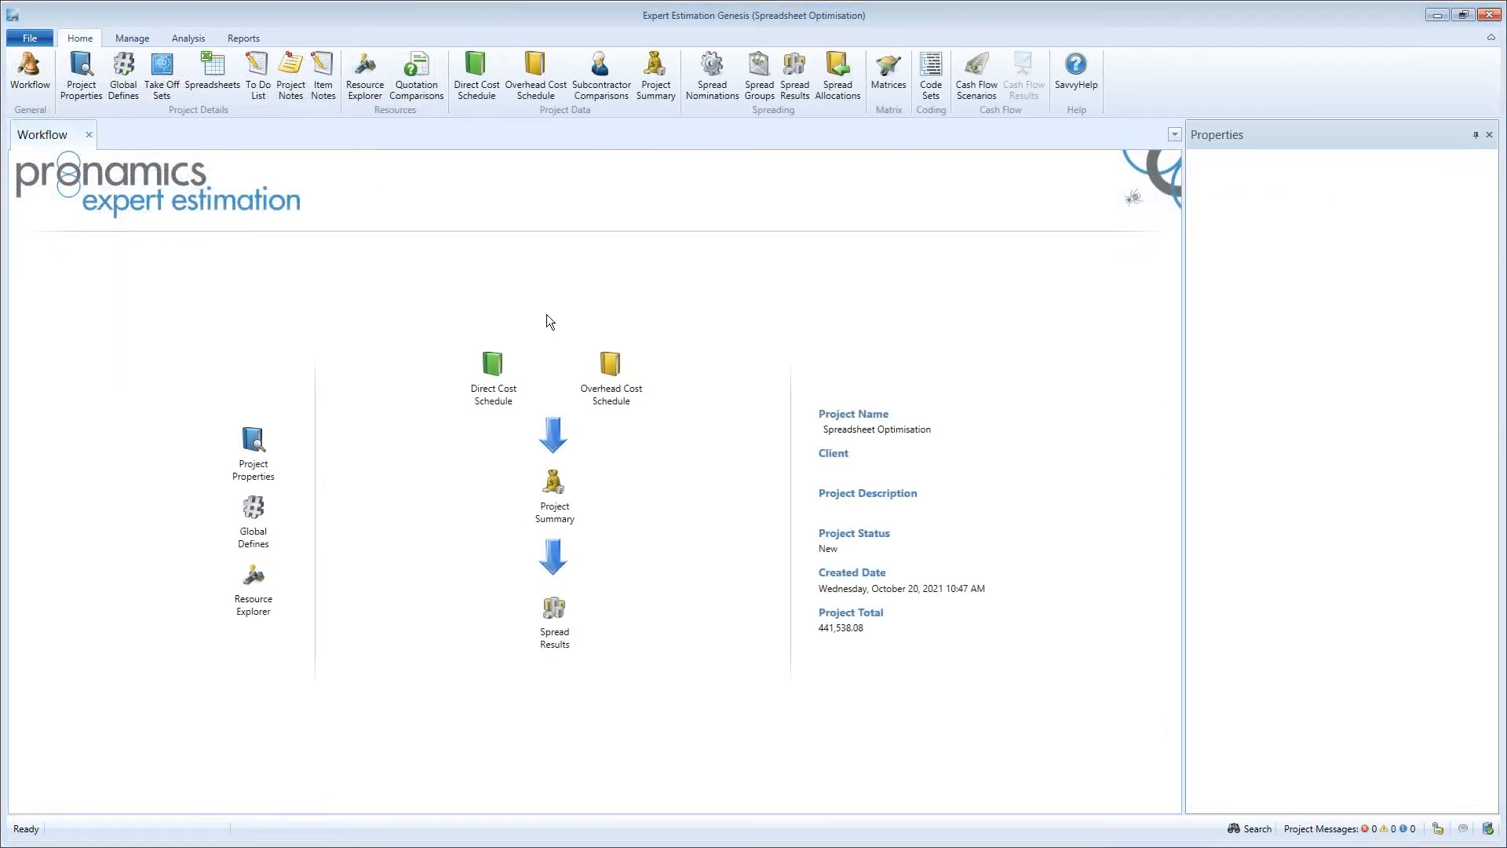
{"action": "mouse_move", "coordinate": [212, 75]}
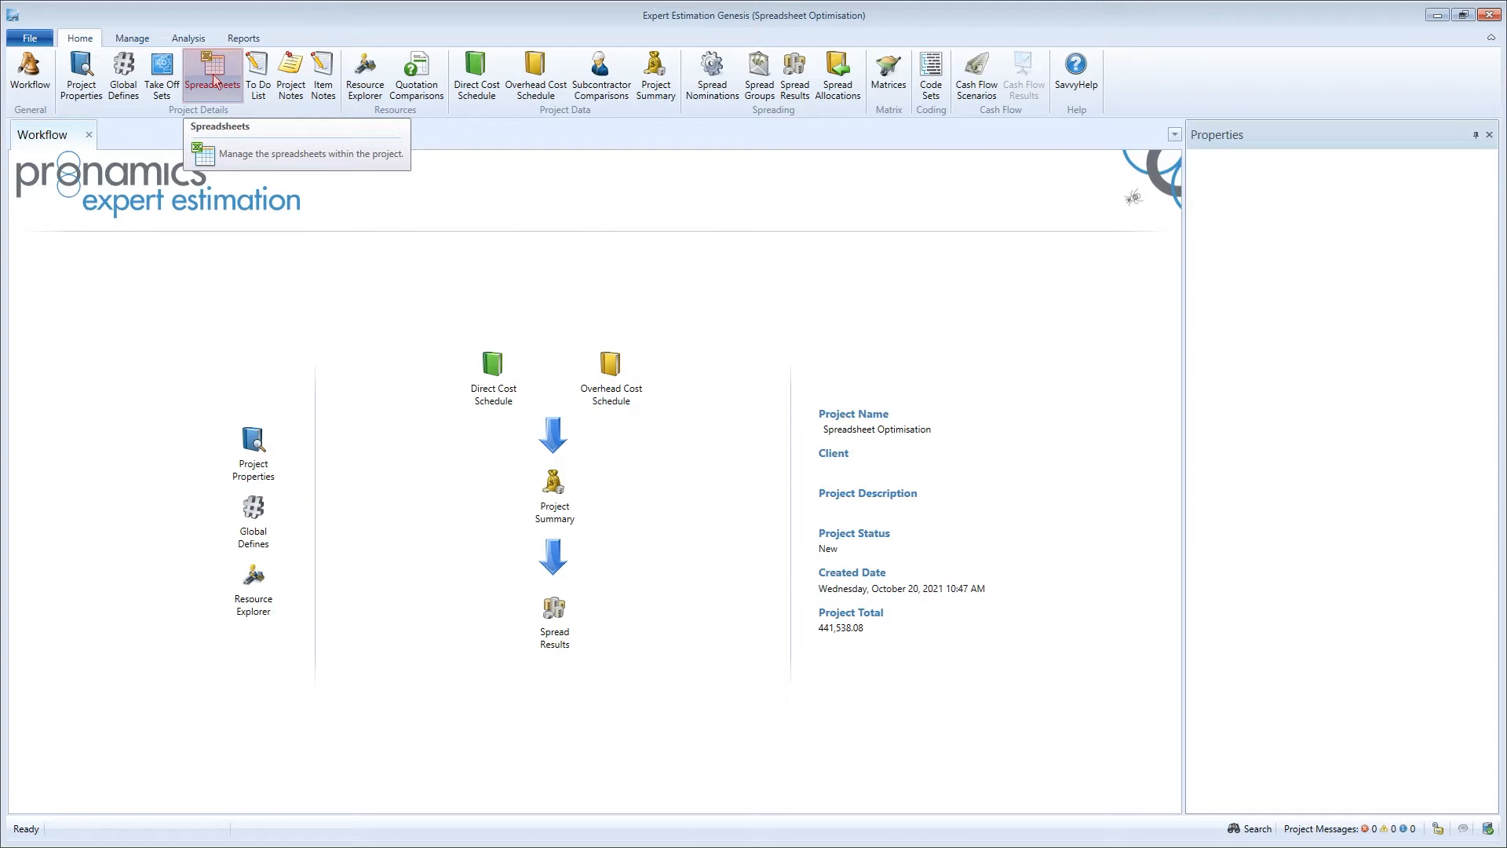
Reopen the spreadsheets list and select the Global Defines workbook.
{"action": "left_click", "coordinate": [212, 76]}
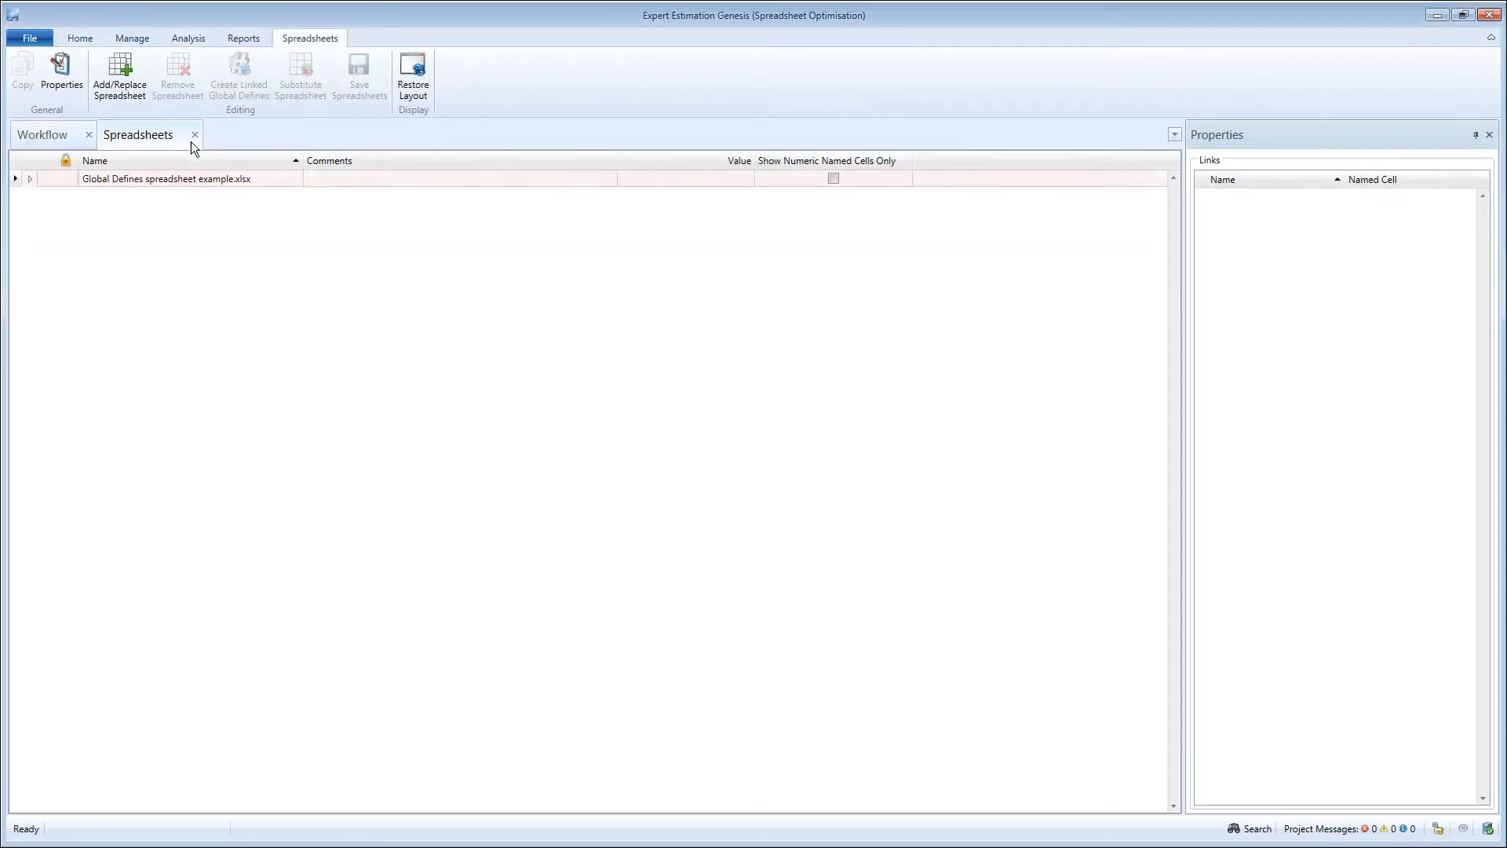
{"action": "left_click", "coordinate": [165, 179]}
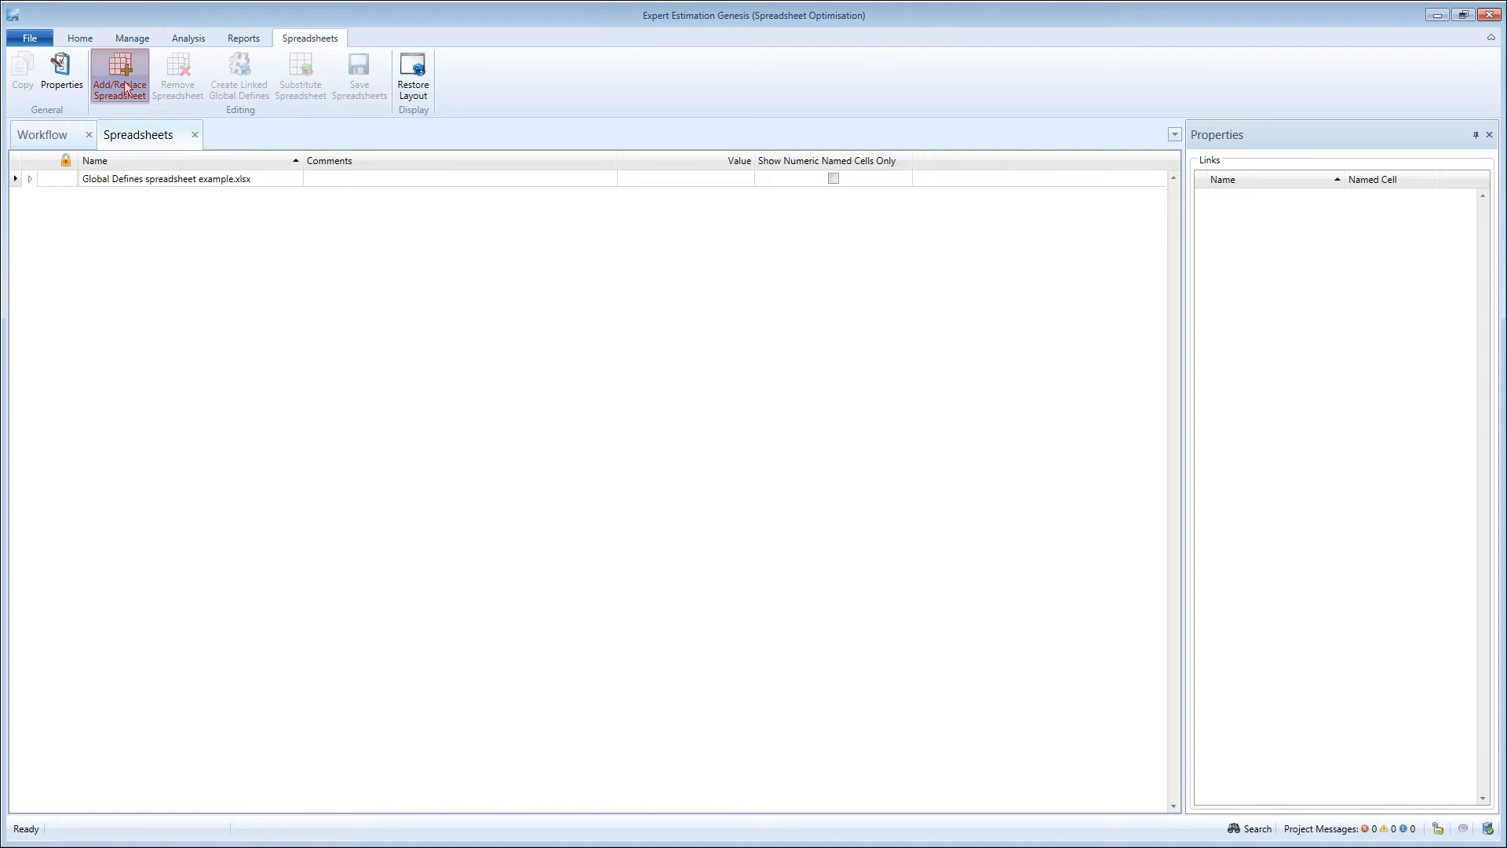
Add the Global Defines spreadsheet example 1 workbook and expand its named cells.
{"action": "left_click", "coordinate": [119, 77]}
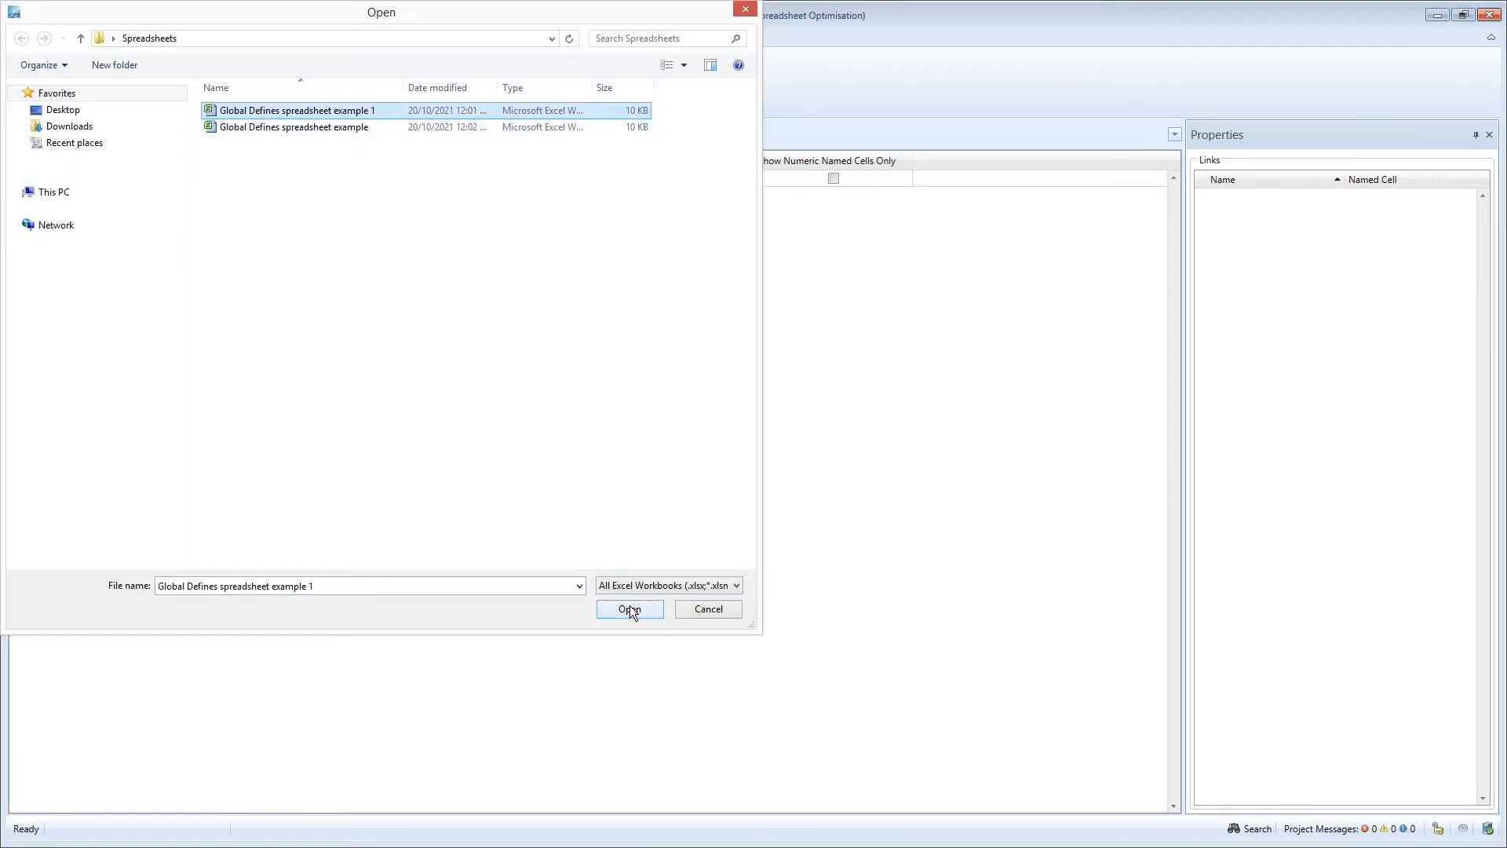
{"action": "left_click", "coordinate": [629, 609]}
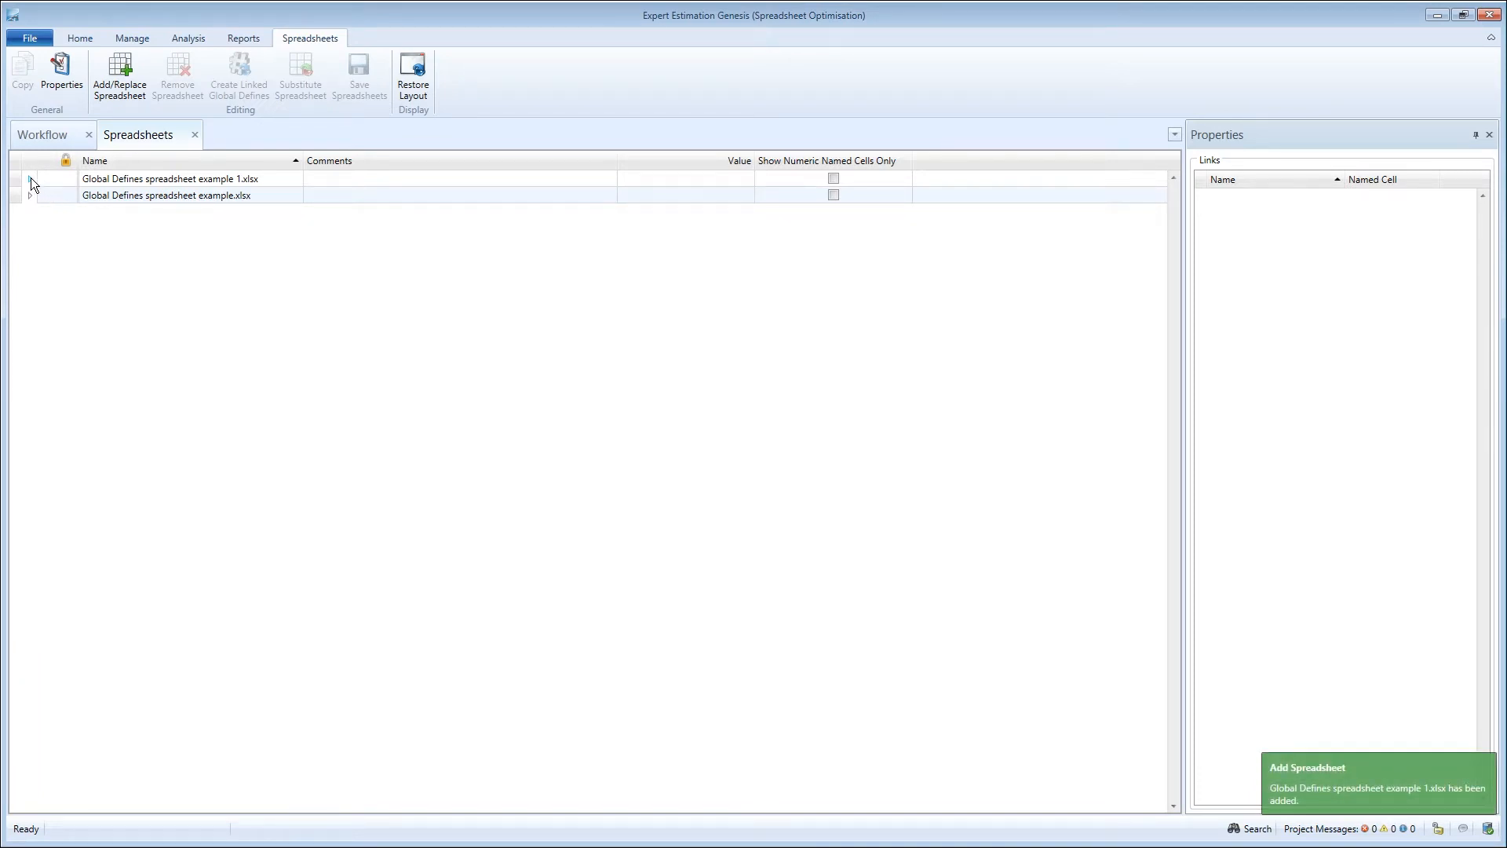
{"action": "left_click", "coordinate": [29, 179]}
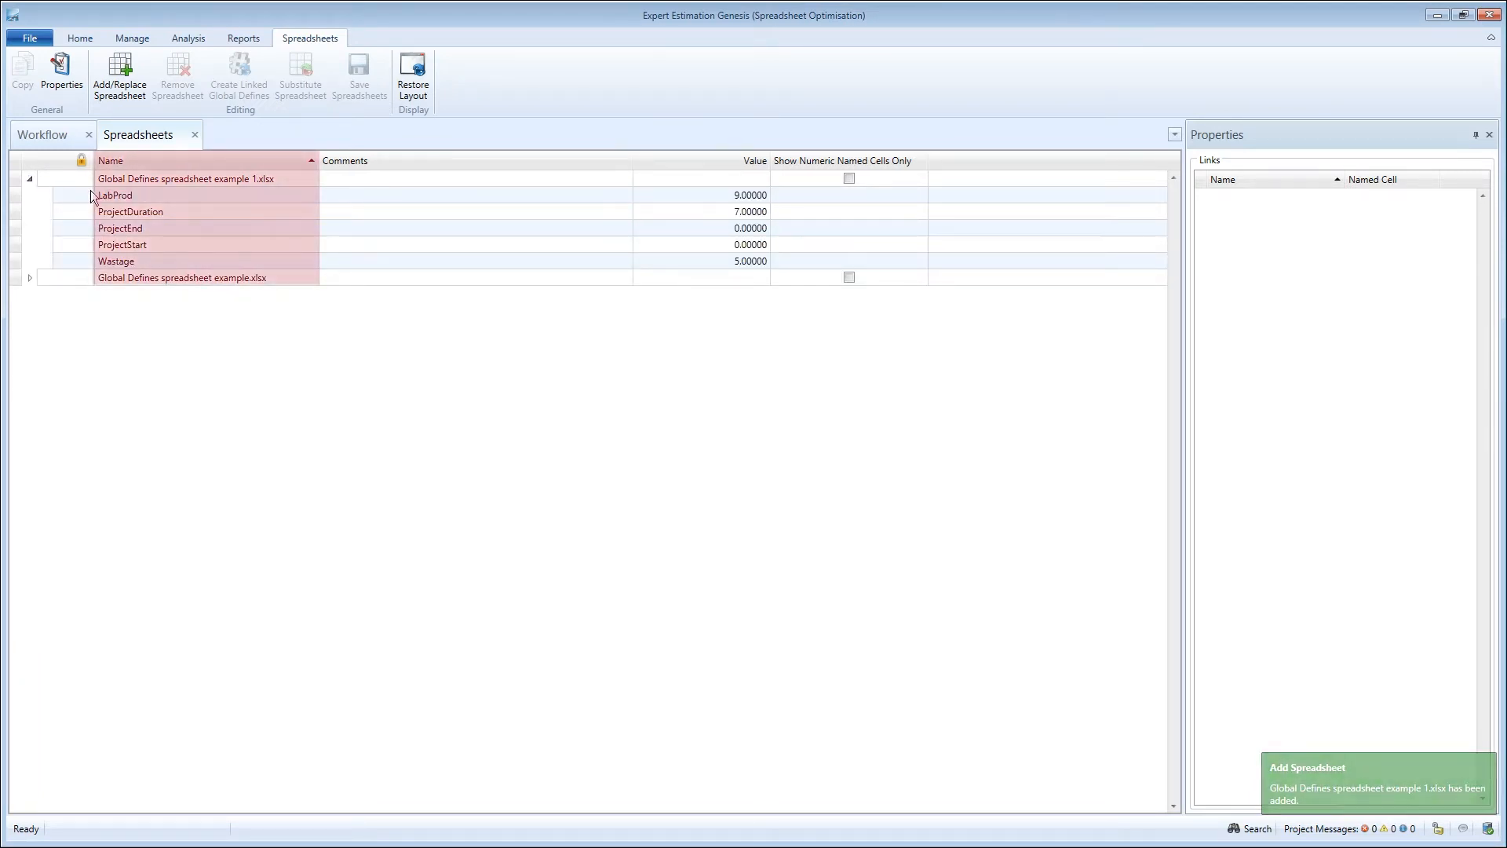
Create linked global defines for all example 1 named cells, reusing existing defines with matching names.
{"action": "left_click", "coordinate": [130, 210]}
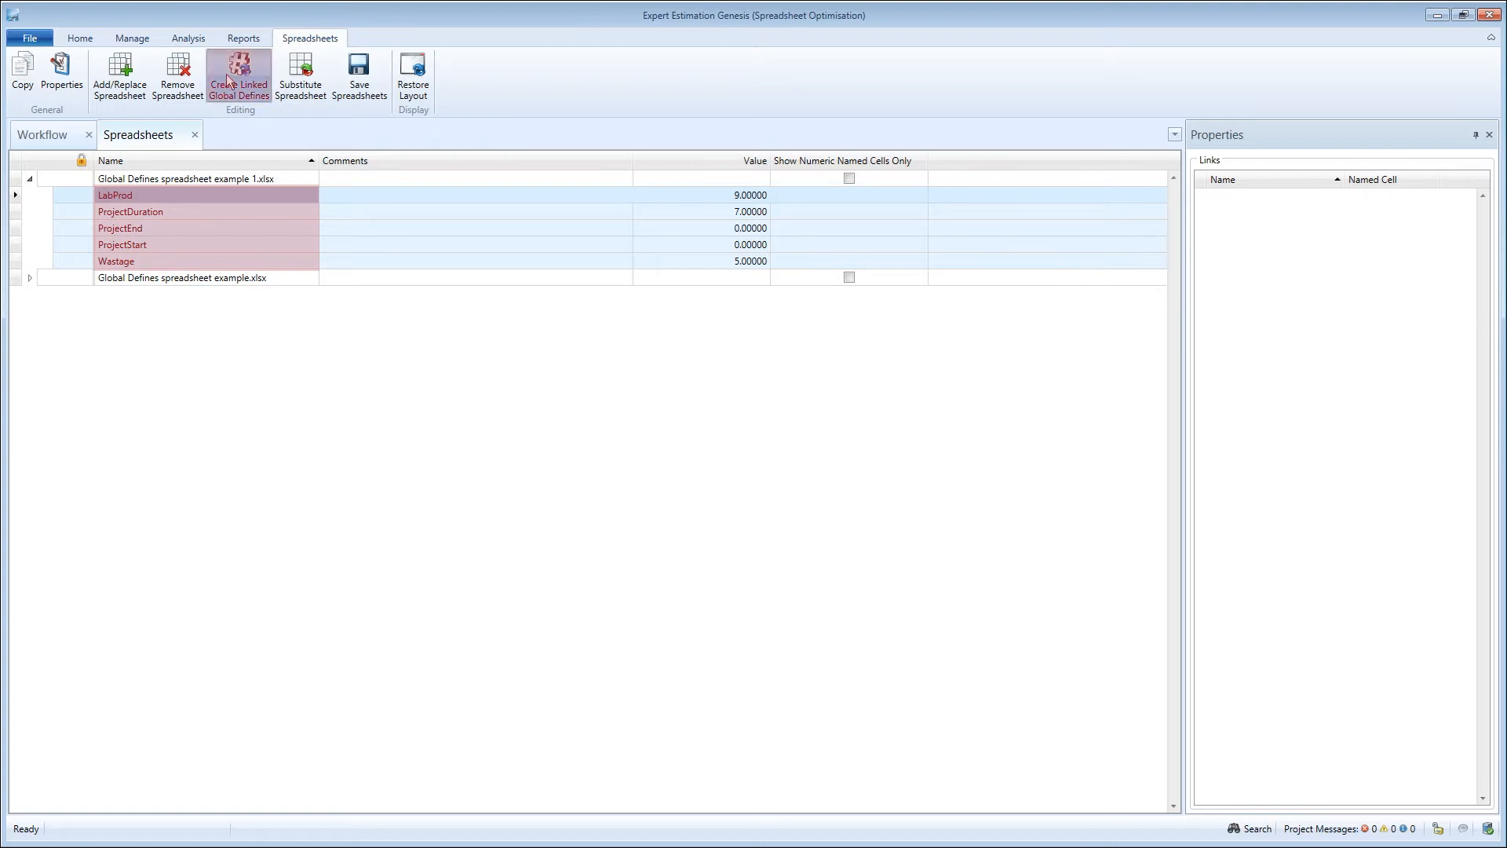
{"action": "left_click", "coordinate": [239, 78]}
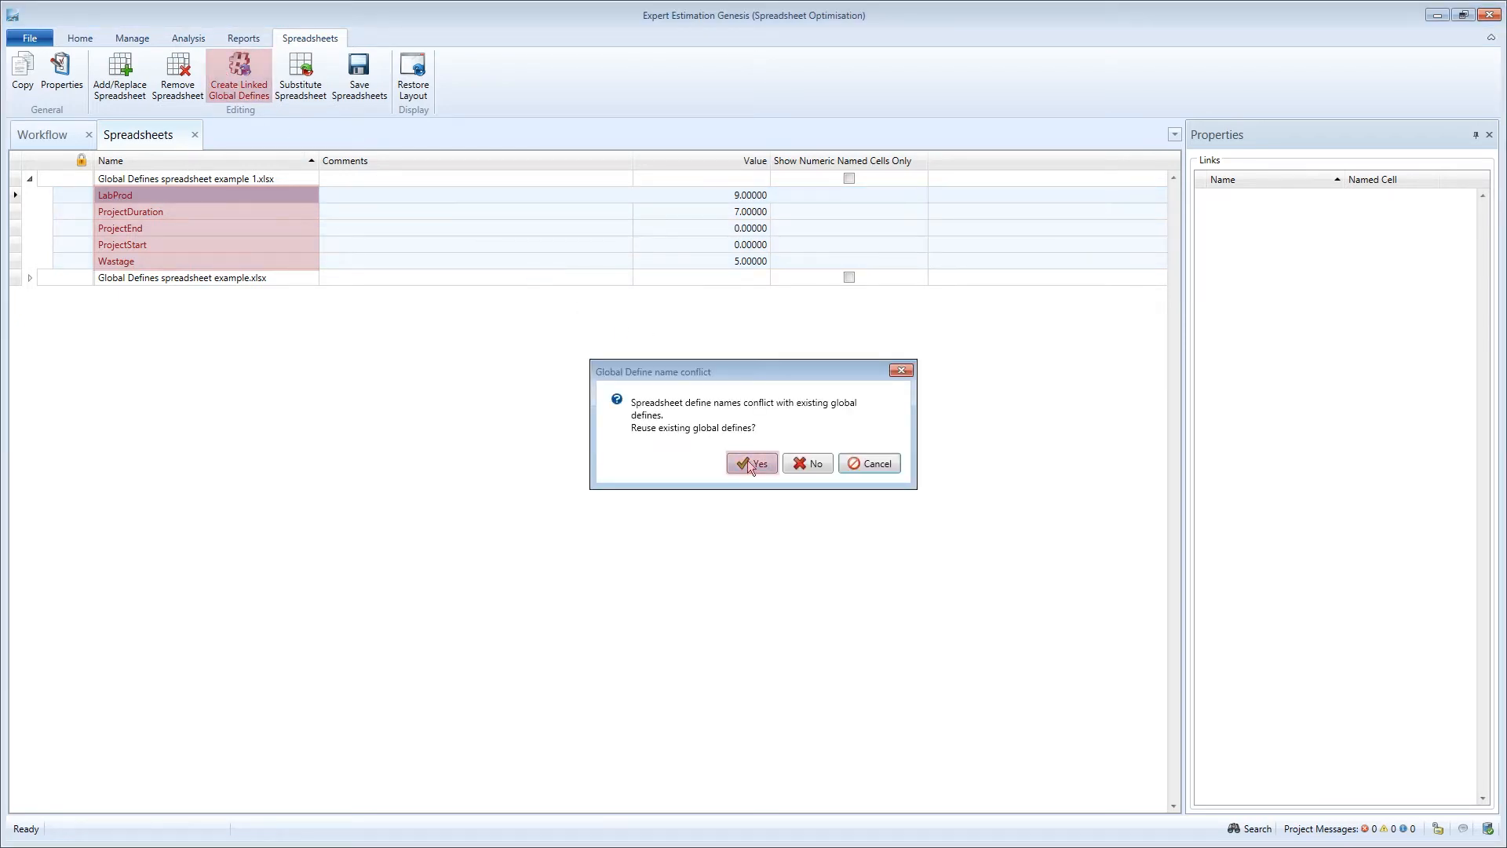
{"action": "left_click", "coordinate": [752, 463]}
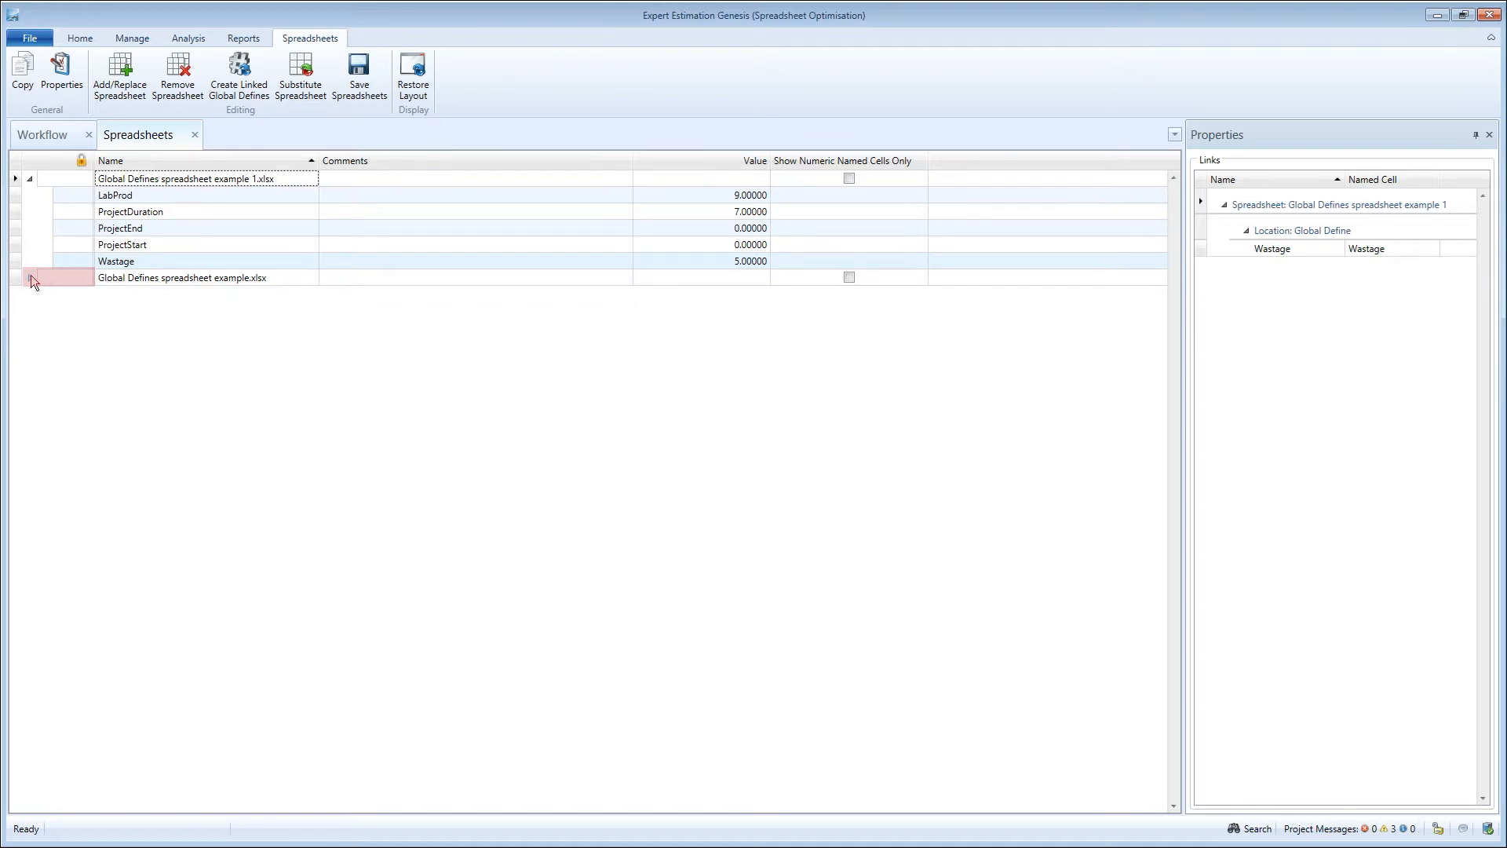
Expand the original example workbook's named cells and view their global define links.
{"action": "left_click", "coordinate": [45, 278]}
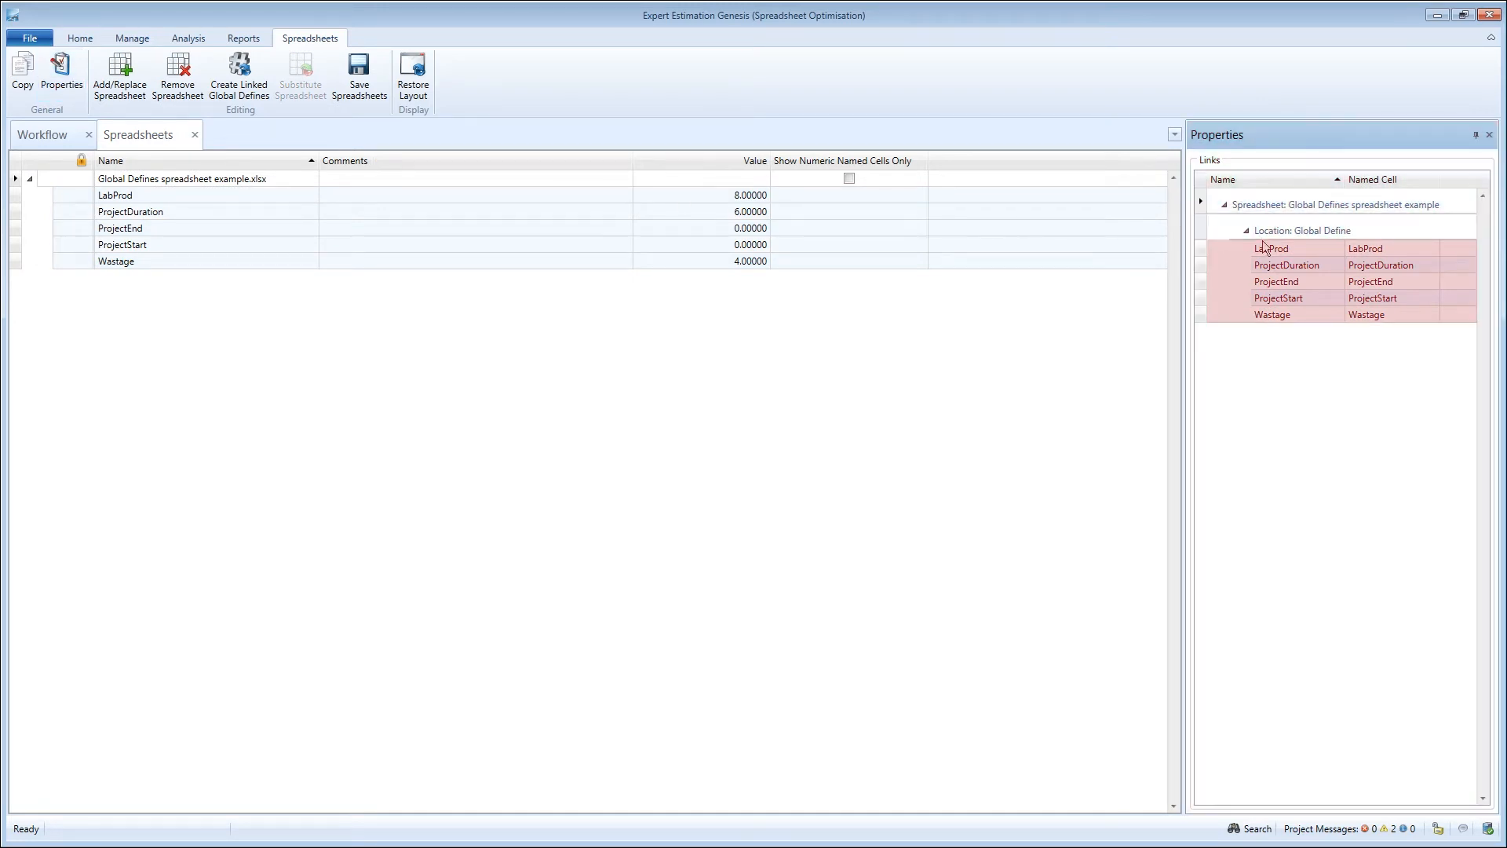
{"action": "mouse_move", "coordinate": [597, 232]}
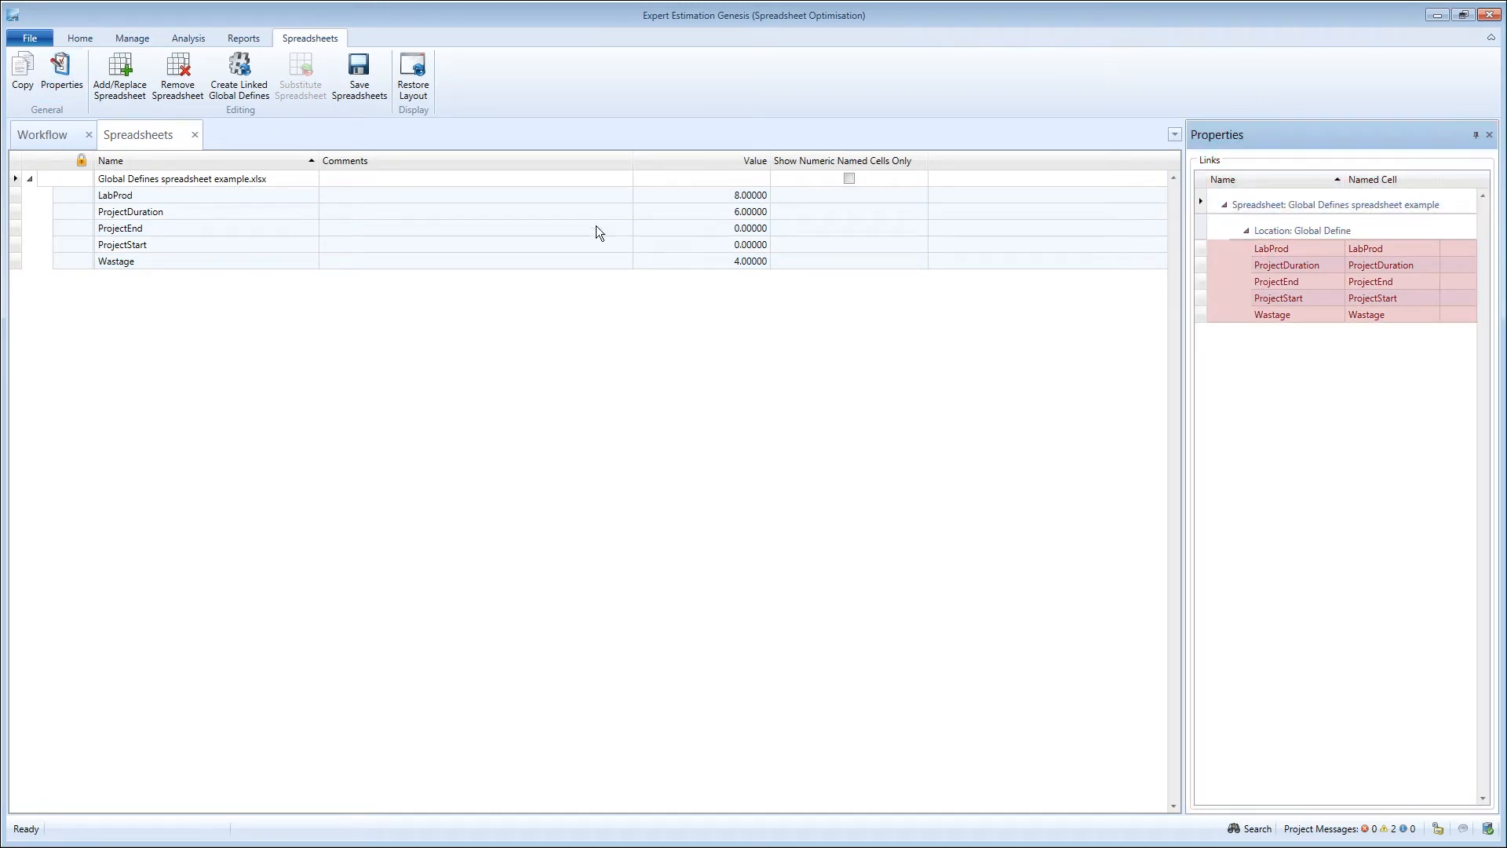
{"action": "left_click", "coordinate": [130, 212]}
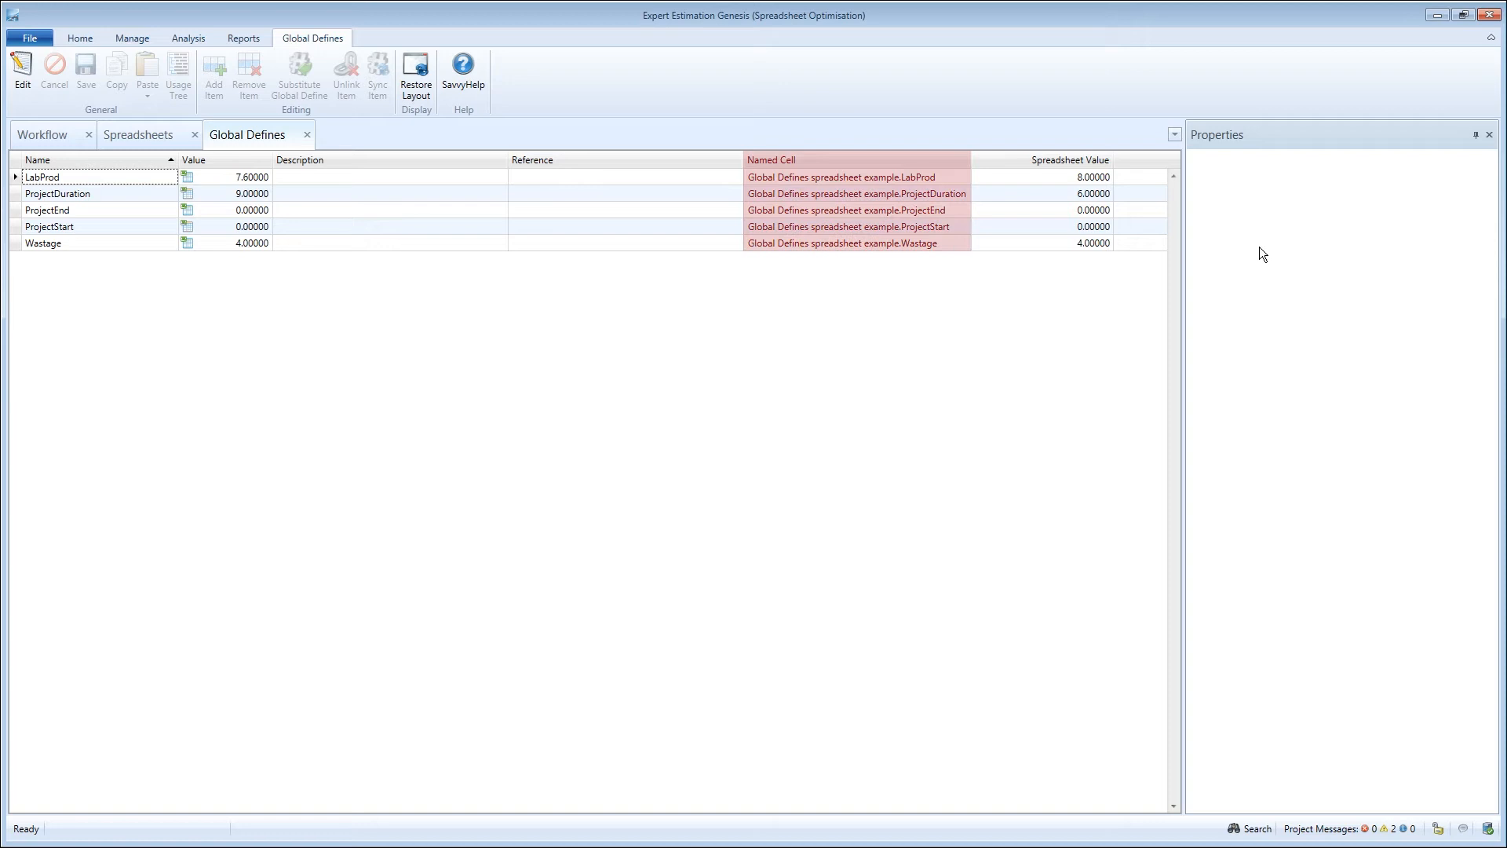
{"action": "mouse_move", "coordinate": [896, 254]}
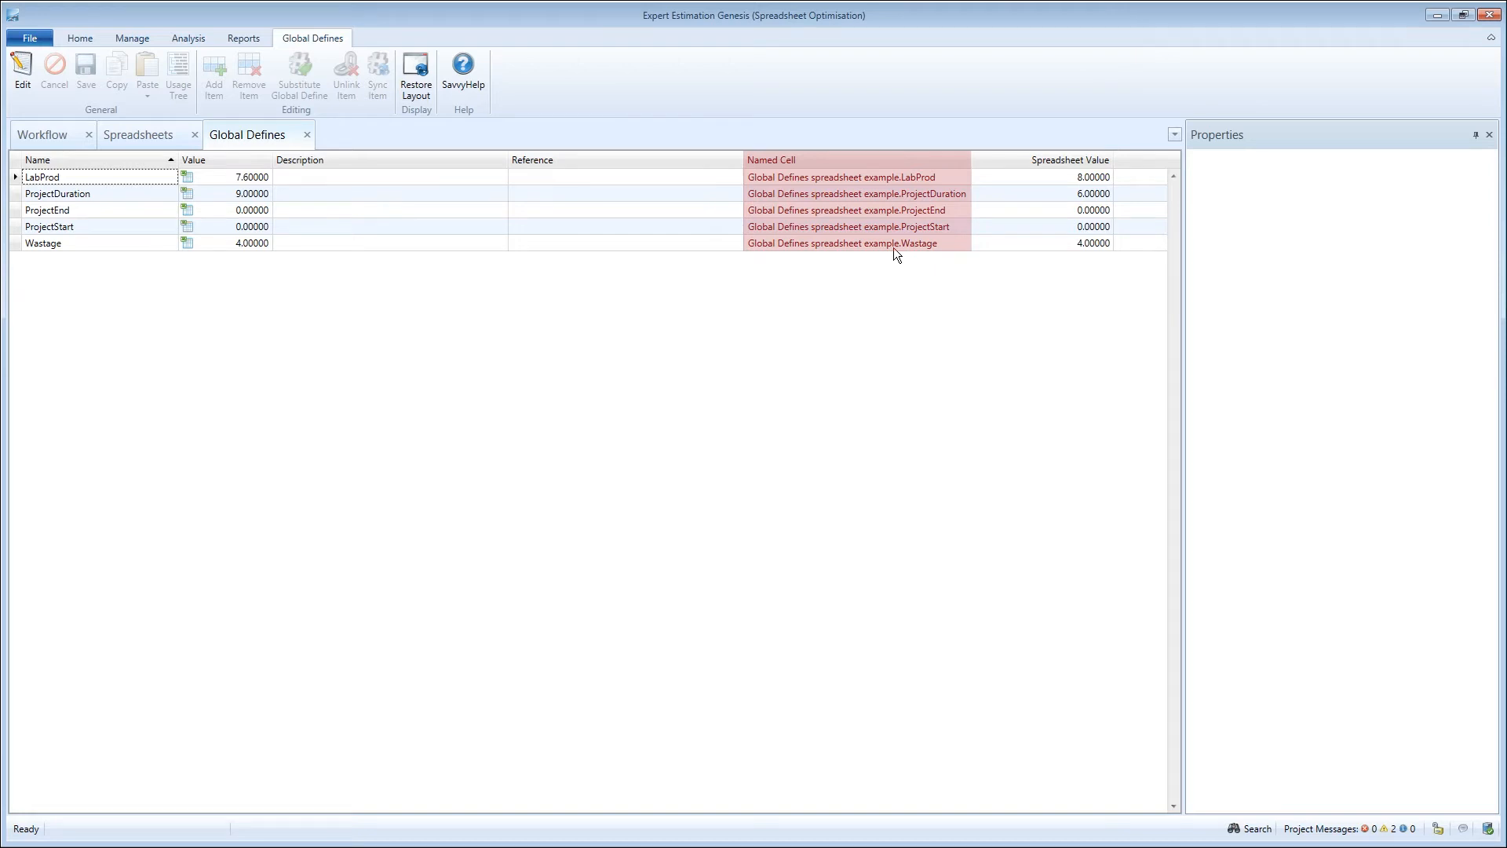
Return from the Global Defines list to the spreadsheets list.
{"action": "left_click", "coordinate": [138, 135]}
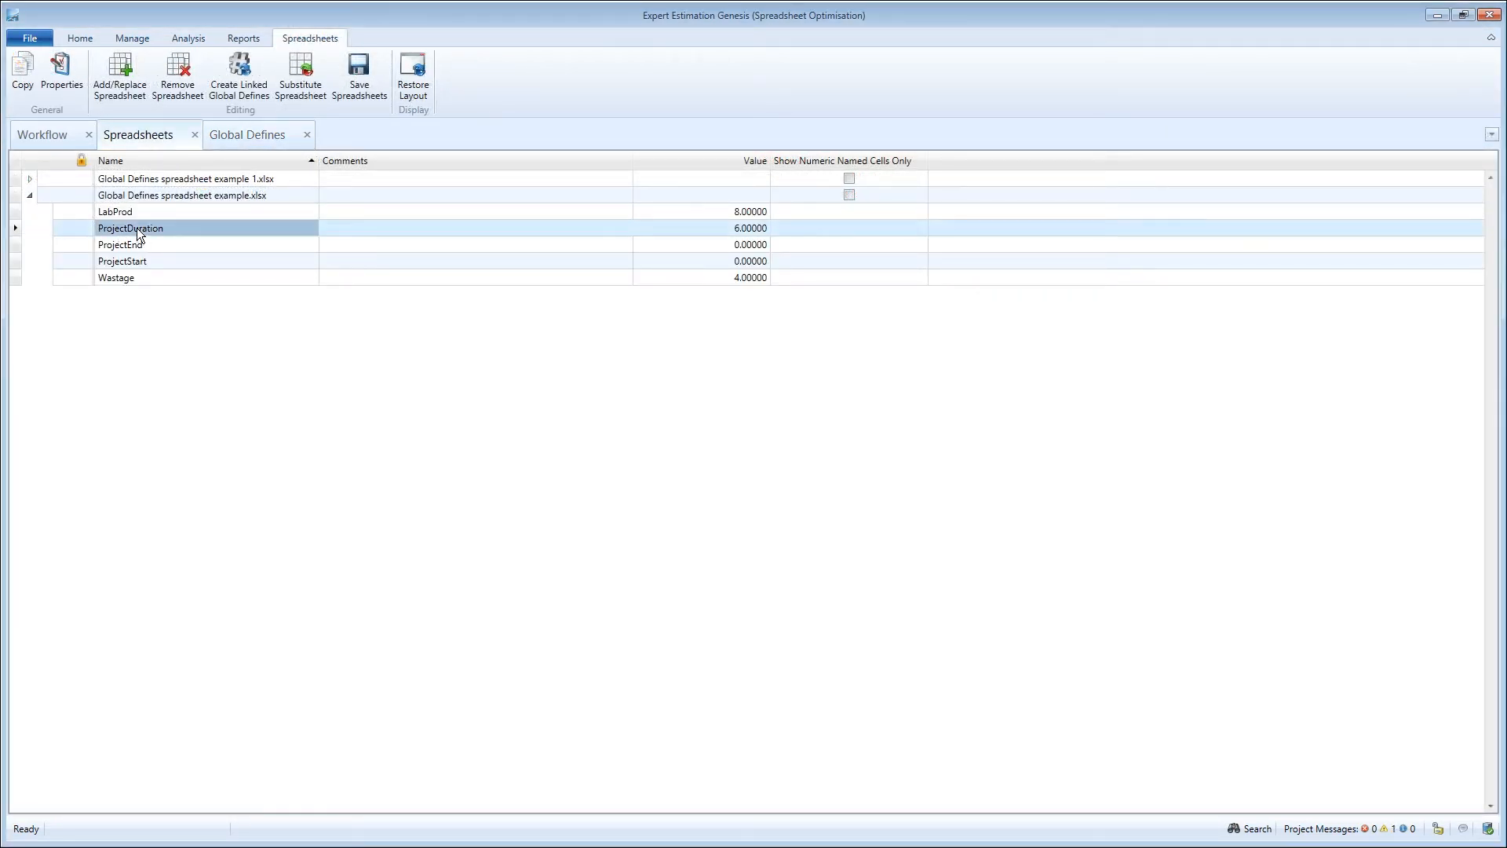
Show ProjectDuration's link properties, select ProjectStart and link it to the LabProd named cell.
{"action": "right_click", "coordinate": [131, 228]}
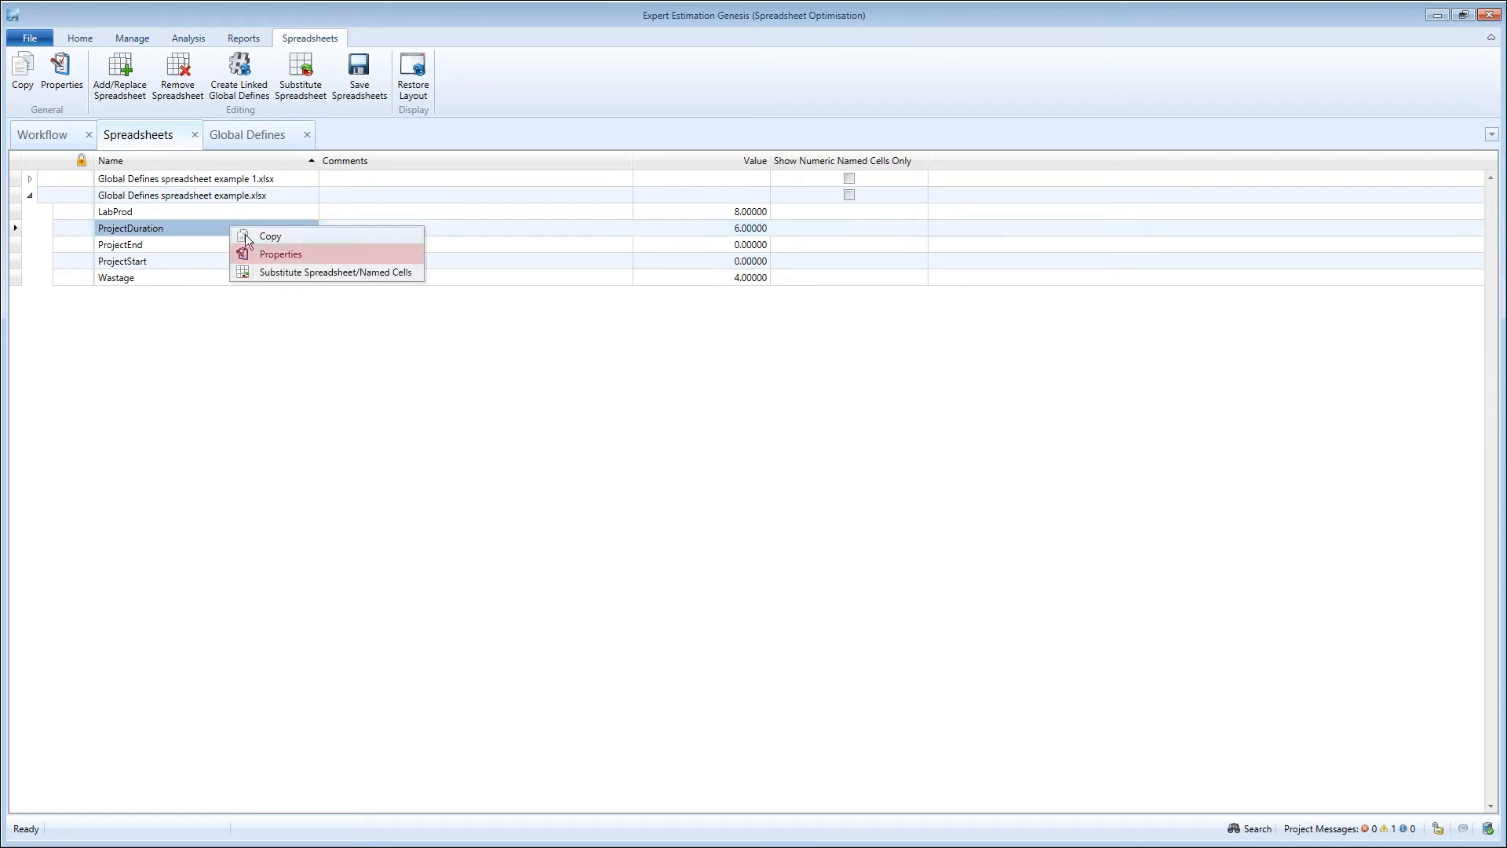
{"action": "left_click", "coordinate": [279, 254]}
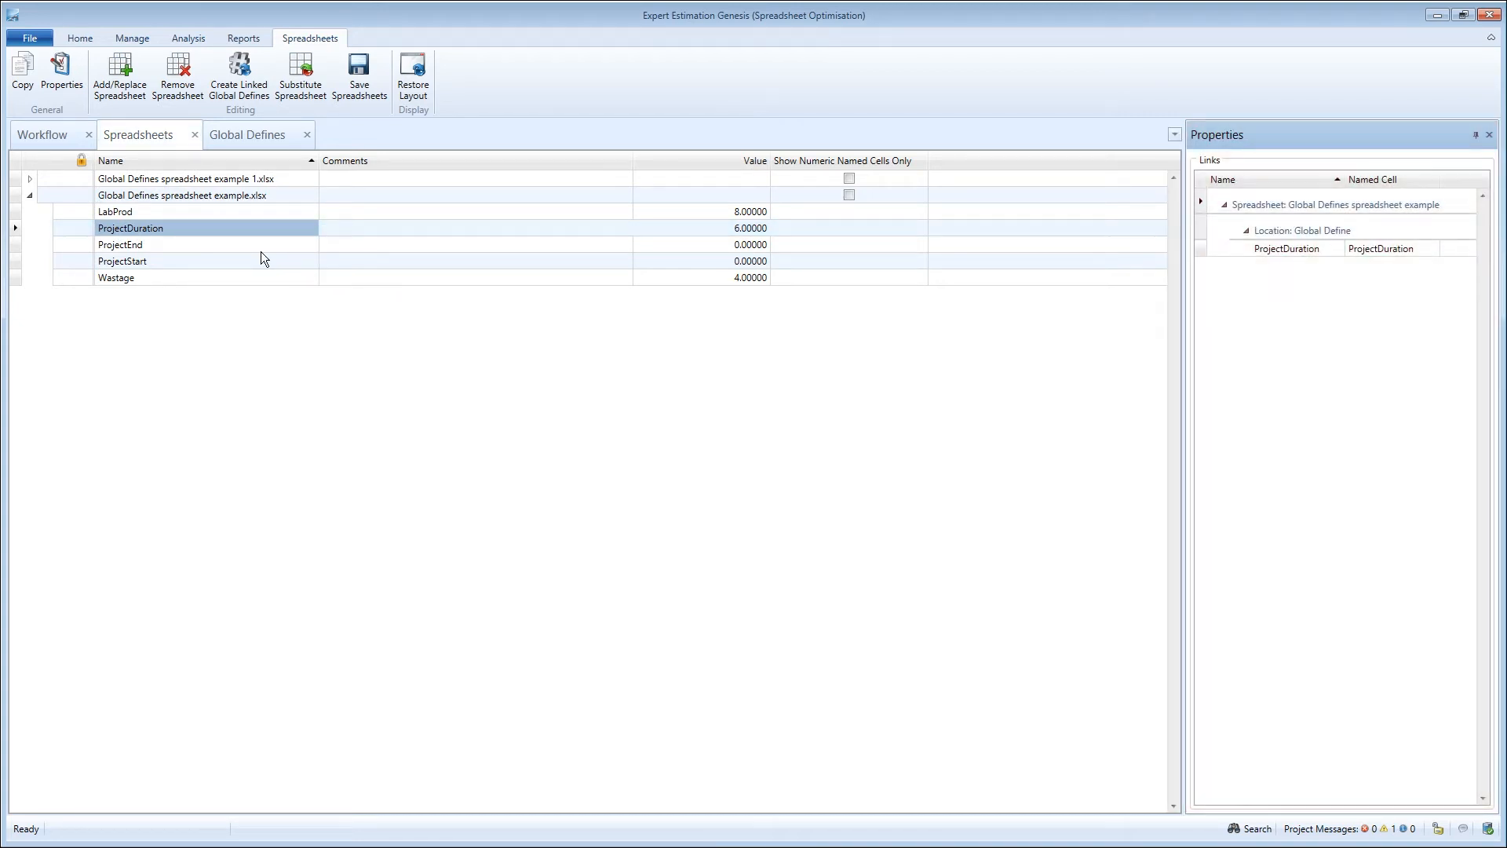
{"action": "left_click", "coordinate": [121, 245]}
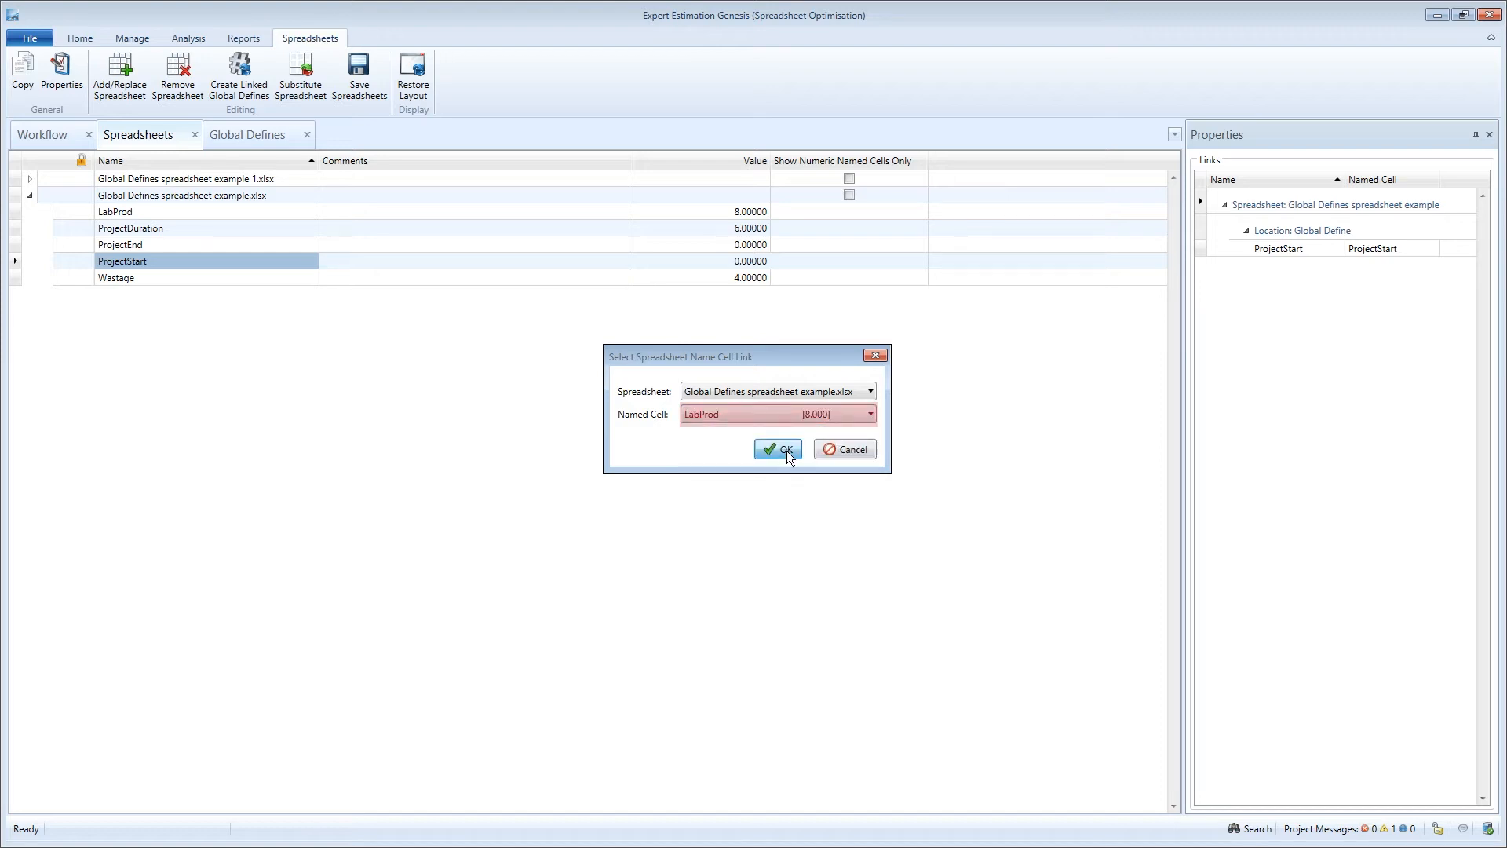
{"action": "left_click", "coordinate": [777, 449]}
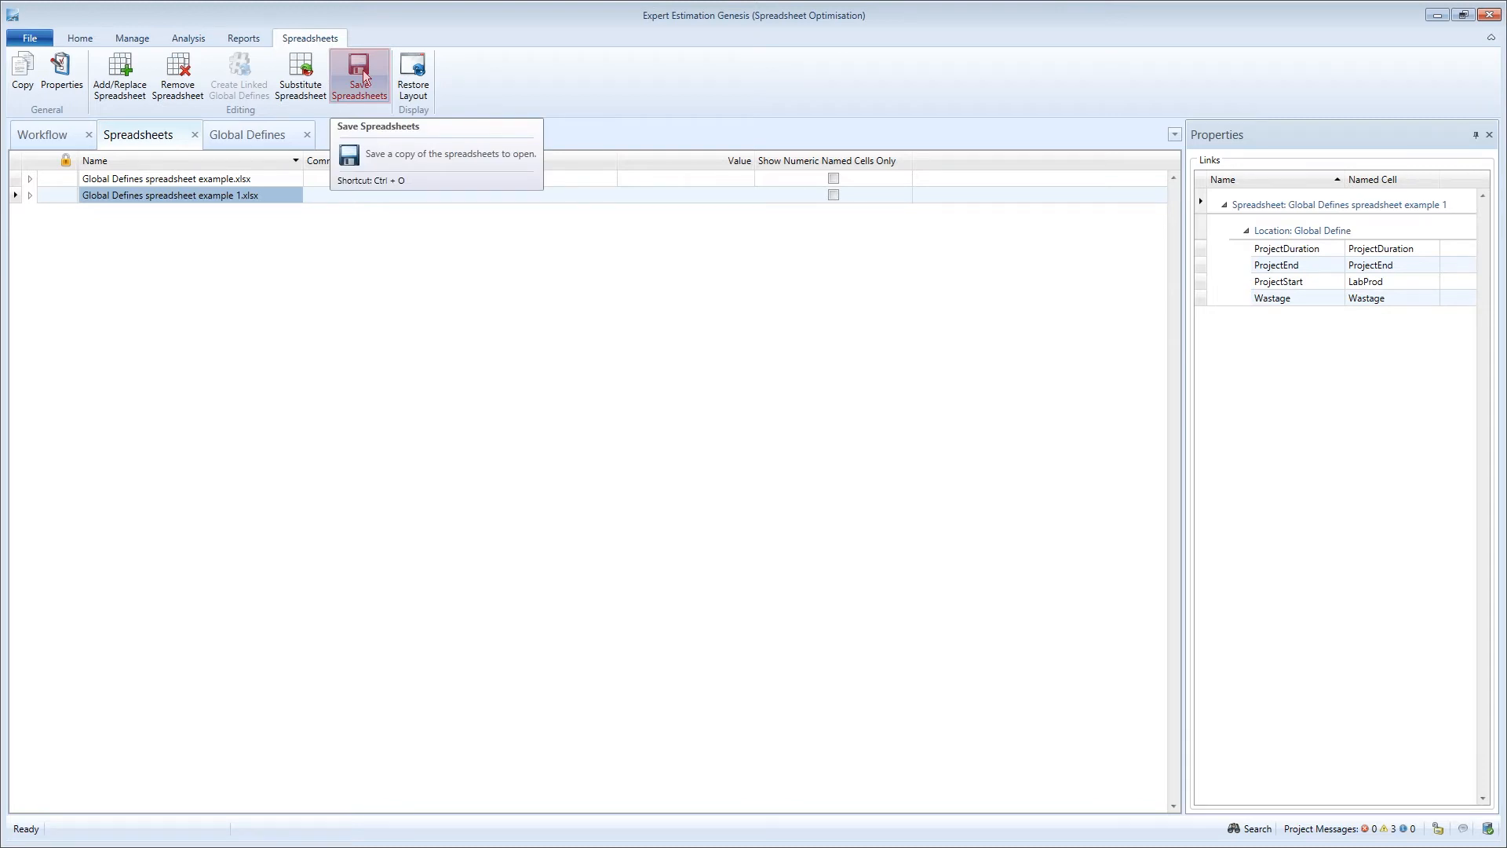
Start saving a copy of the example 1 workbook and focus the File name box.
{"action": "left_click", "coordinate": [358, 76]}
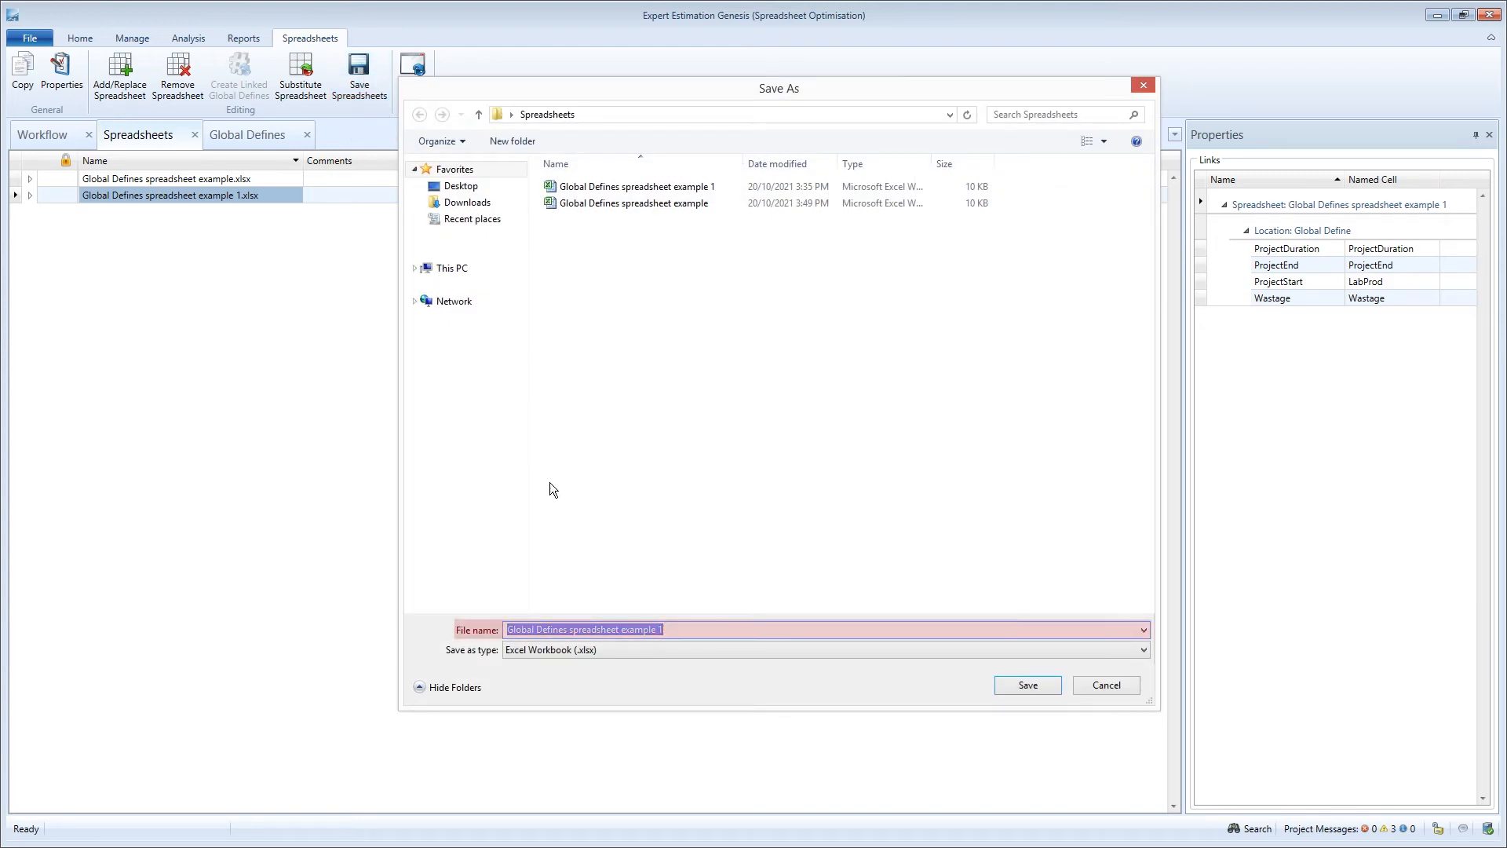
{"action": "left_click", "coordinate": [683, 630]}
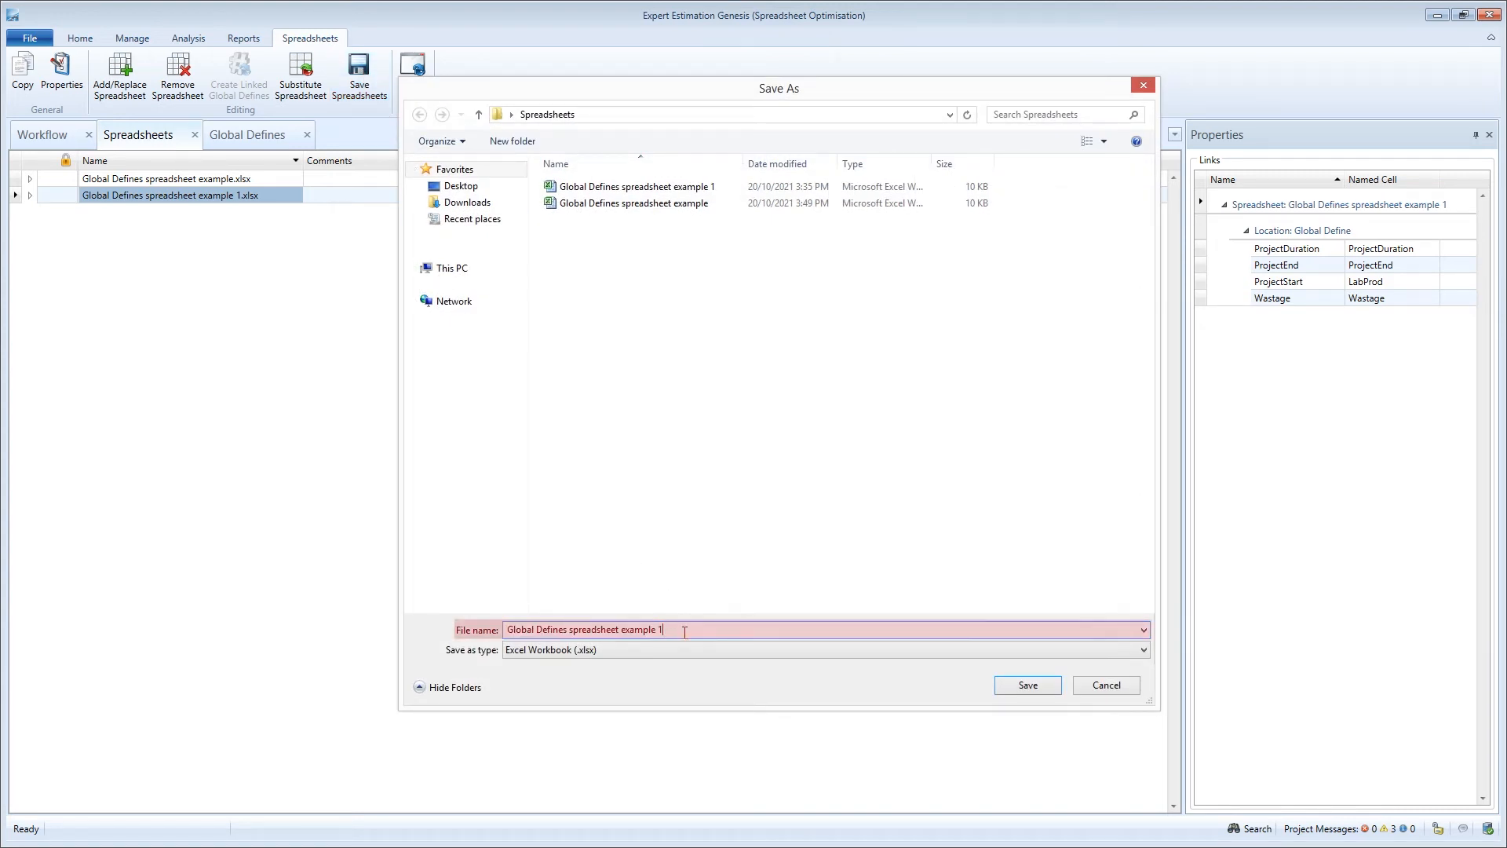
{"action": "mouse_move", "coordinate": [1026, 685]}
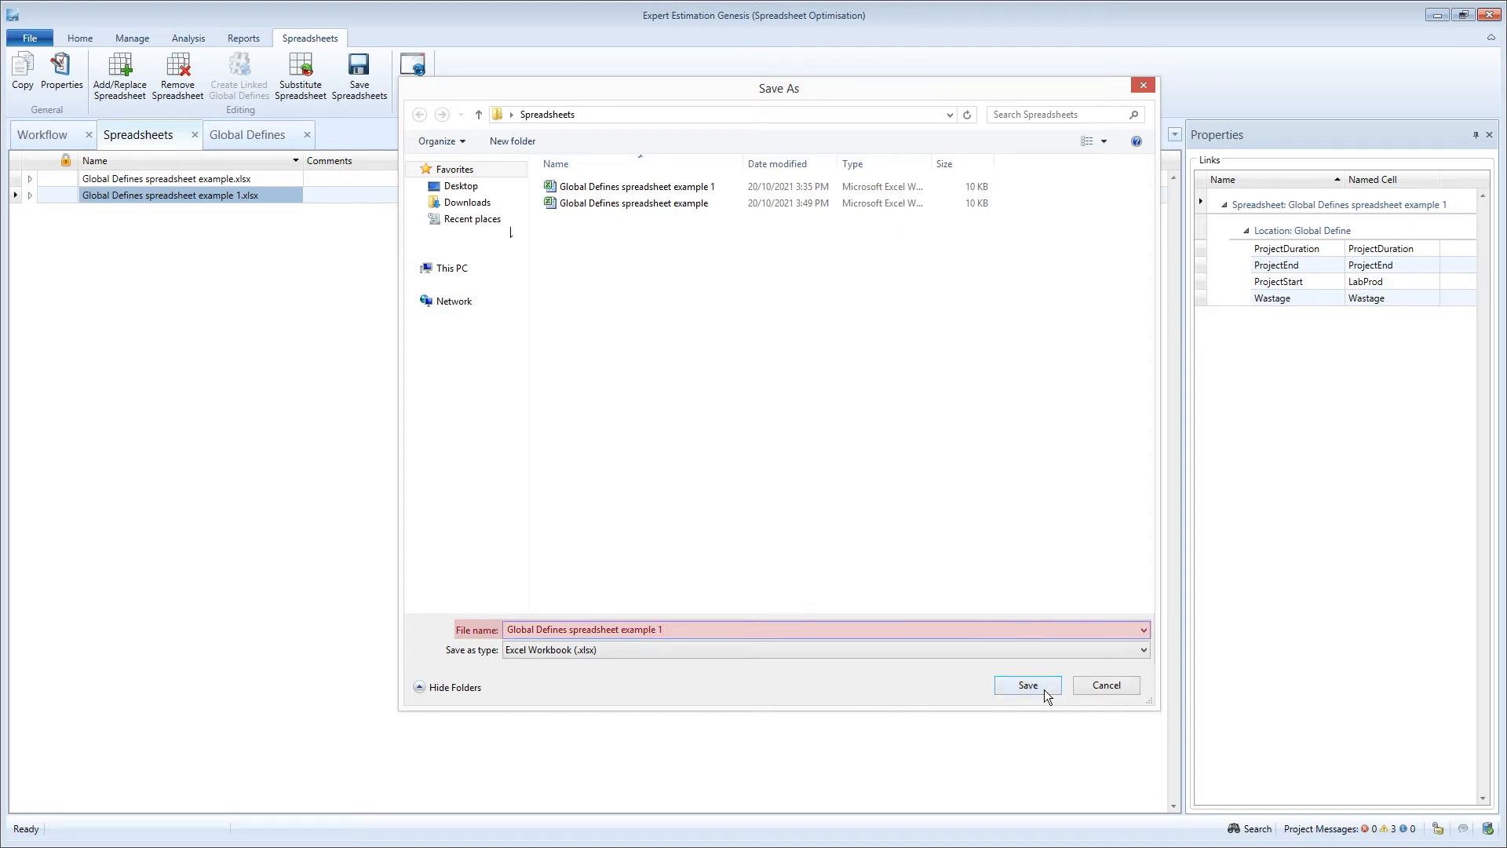
Save the workbook copy, then set the wastage allowance value to 6 in Excel.
{"action": "left_click", "coordinate": [1026, 684]}
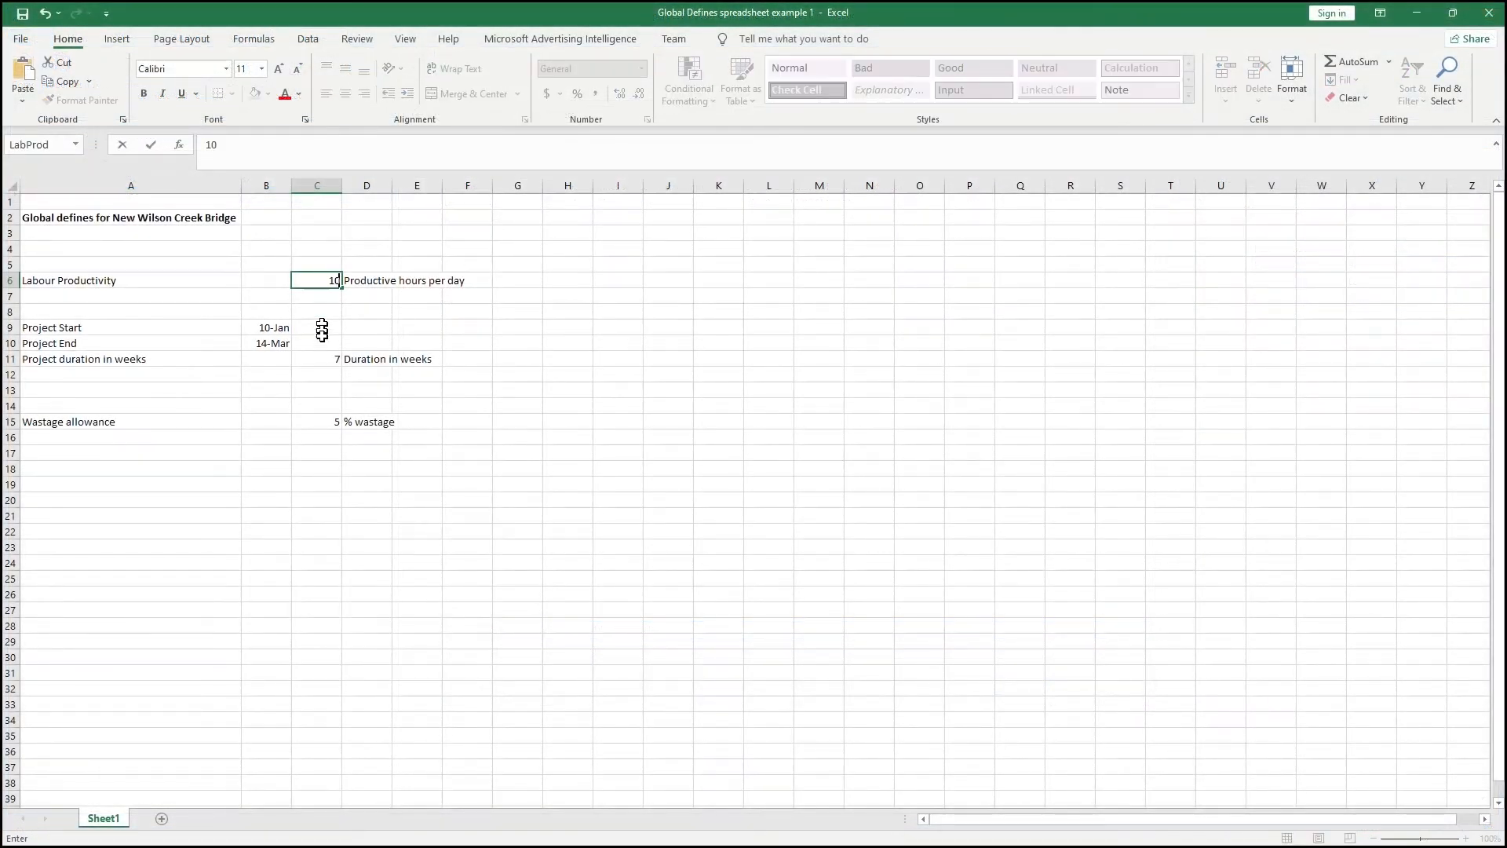
{"action": "left_click", "coordinate": [317, 421]}
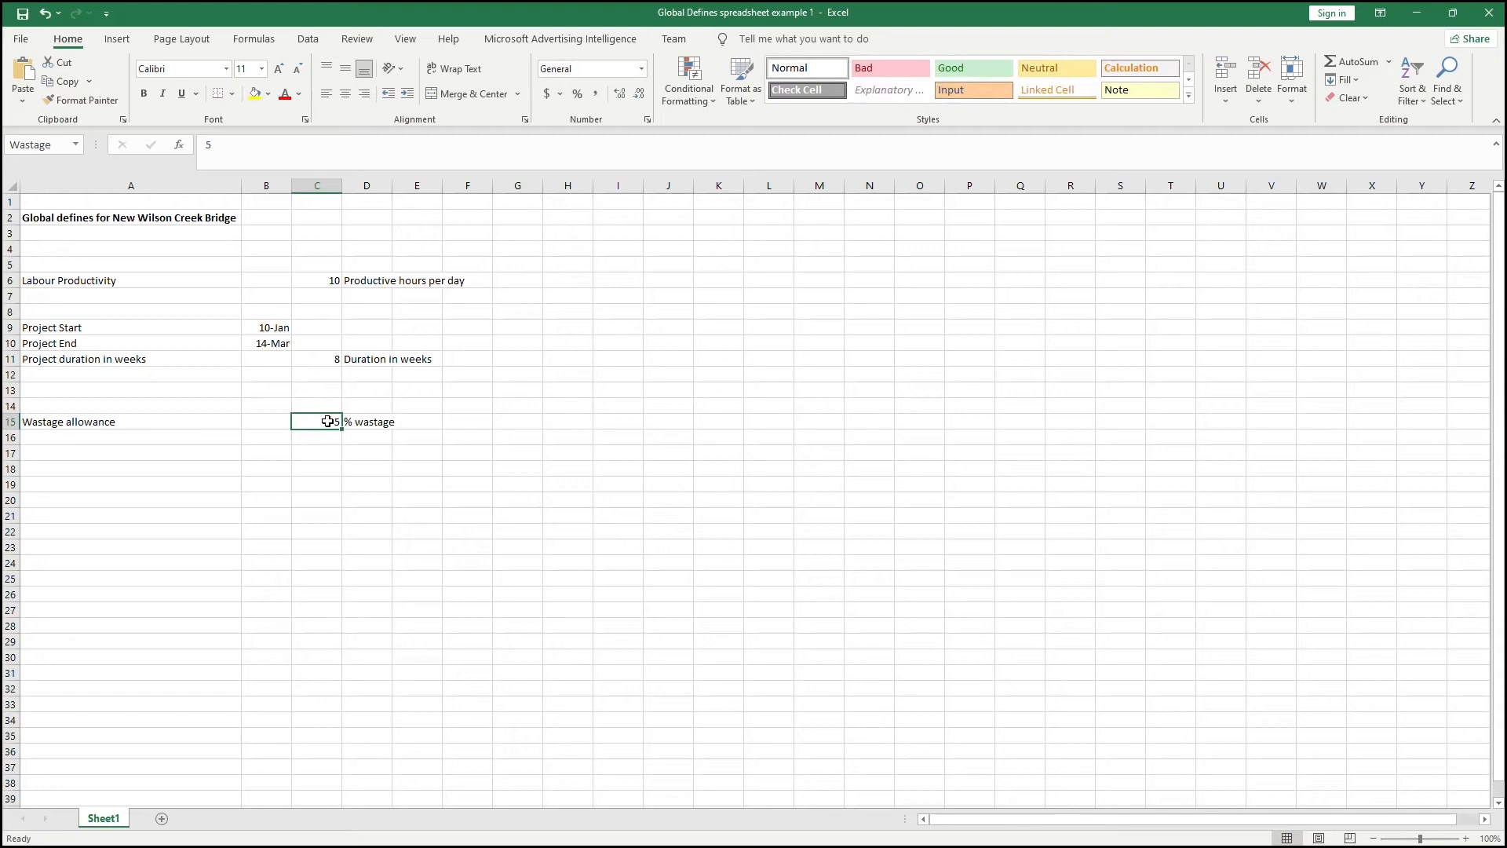
{"action": "type", "text": "6"}
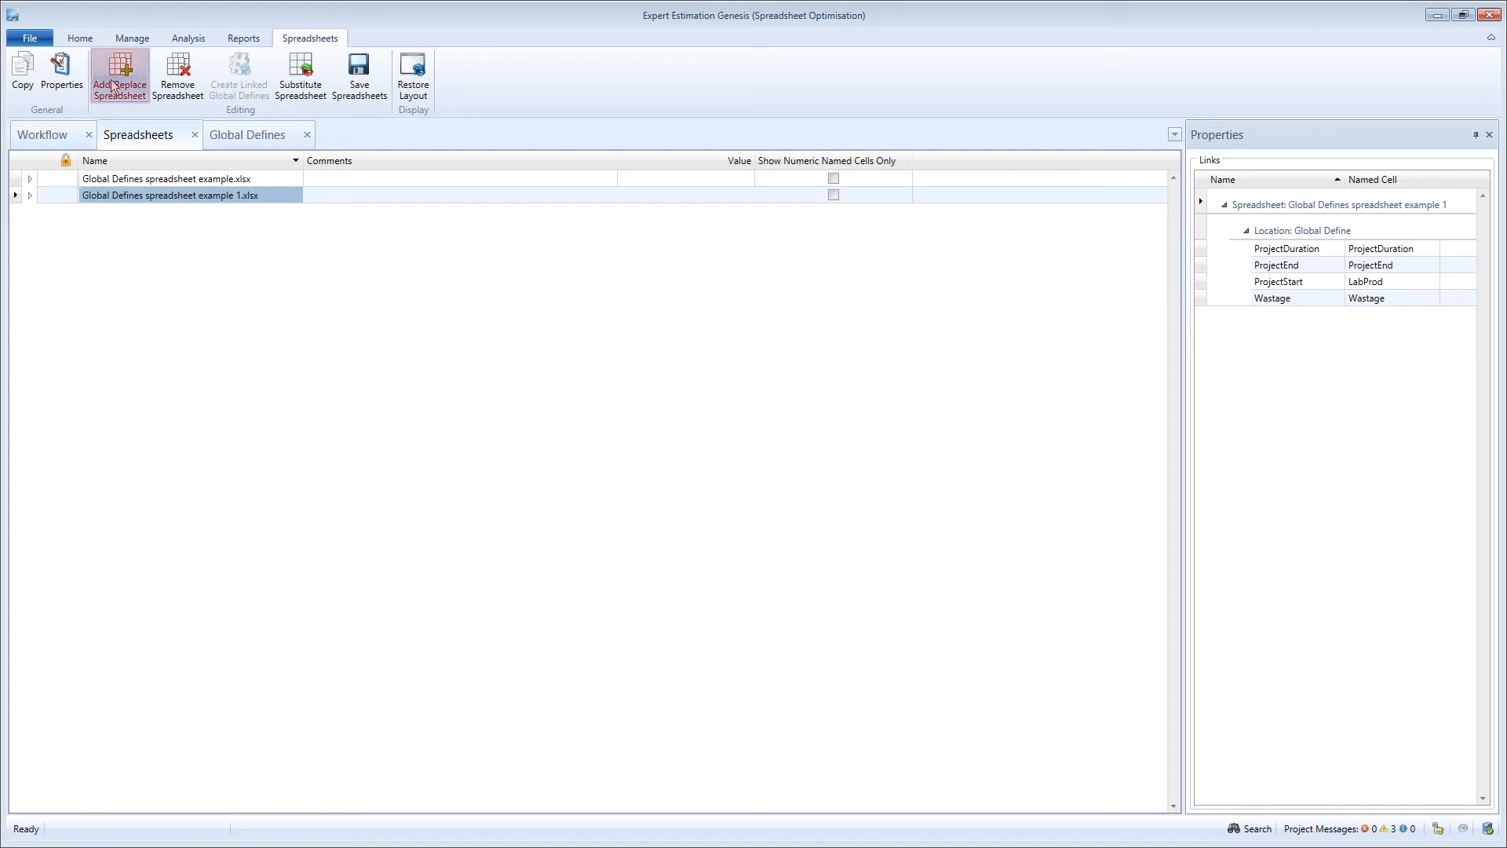
Choose the edited Global Defines spreadsheet example 1 workbook for import via Add/Replace Spreadsheet.
{"action": "left_click", "coordinate": [119, 75]}
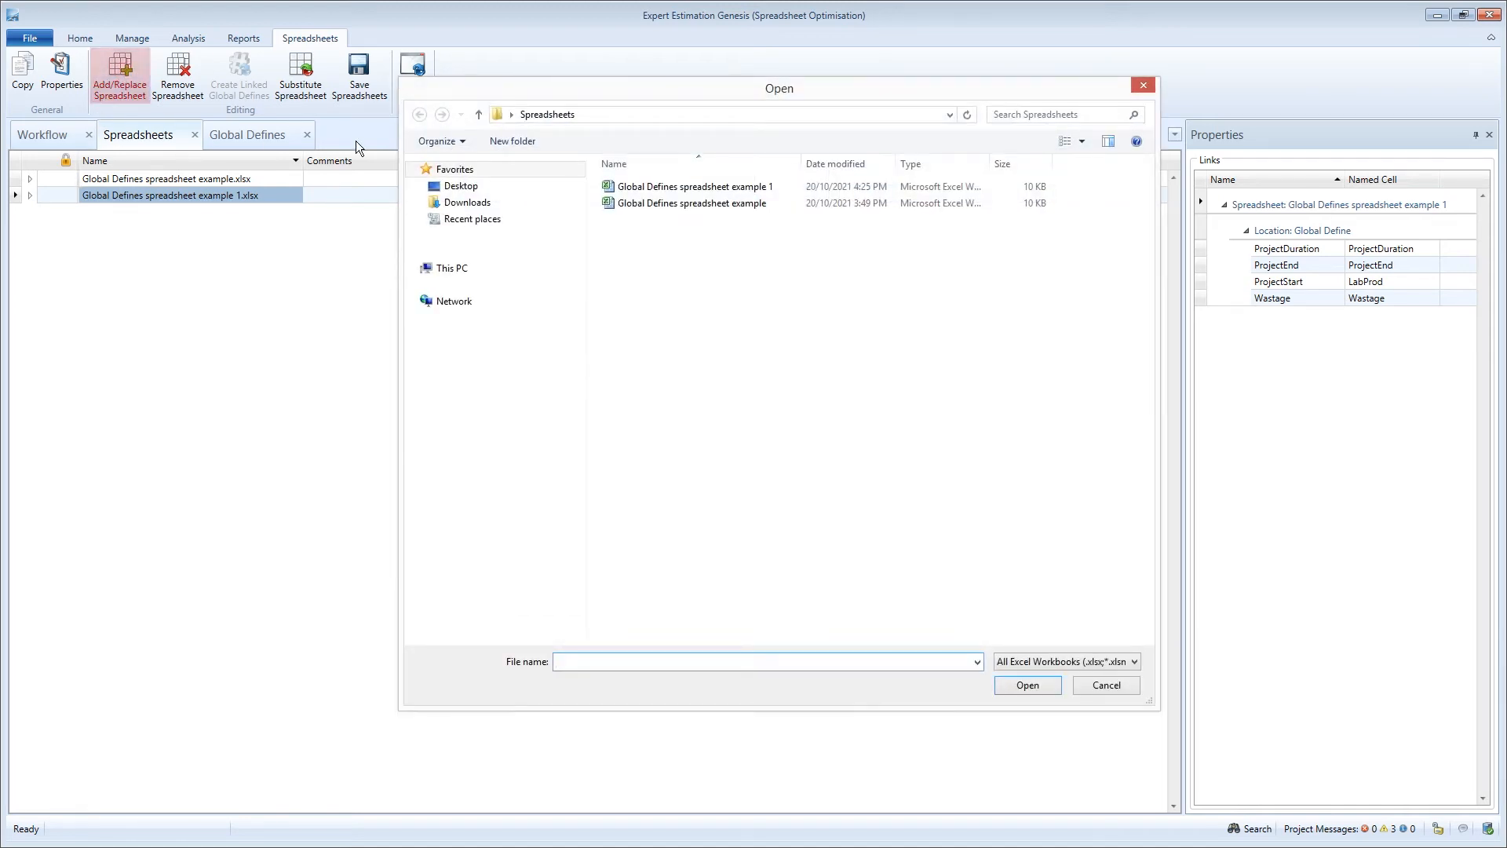
{"action": "left_click", "coordinate": [692, 187]}
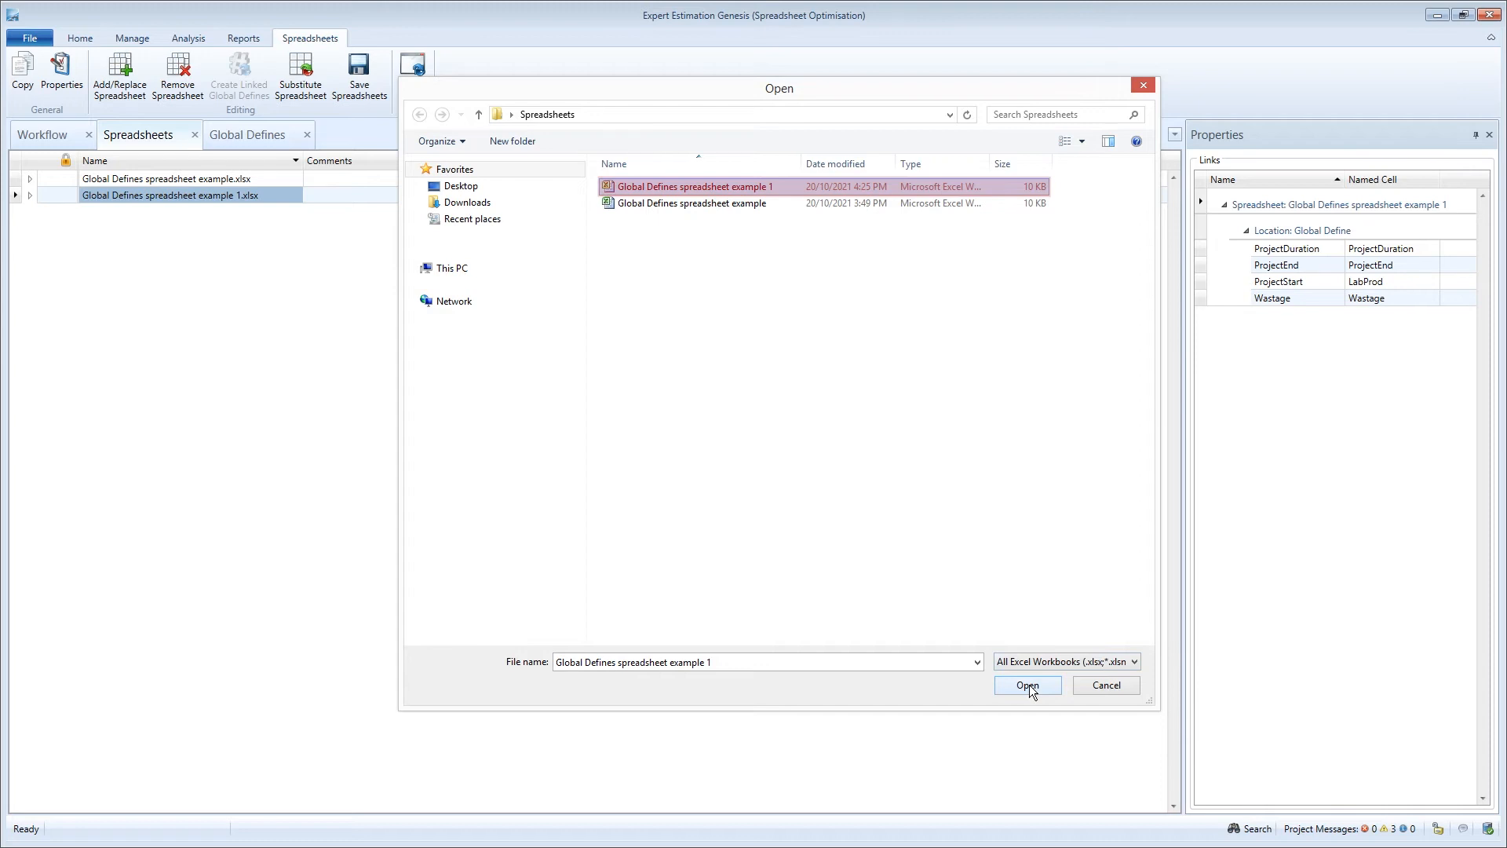
{"action": "left_click", "coordinate": [1027, 684]}
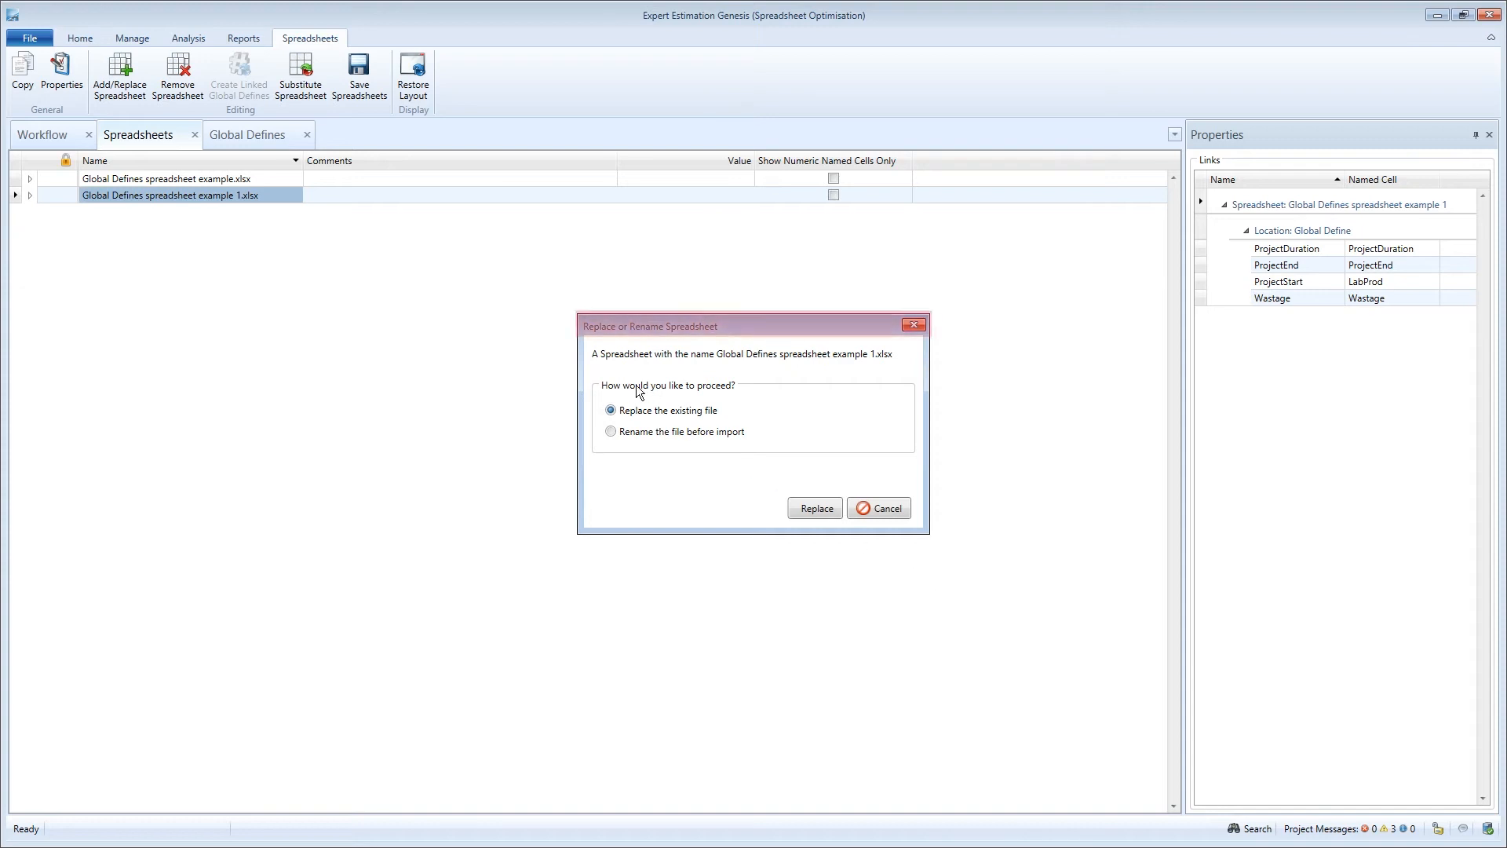
{"action": "mouse_move", "coordinate": [725, 339]}
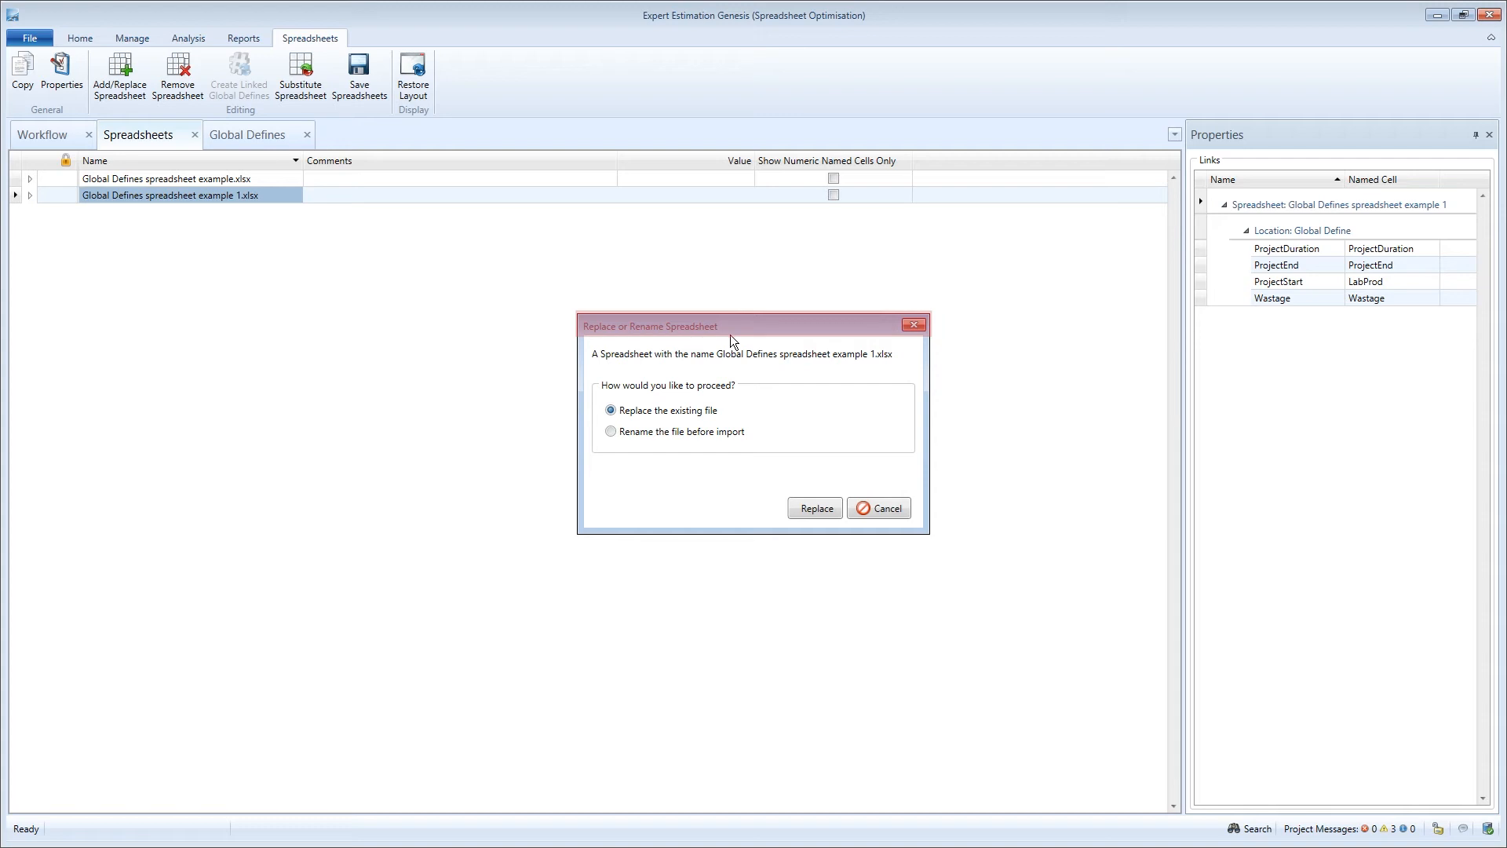
{"action": "mouse_move", "coordinate": [670, 365]}
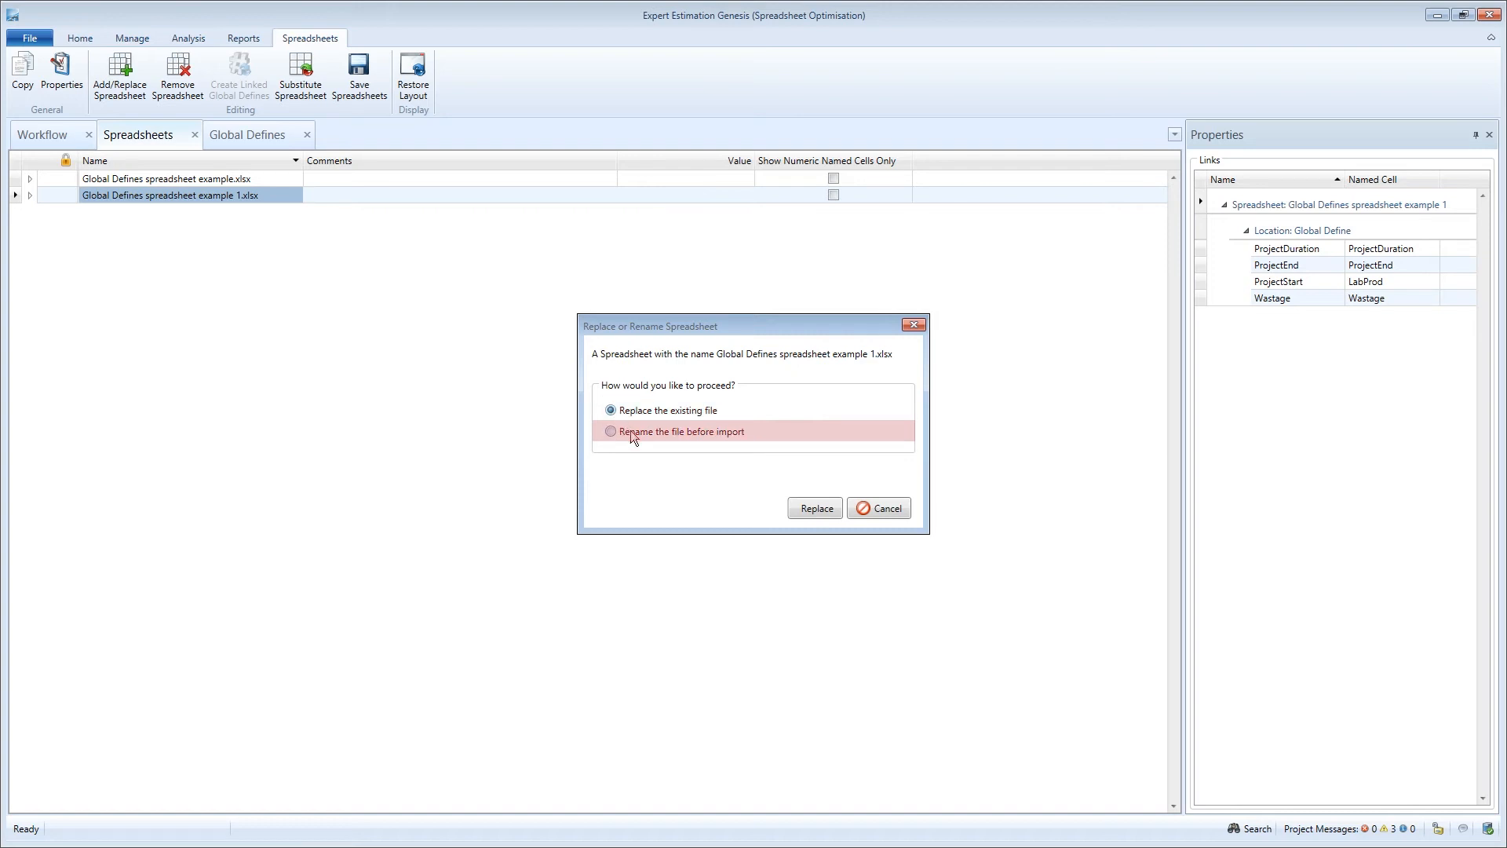
Import the edited workbook renamed as Global Defines spreadsheet example 2, keeping example 1.
{"action": "left_click", "coordinate": [611, 430]}
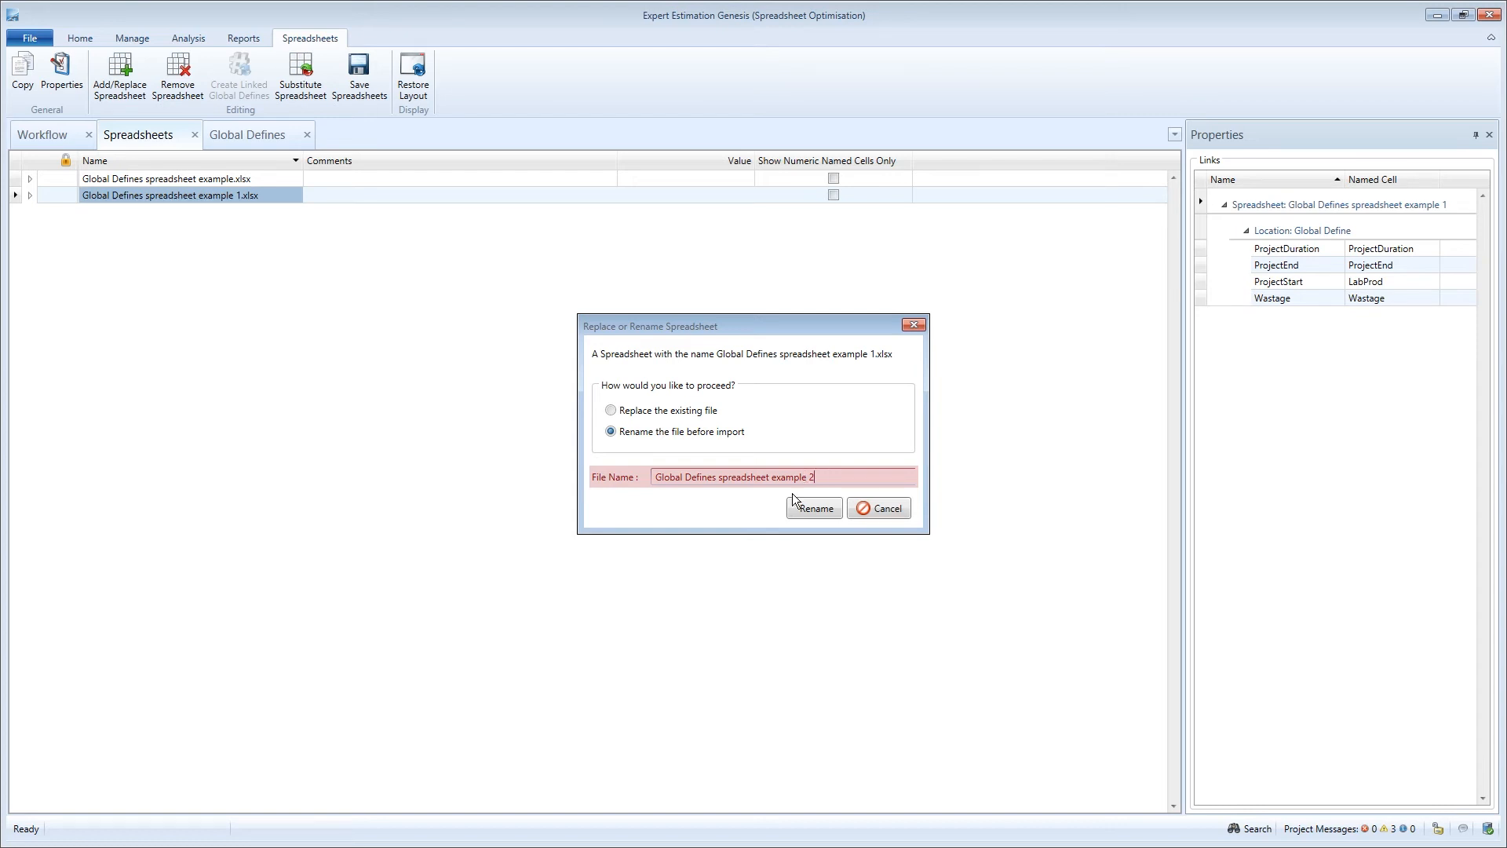
{"action": "left_click", "coordinate": [812, 507]}
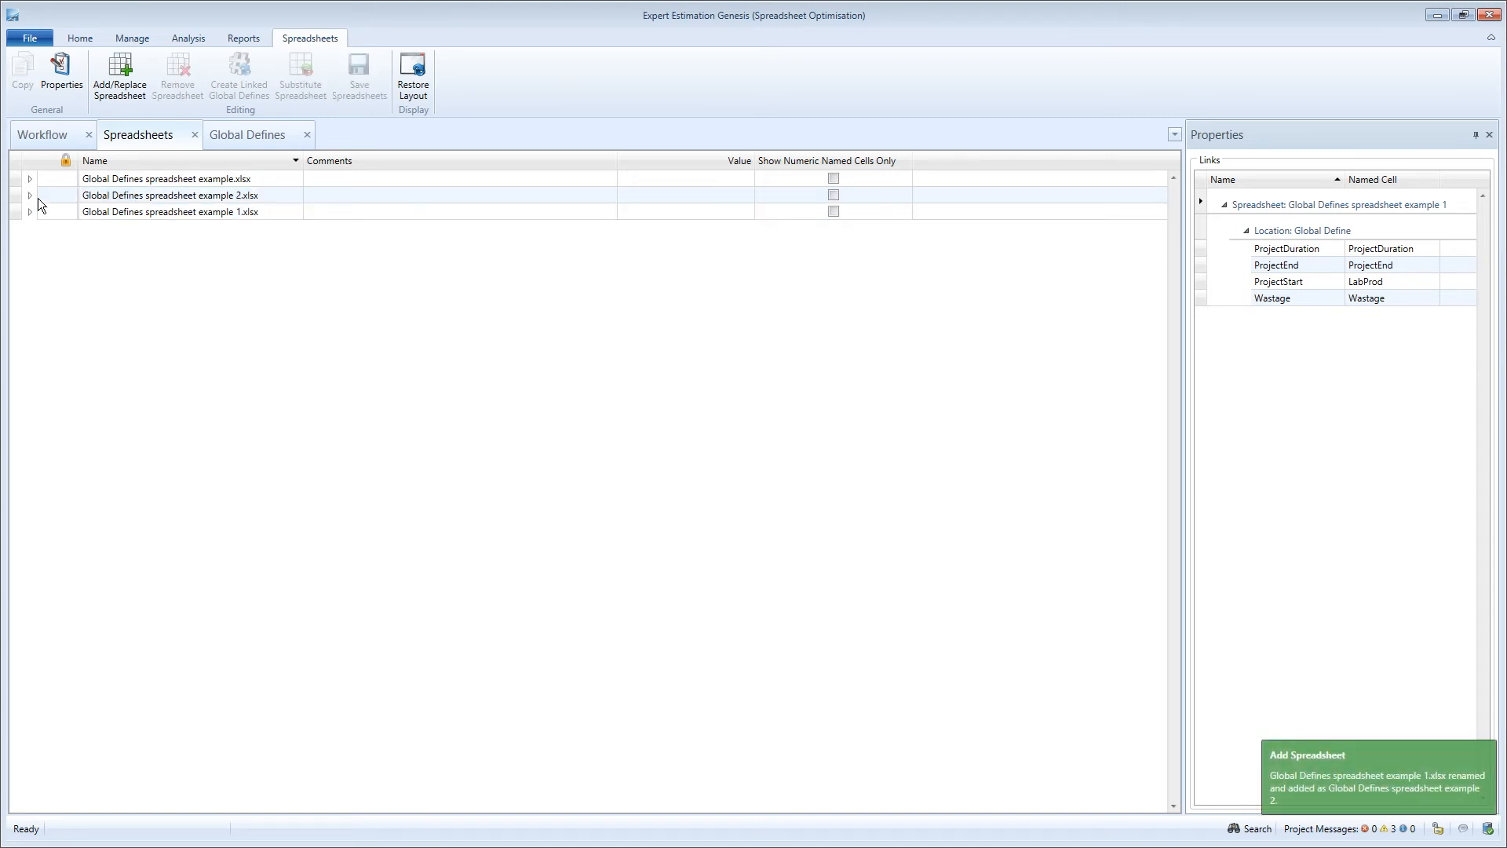
Expand example 2 and example 1 to compare their named cells, selecting example 1's LabProd entry.
{"action": "left_click", "coordinate": [29, 194]}
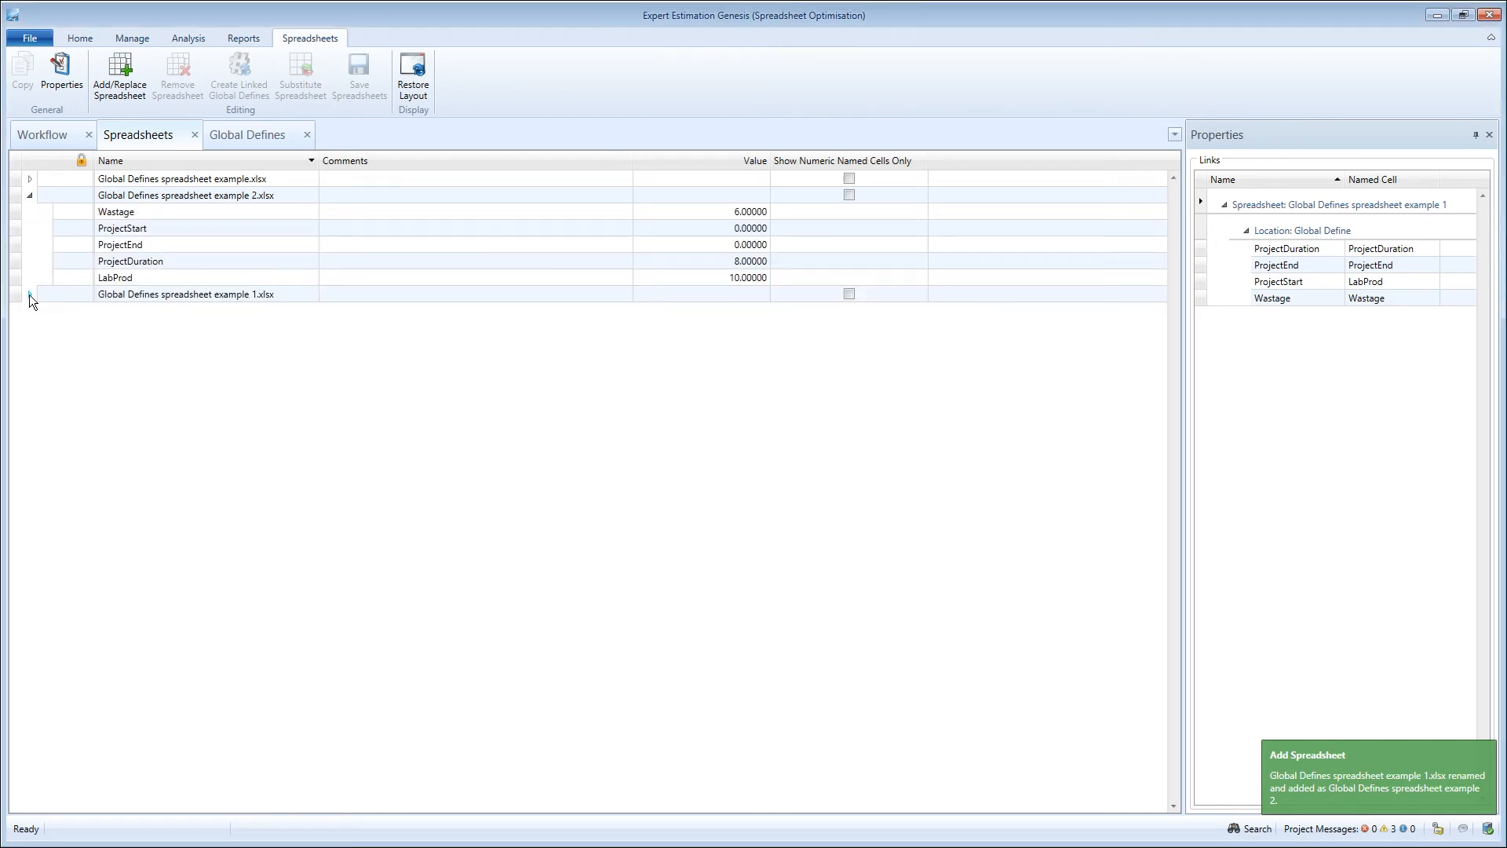
{"action": "left_click", "coordinate": [28, 295]}
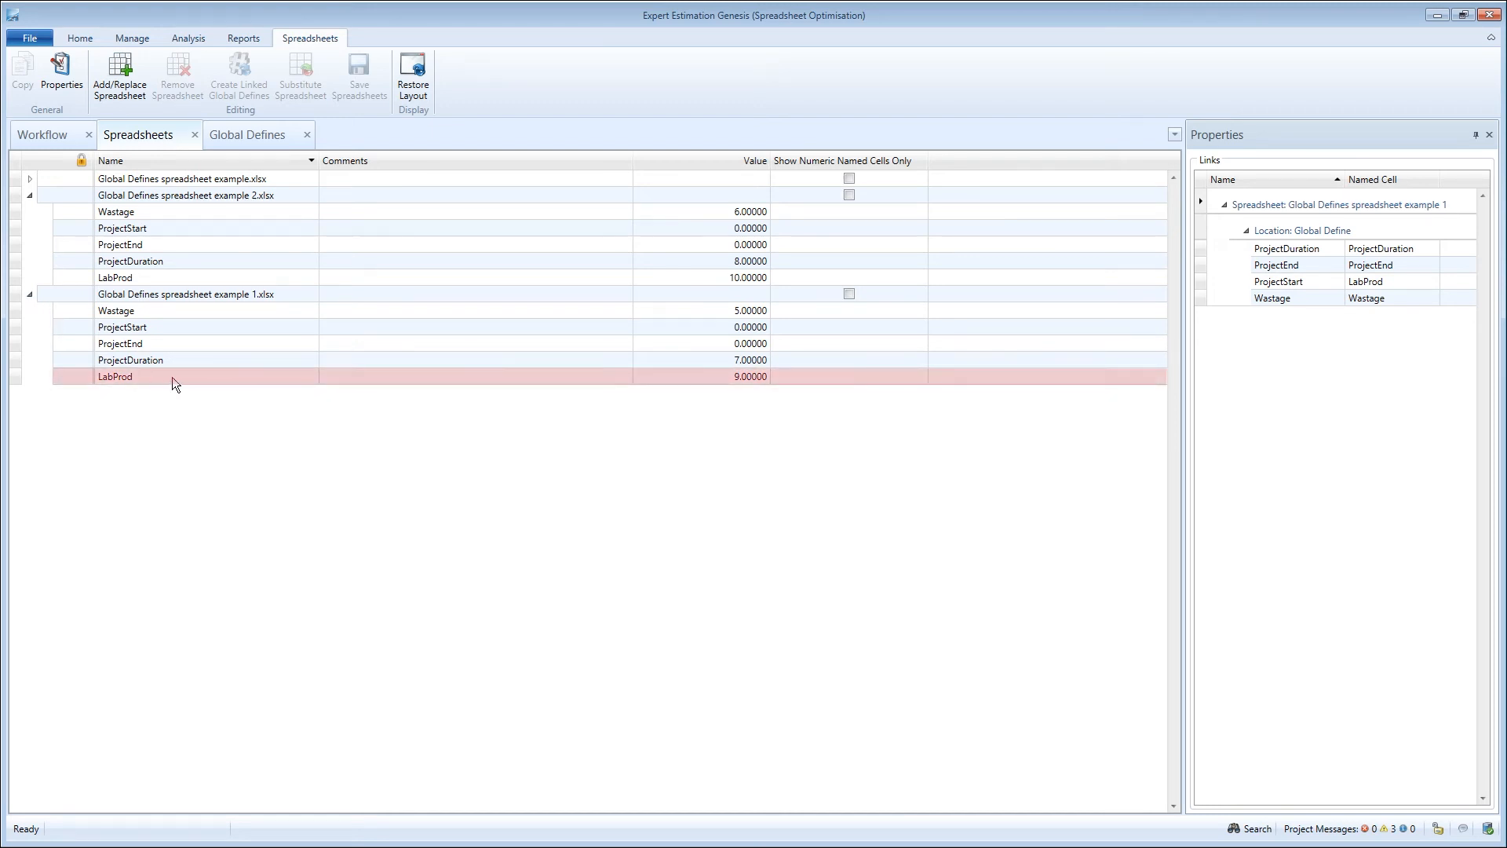
{"action": "left_click", "coordinate": [114, 375]}
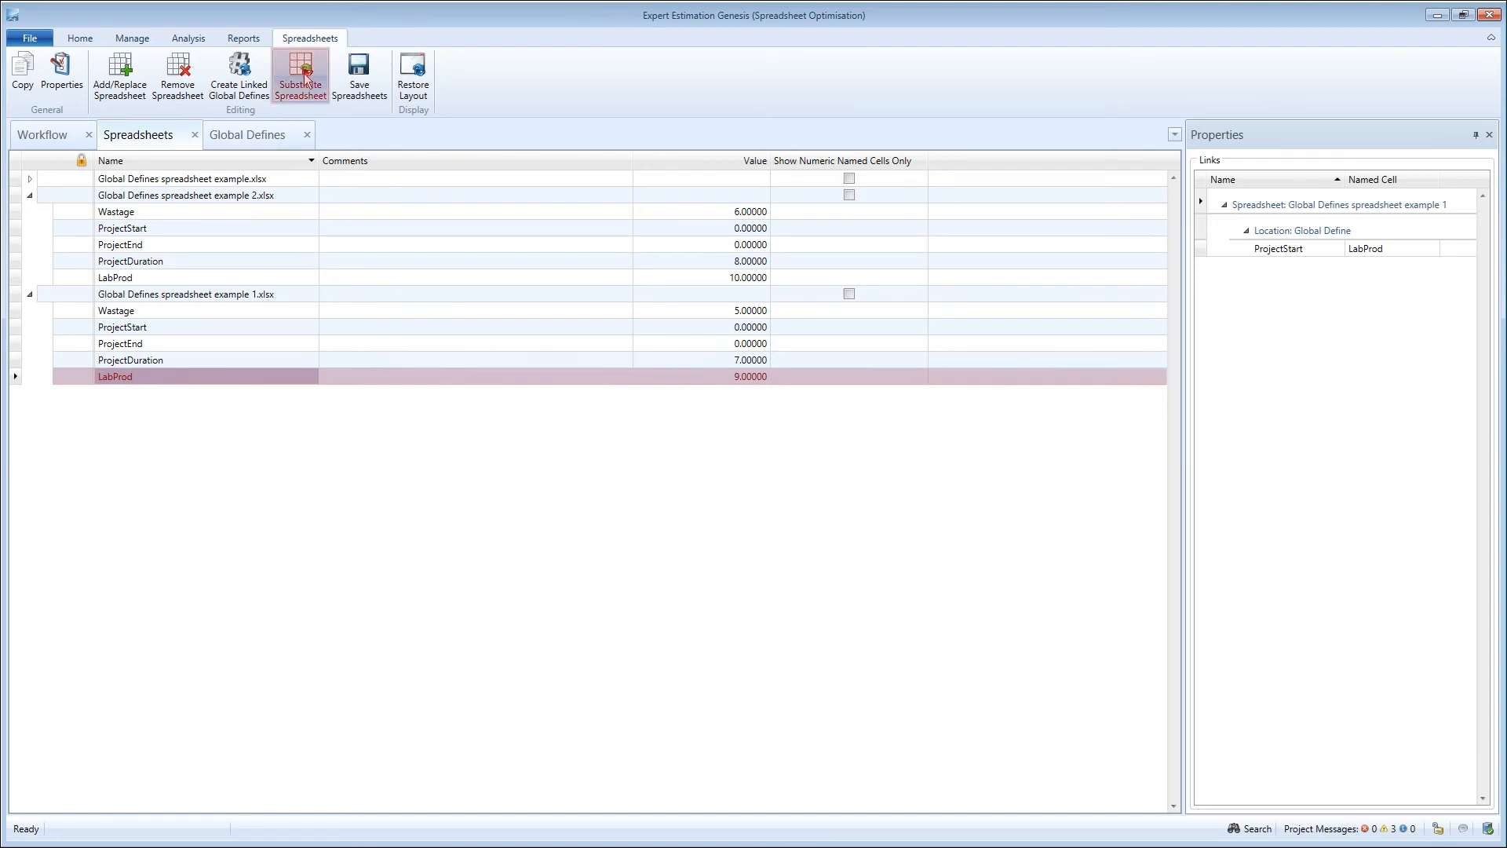
Substitute Global Defines spreadsheet example 2.xlsx for the example 1 workbook's links.
{"action": "left_click", "coordinate": [300, 77]}
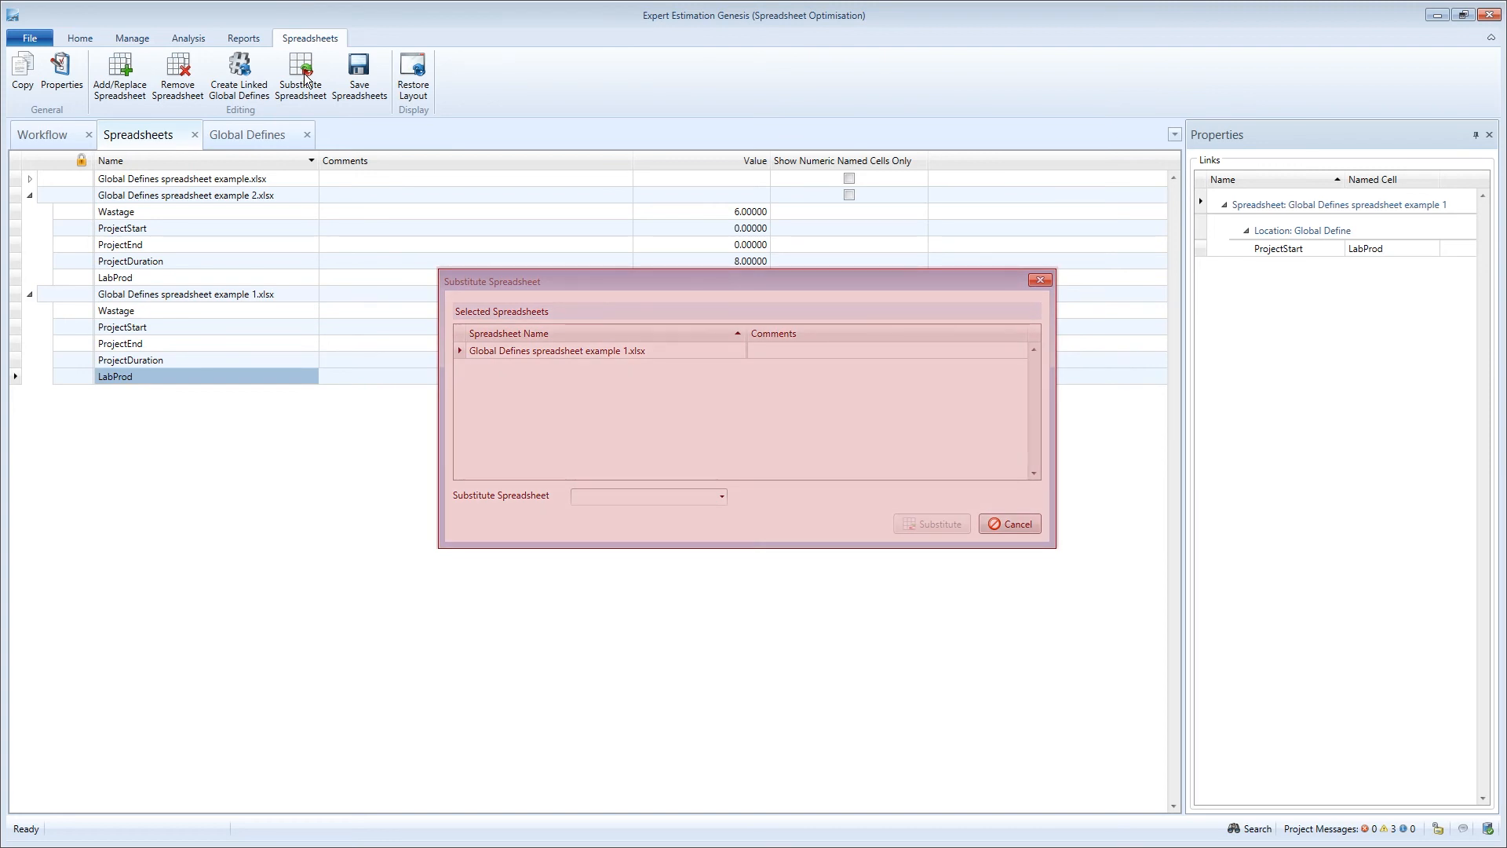
{"action": "mouse_move", "coordinate": [713, 504]}
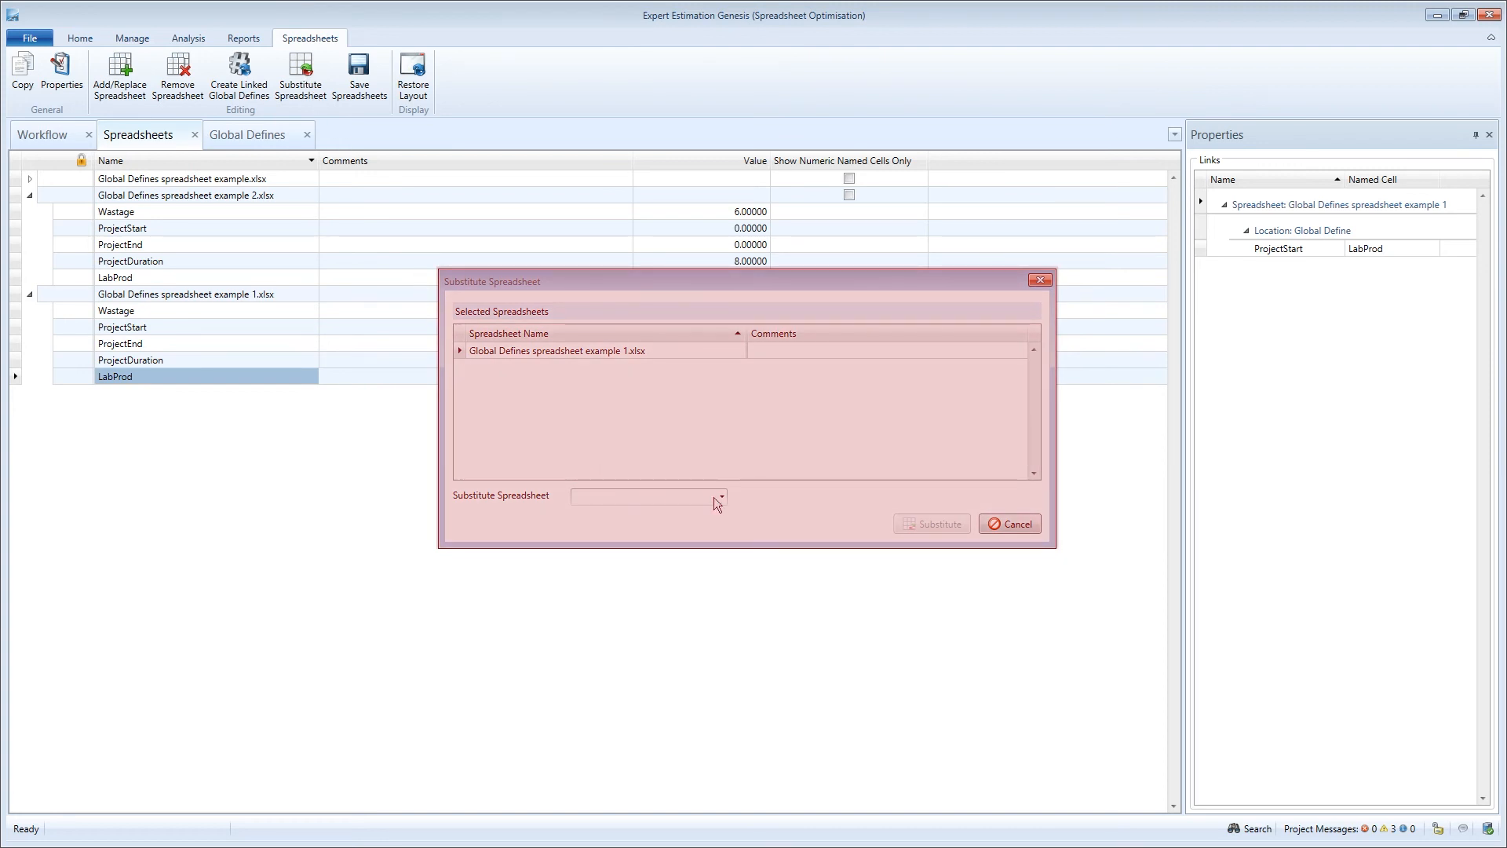
{"action": "left_click", "coordinate": [722, 496]}
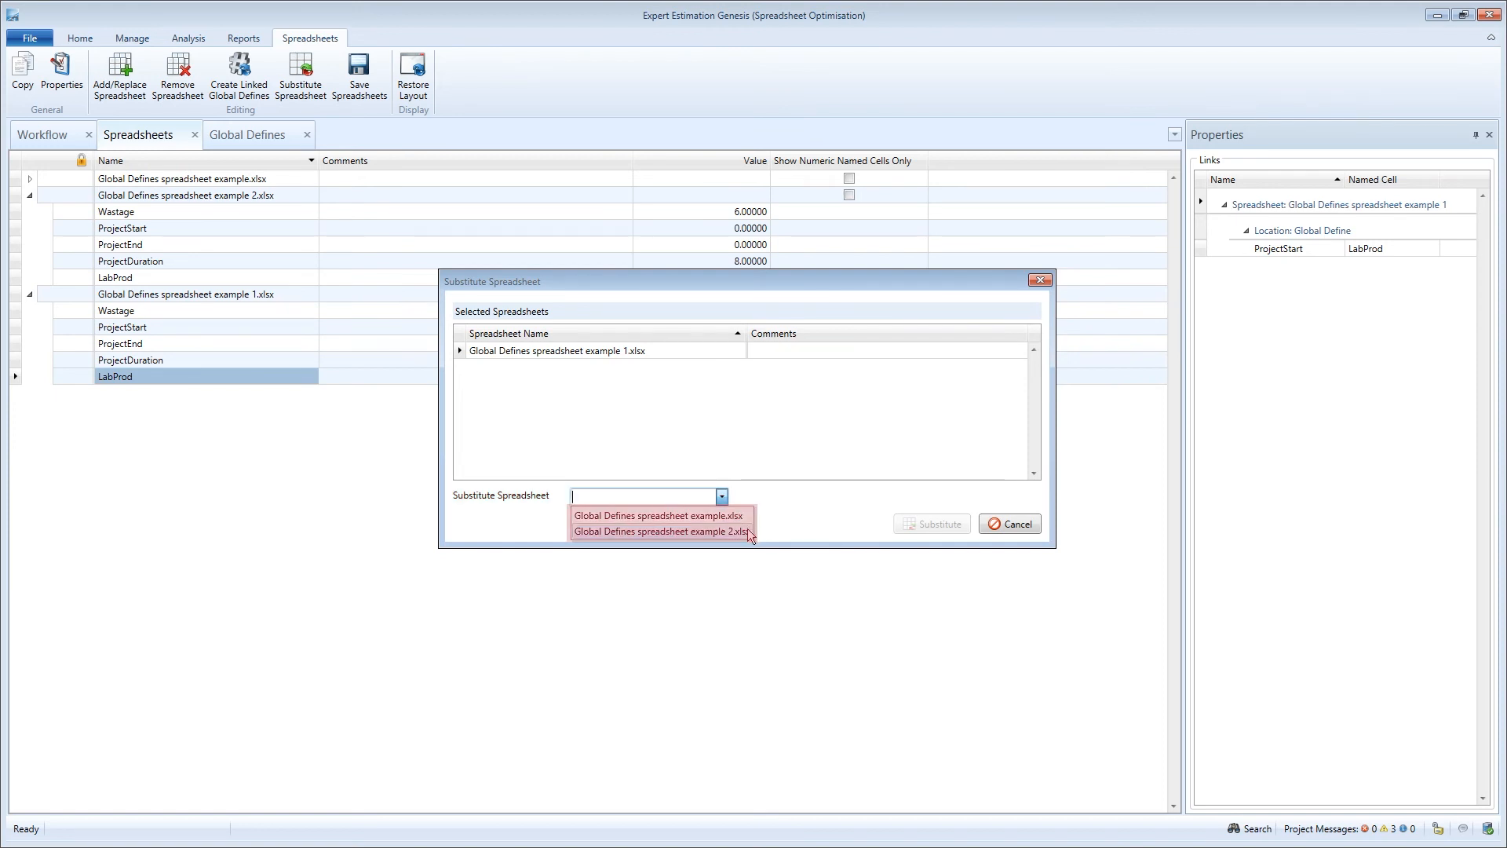
{"action": "left_click", "coordinate": [661, 532]}
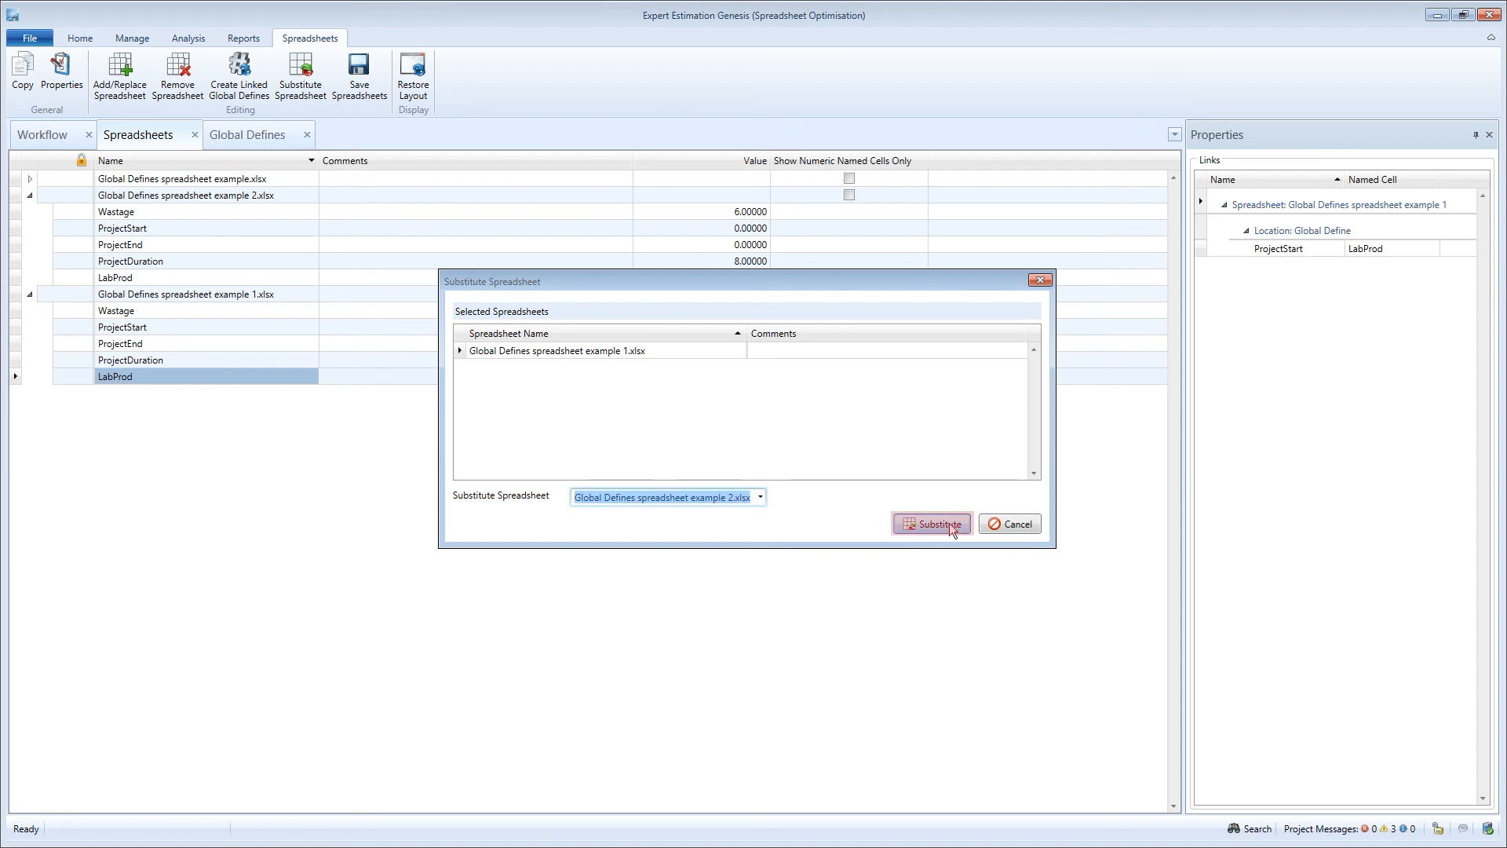
{"action": "left_click", "coordinate": [929, 524]}
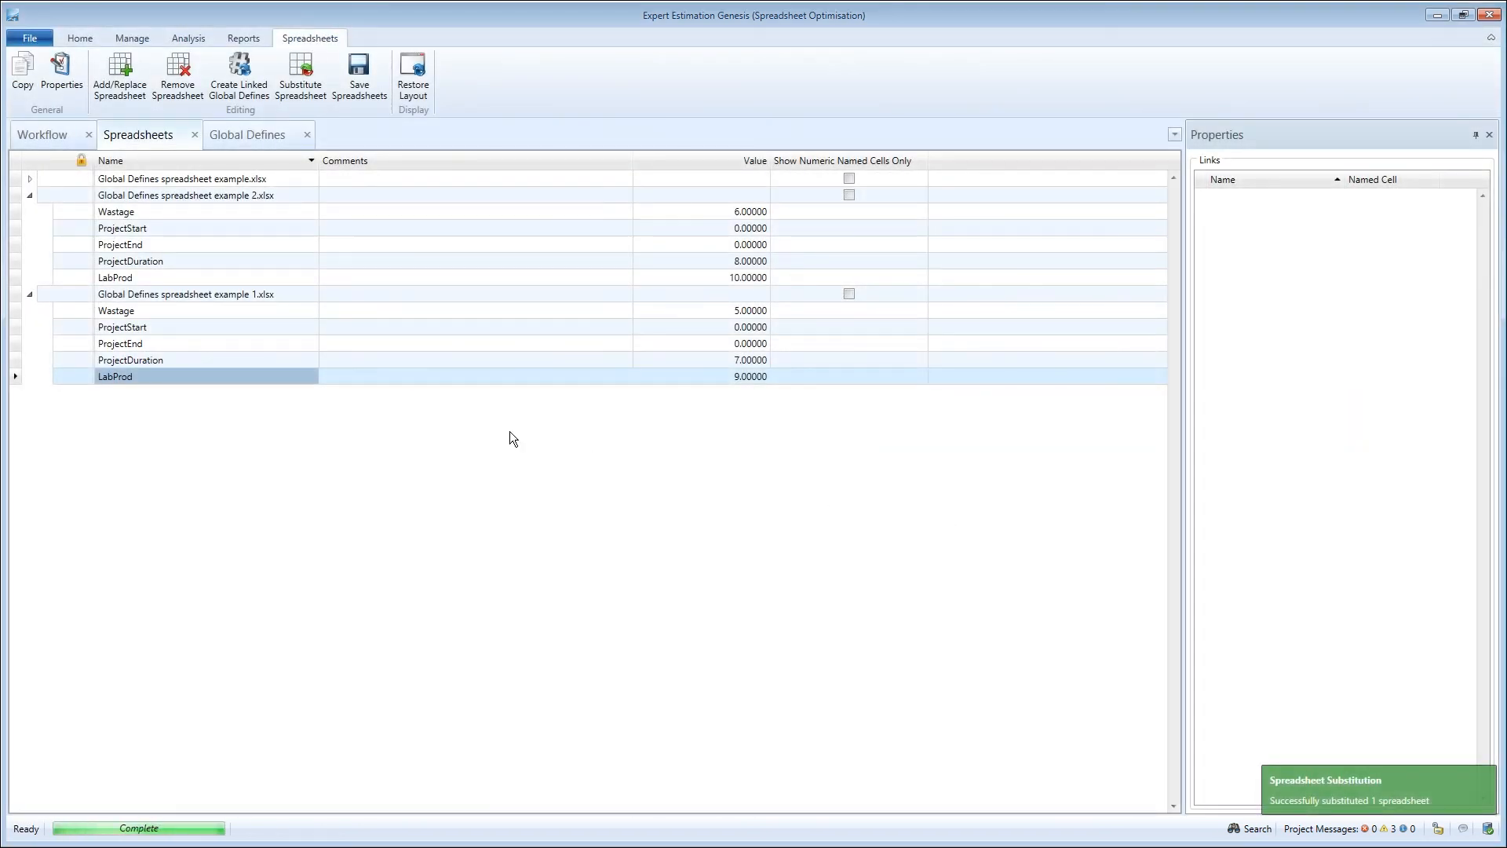
Re-link the ProjectDuration reference to example 2's named cell and show the global defines.
{"action": "right_click", "coordinate": [130, 359]}
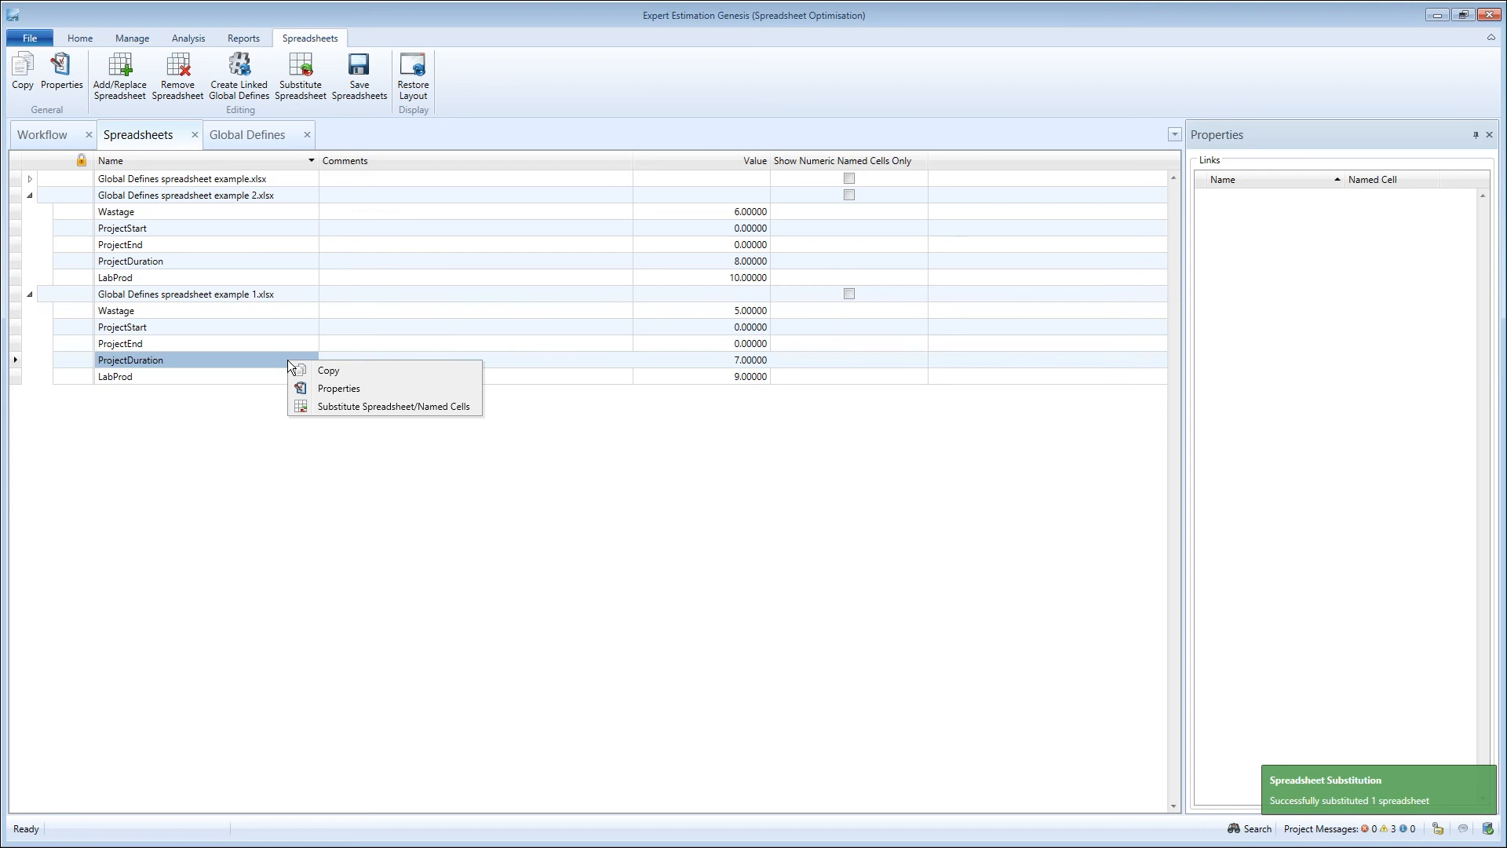
{"action": "left_click", "coordinate": [391, 405]}
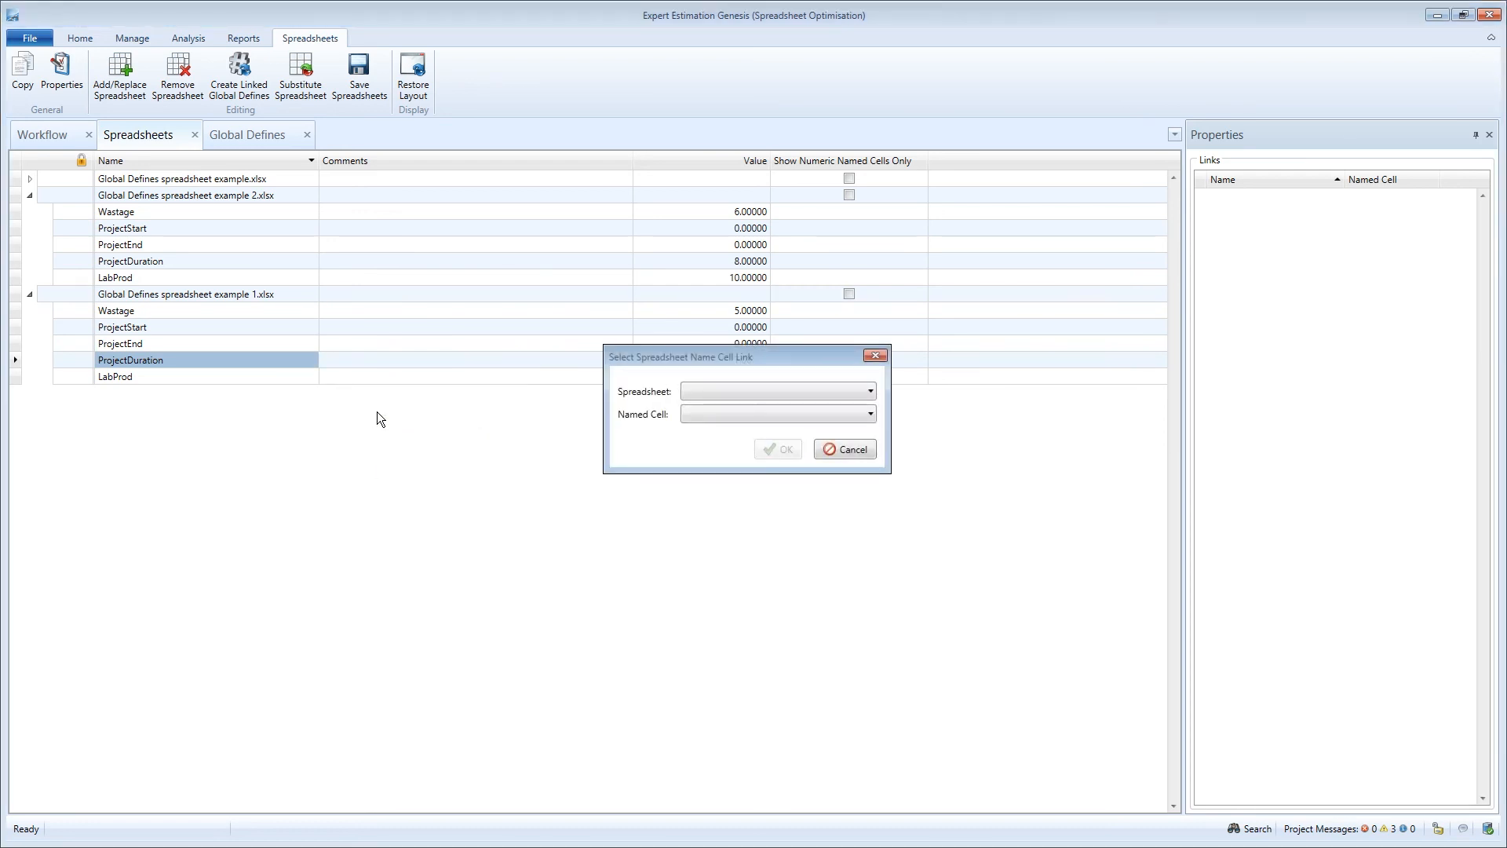
{"action": "left_click", "coordinate": [868, 390]}
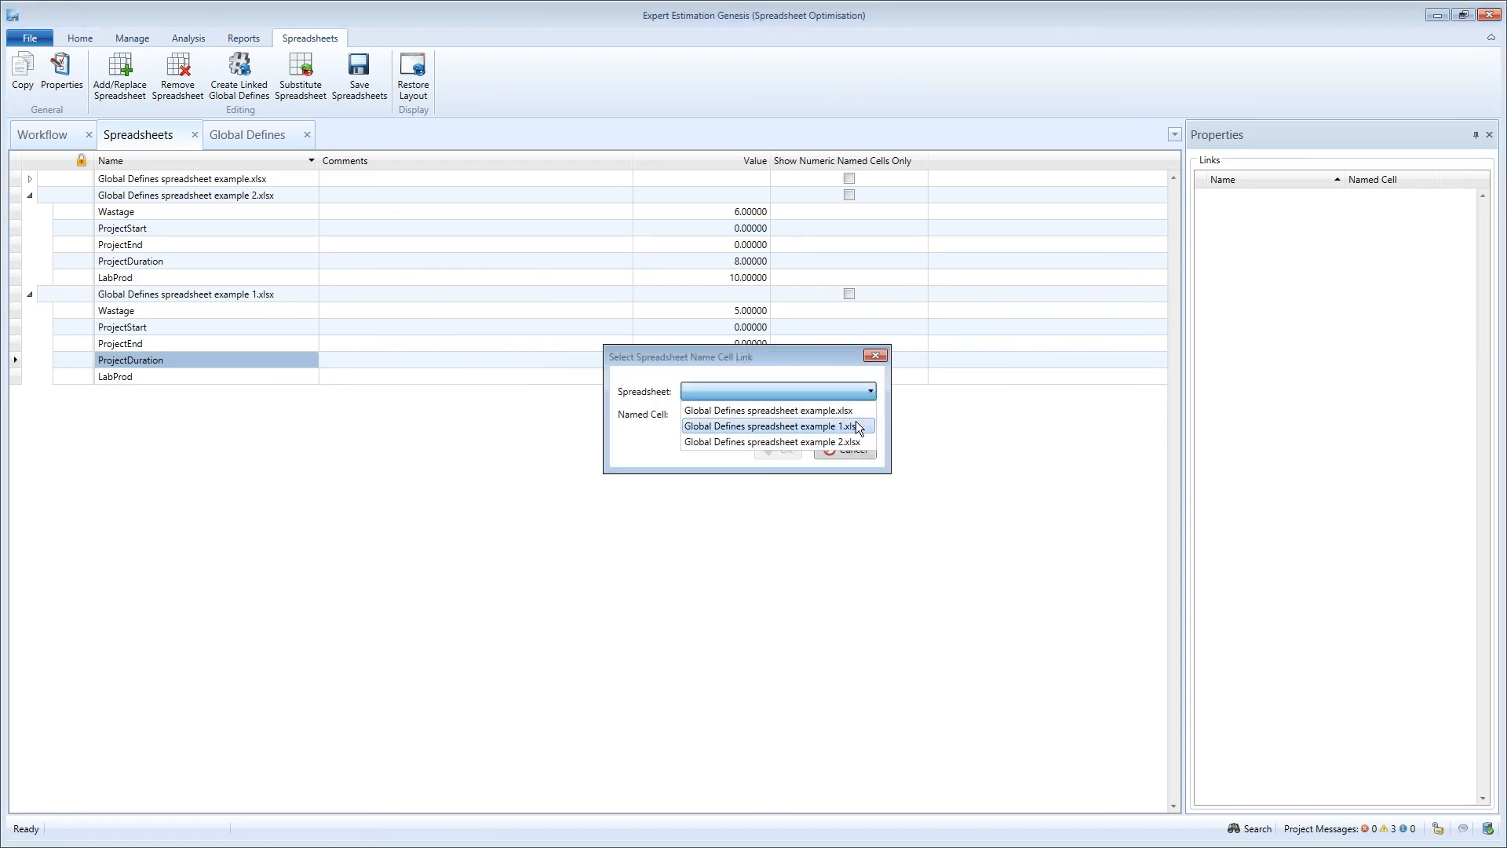
{"action": "left_click", "coordinate": [772, 441]}
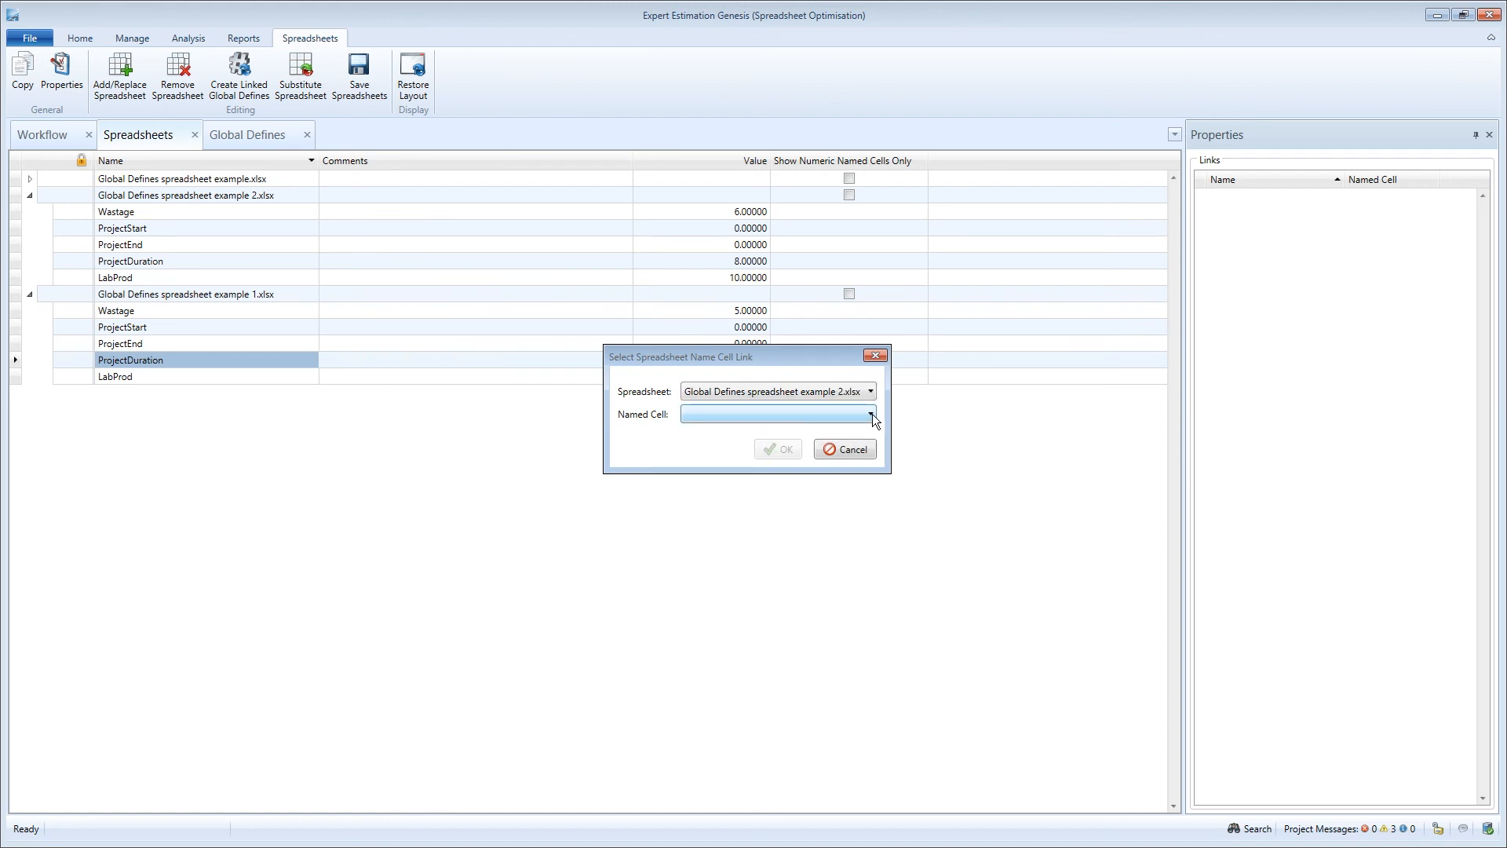
{"action": "left_click", "coordinate": [777, 448]}
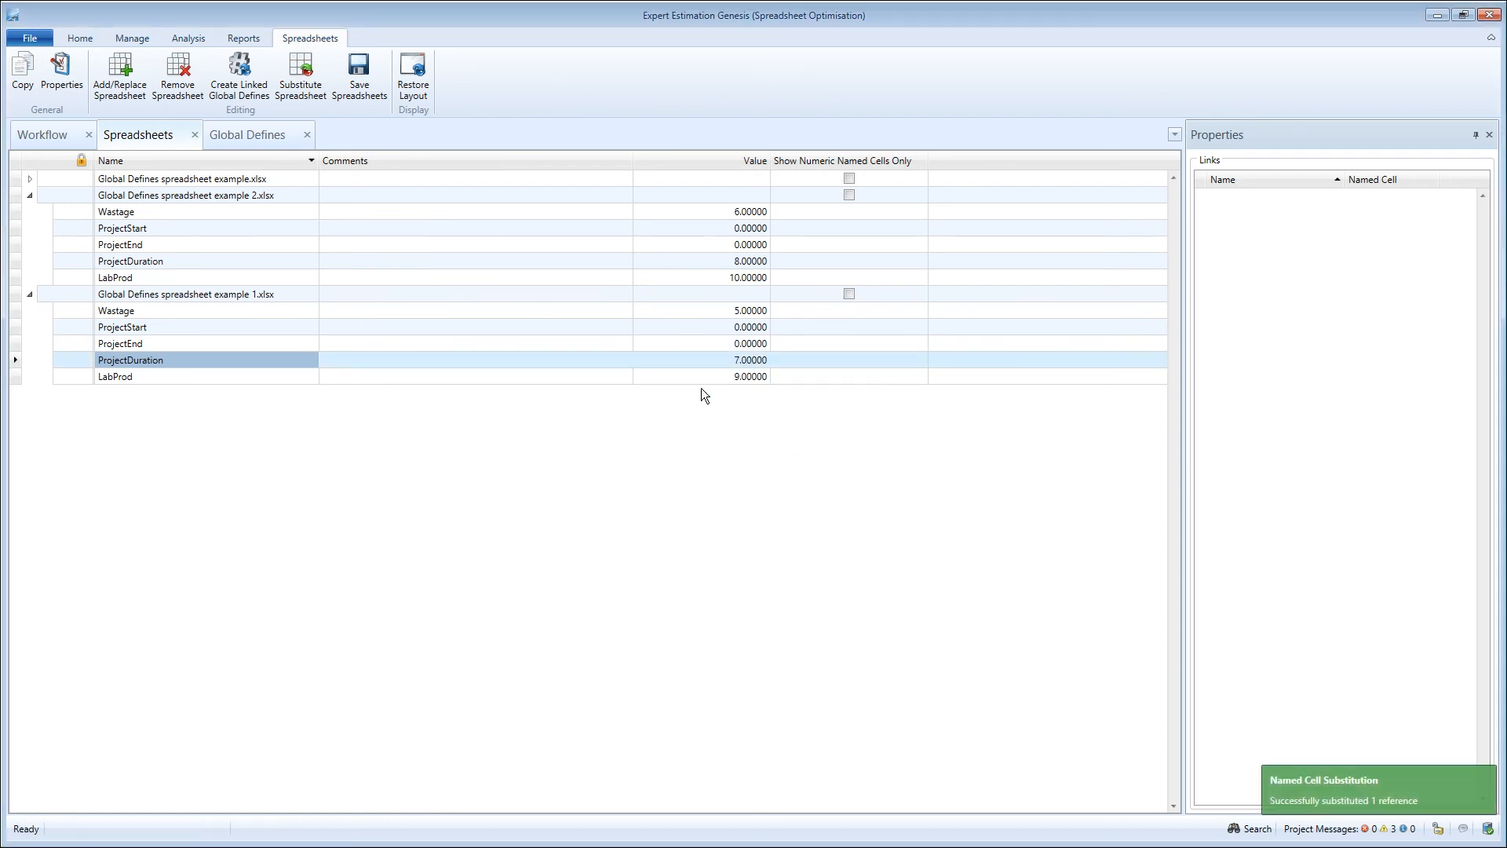
{"action": "left_click", "coordinate": [246, 135]}
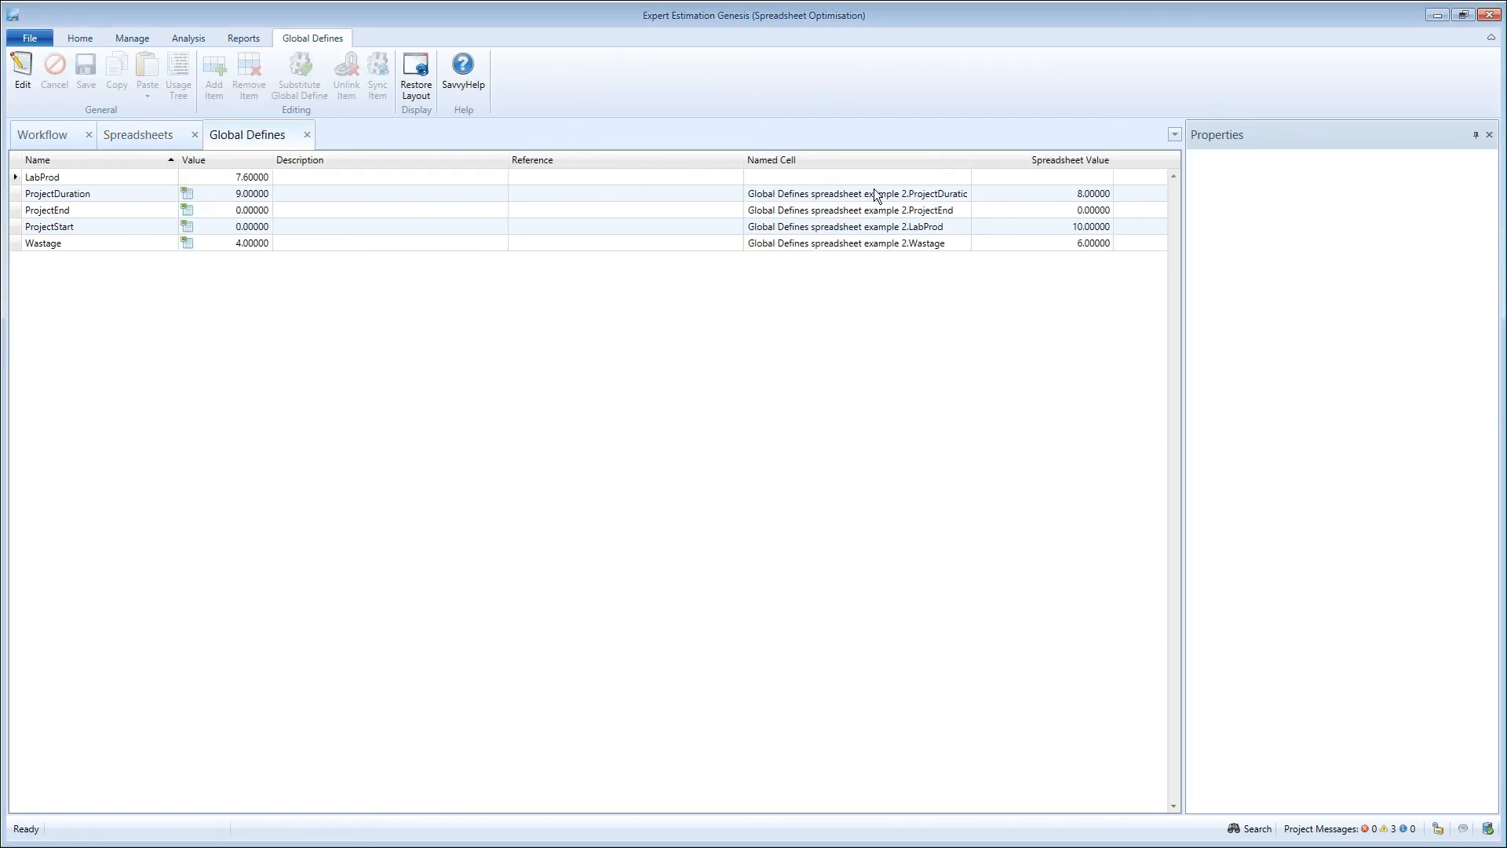
Verify the ProjectDuration and ProjectStart defines link to example 2, then return to Spreadsheets.
{"action": "left_click", "coordinate": [856, 193]}
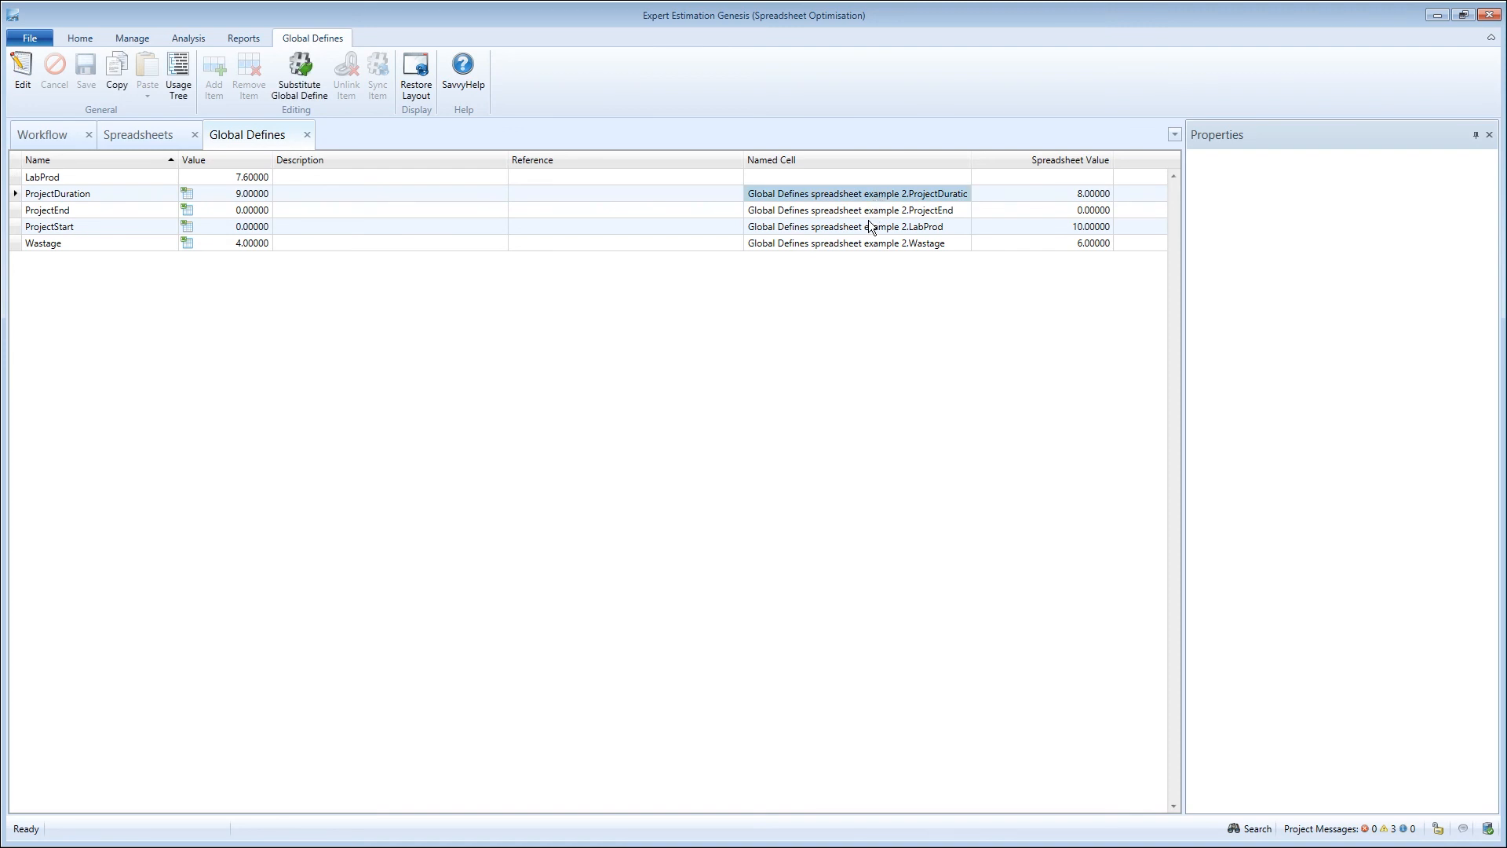
{"action": "left_click", "coordinate": [869, 226]}
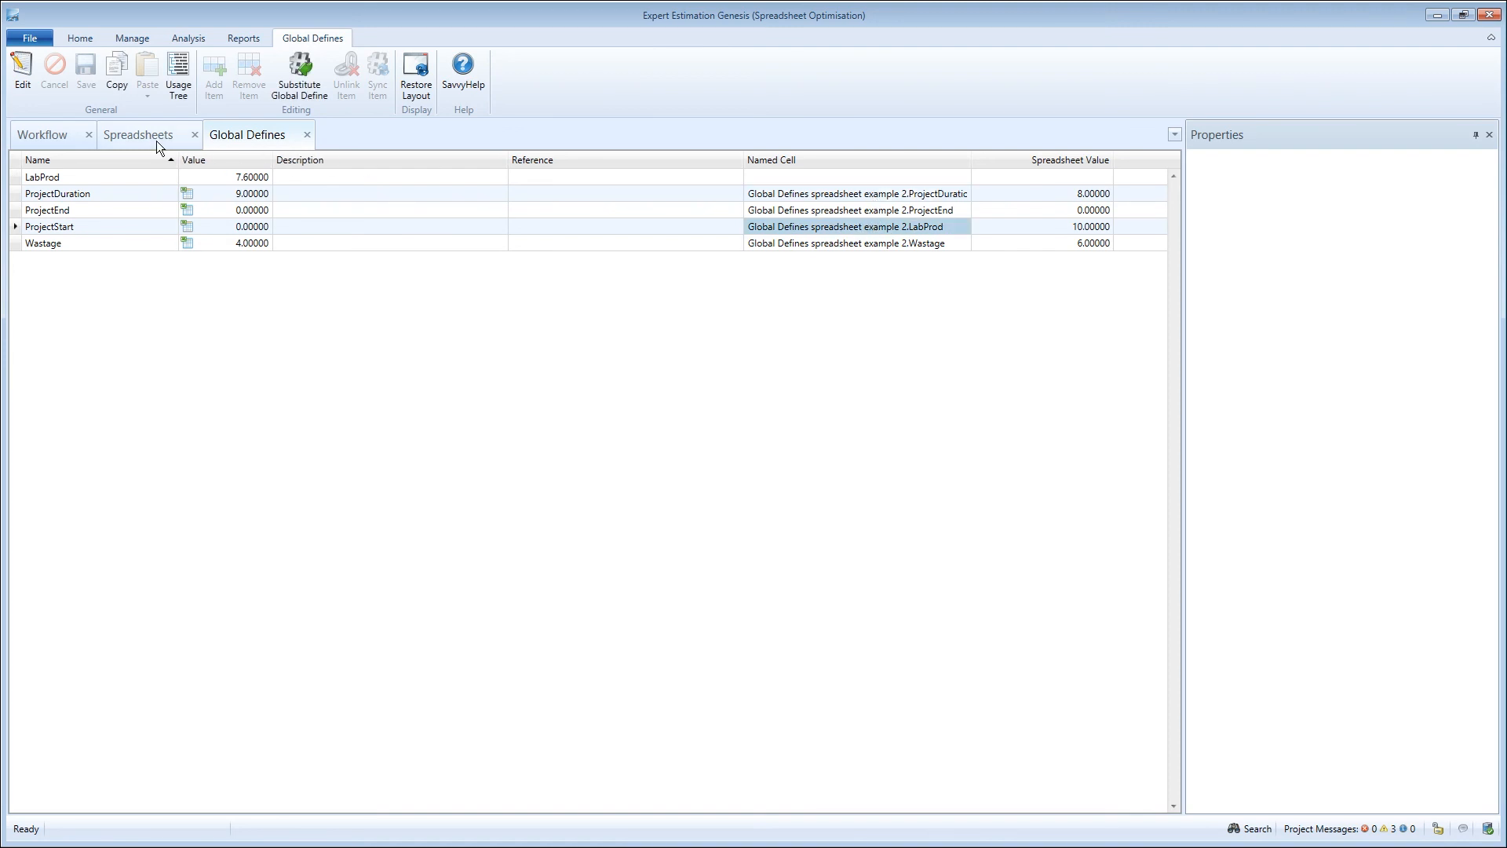
{"action": "left_click", "coordinate": [140, 135]}
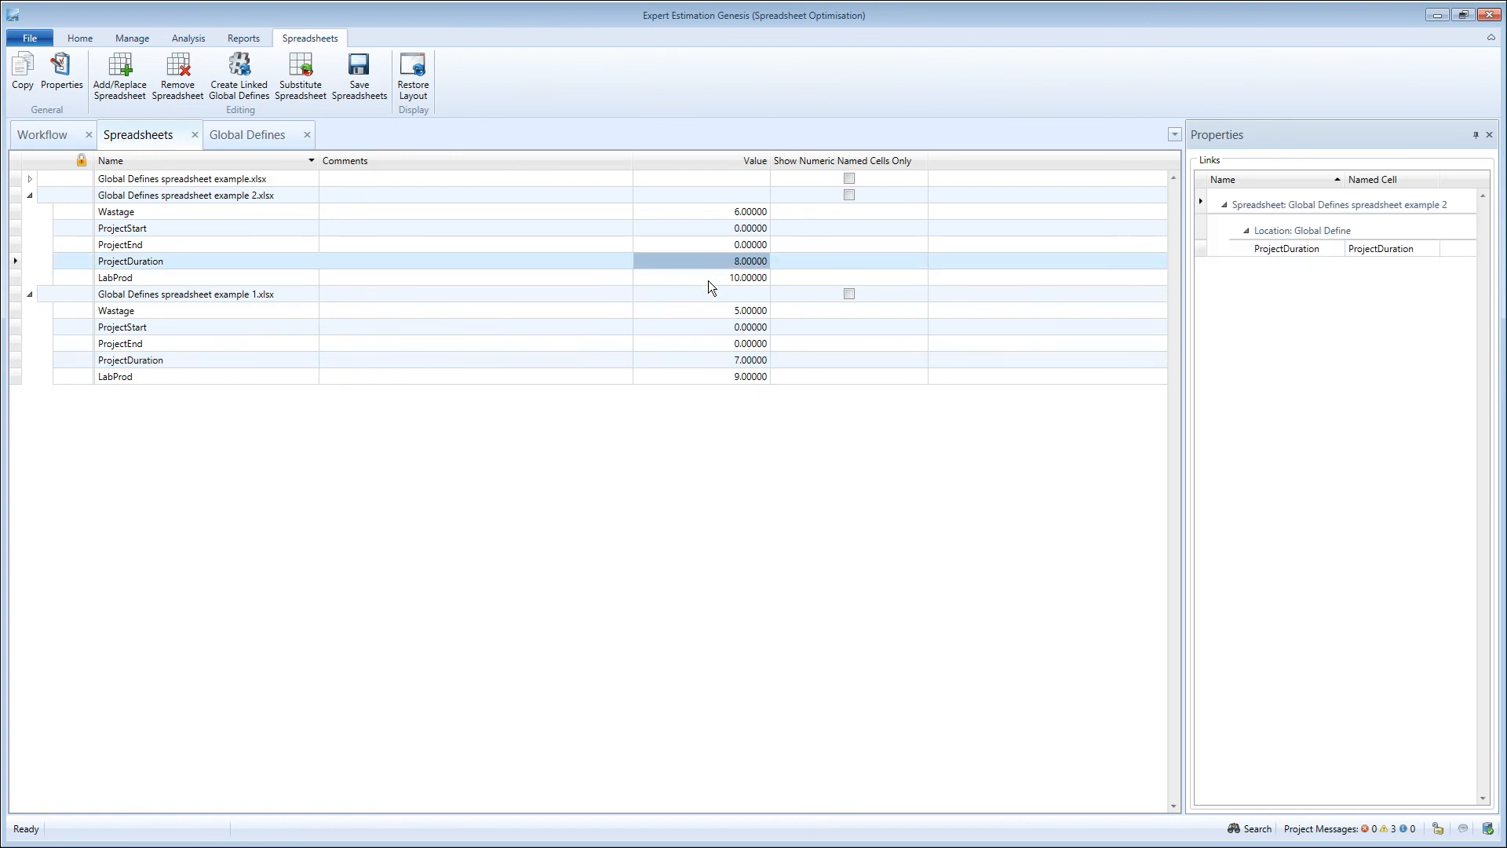